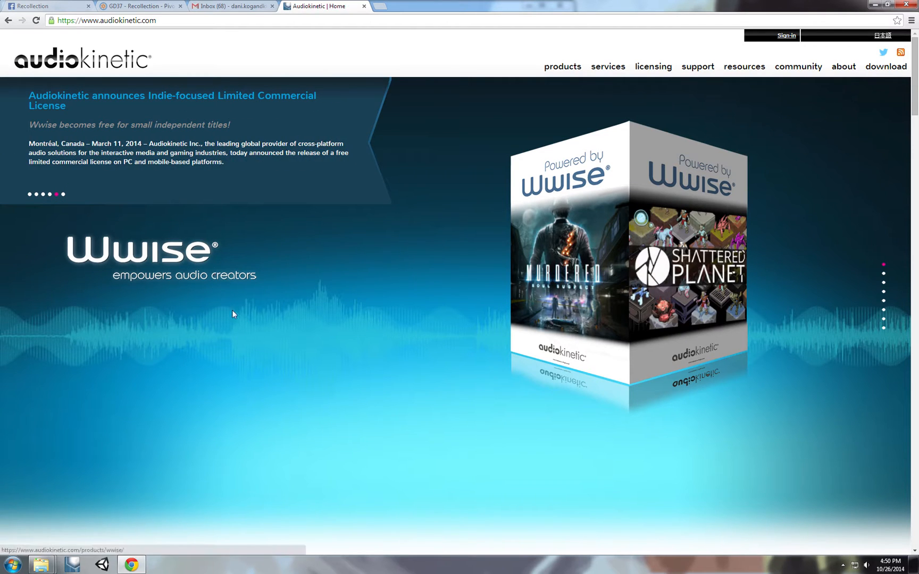
{"action": "mouse_move", "coordinate": [332, 326]}
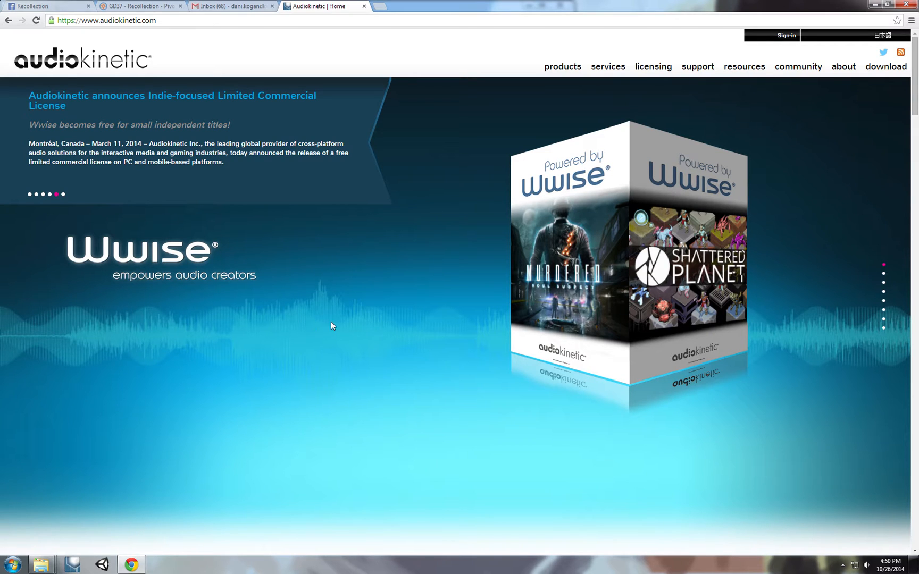
From Audiokinetic's Download page, reach Unity 4 Integration's older versions and download the 2013.2.9 Windows package.
{"action": "left_click", "coordinate": [885, 66]}
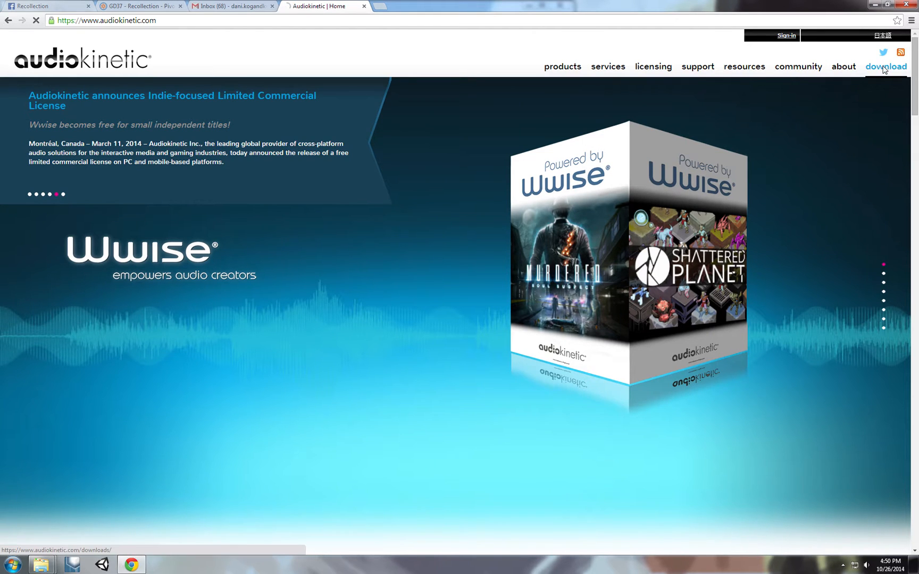
{"action": "left_click", "coordinate": [886, 66]}
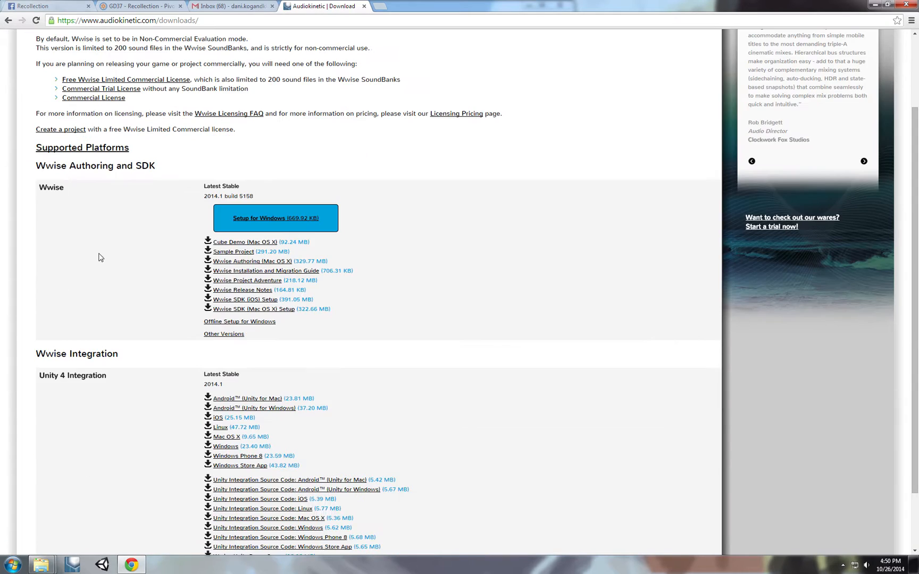
{"action": "scroll", "scroll_direction": "down", "scroll_amount": 3}
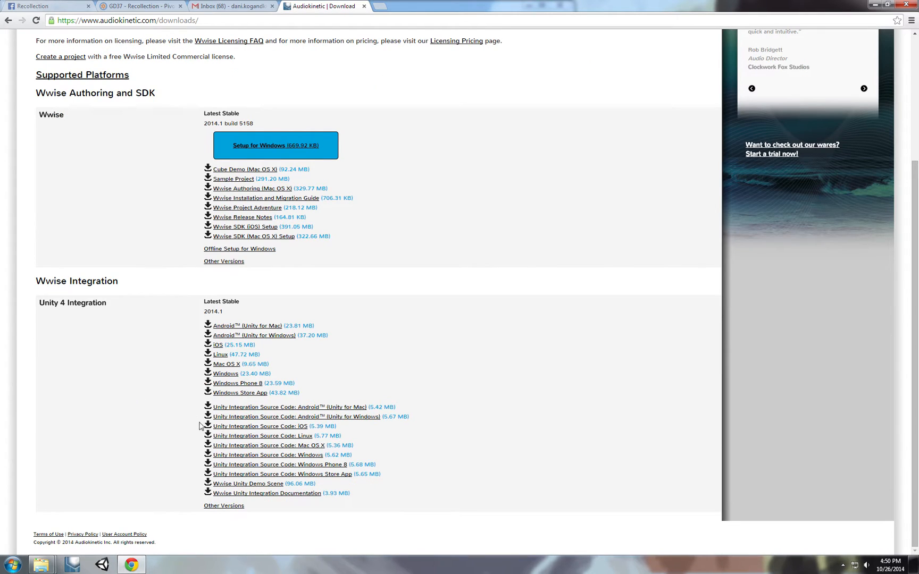
{"action": "mouse_move", "coordinate": [114, 337]}
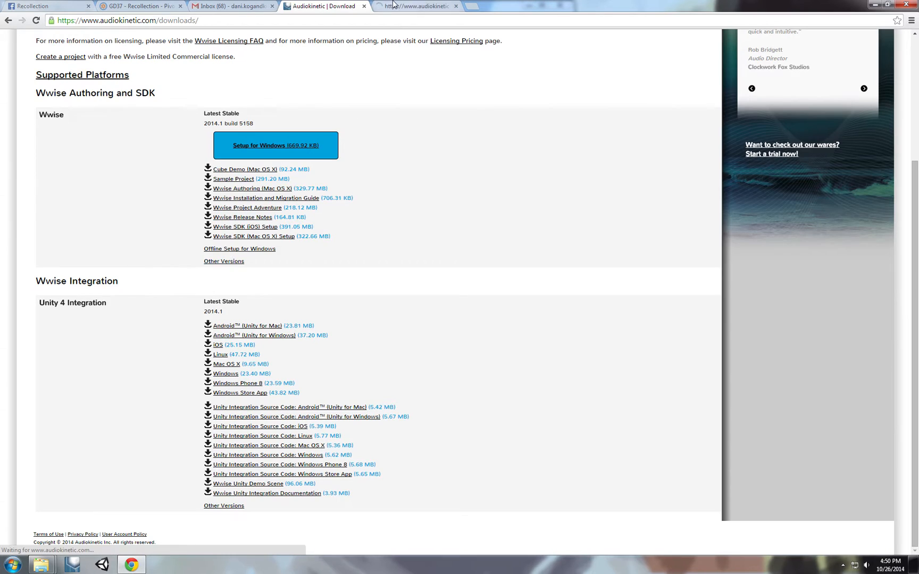
{"action": "left_click", "coordinate": [223, 261]}
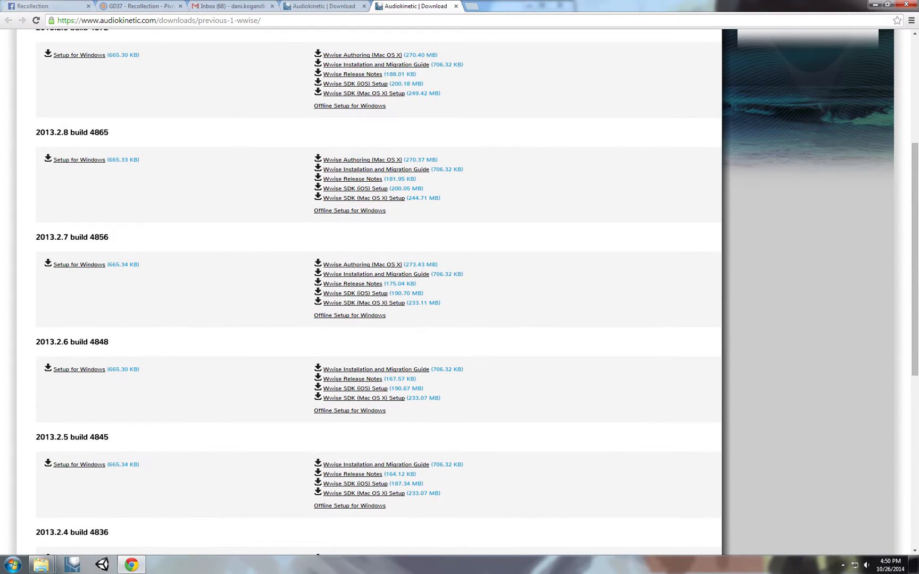
{"action": "double_click", "coordinate": [61, 341]}
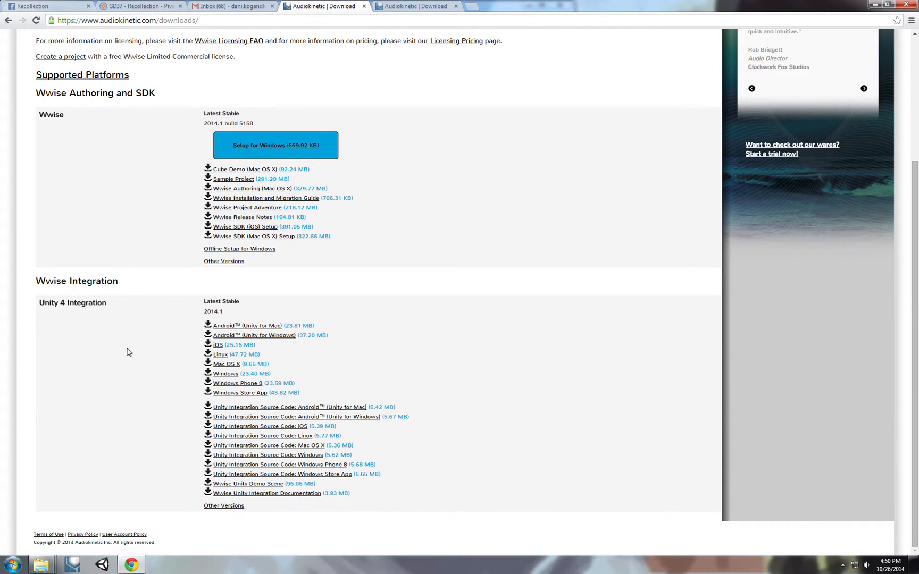
{"action": "left_click", "coordinate": [223, 506]}
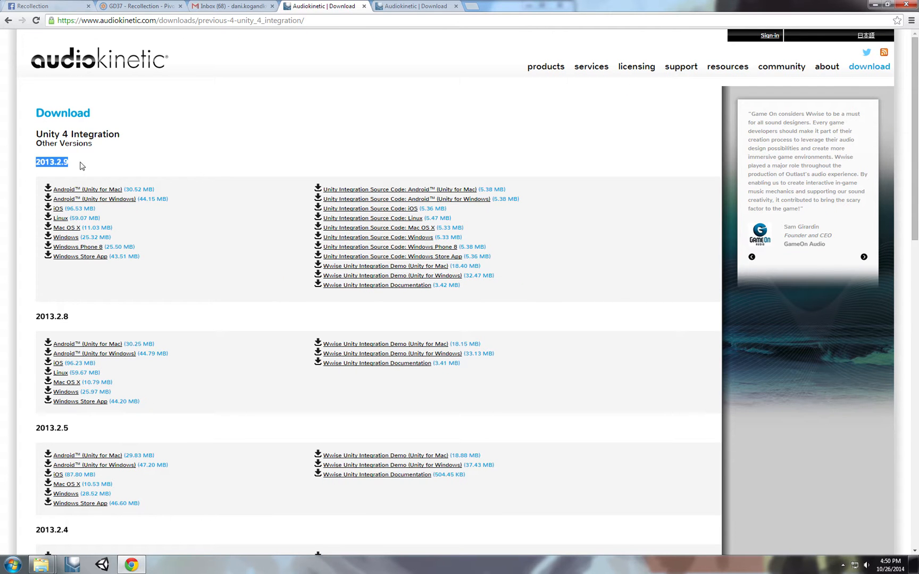
{"action": "mouse_move", "coordinate": [77, 168]}
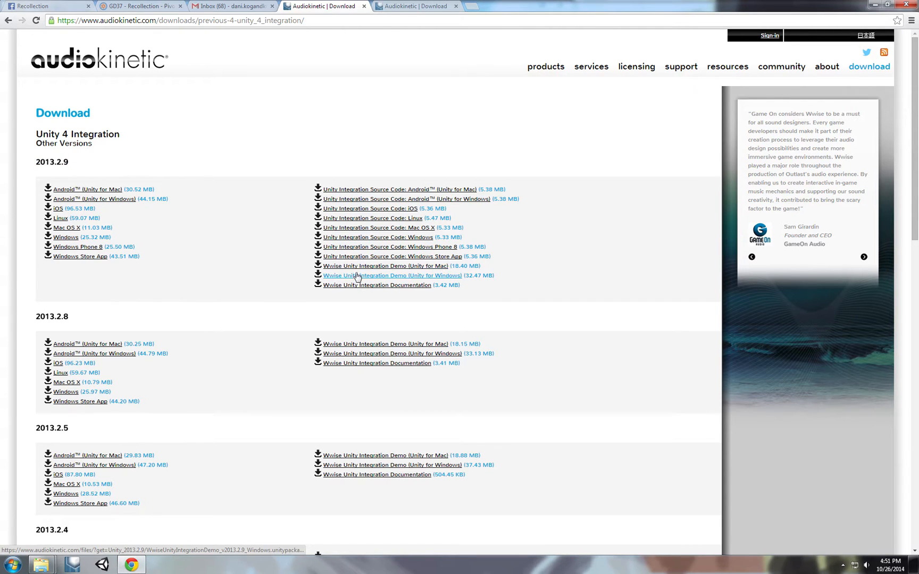
{"action": "mouse_move", "coordinate": [378, 286]}
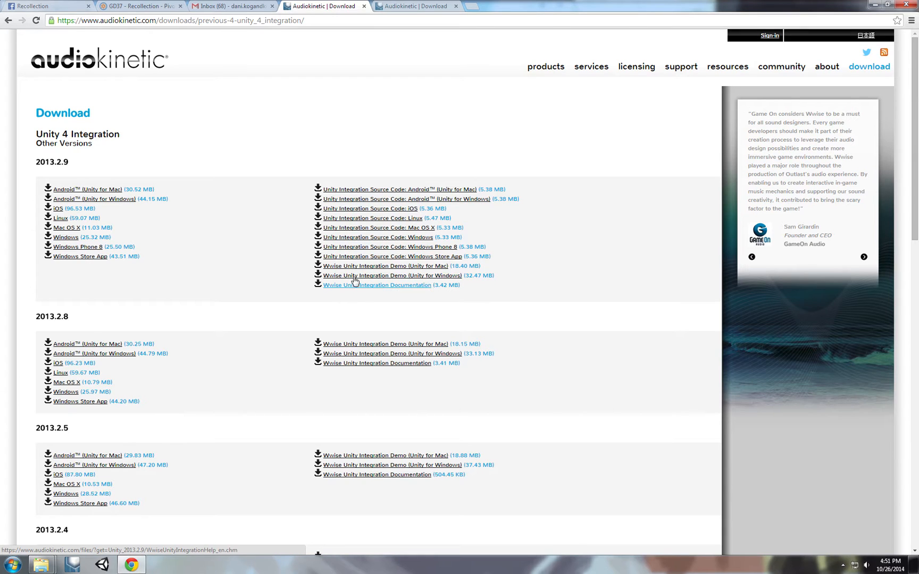
{"action": "mouse_move", "coordinate": [66, 237]}
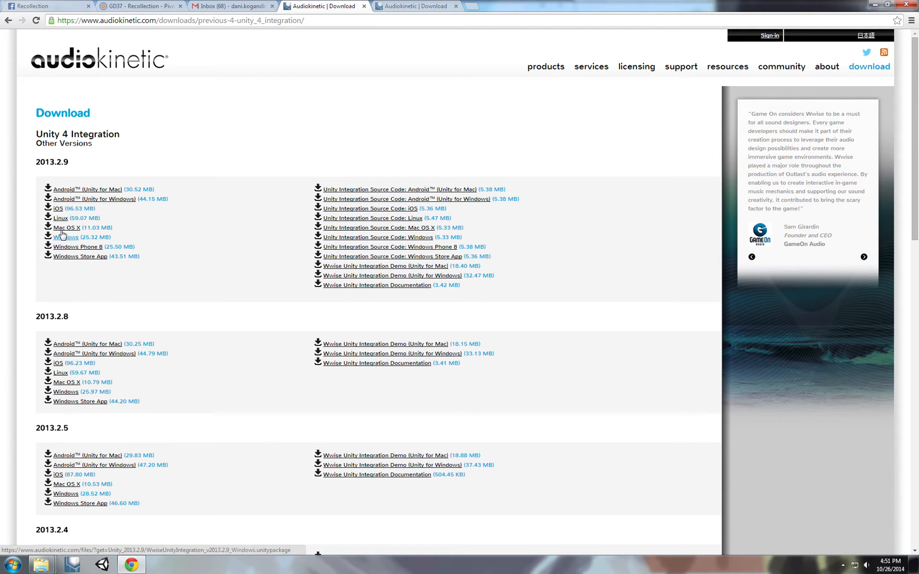
{"action": "left_click", "coordinate": [66, 237]}
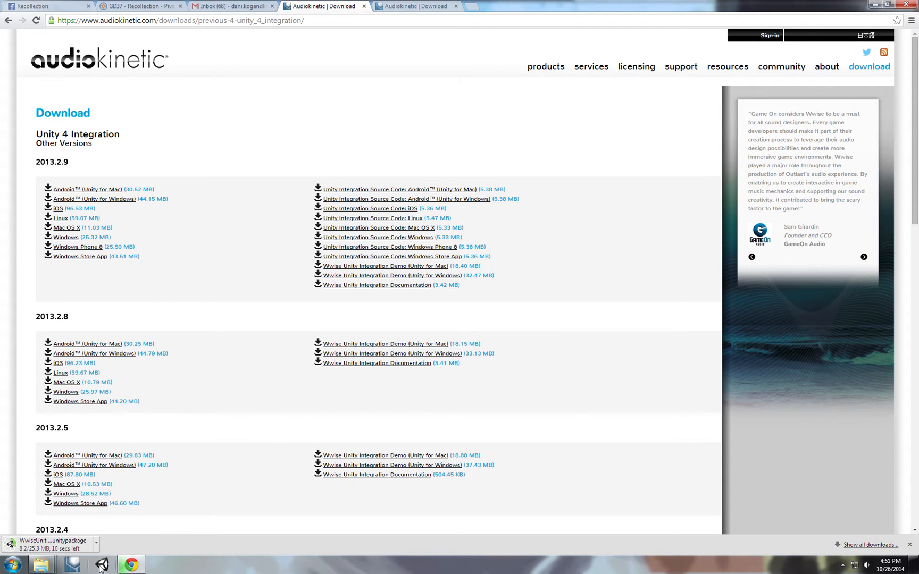
Start a new project in Unity's Project Wizard and browse to the WwiseUnity - Tutorial folder.
{"action": "left_click", "coordinate": [101, 565]}
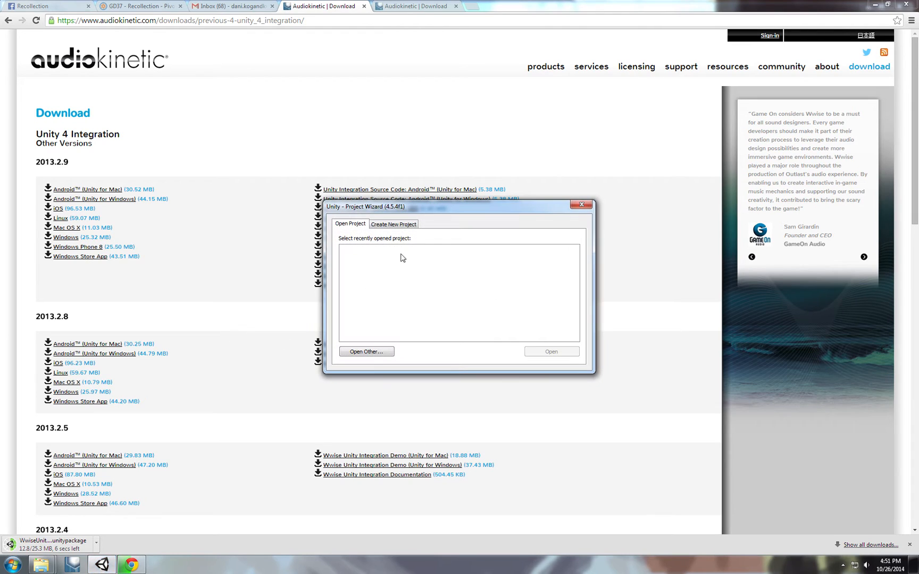
{"action": "left_click", "coordinate": [394, 224]}
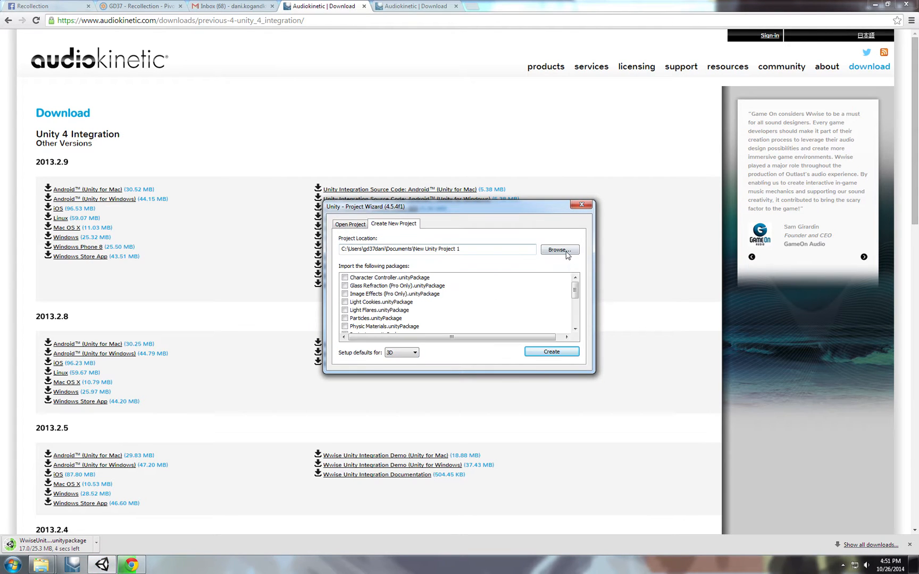
{"action": "left_click", "coordinate": [558, 250]}
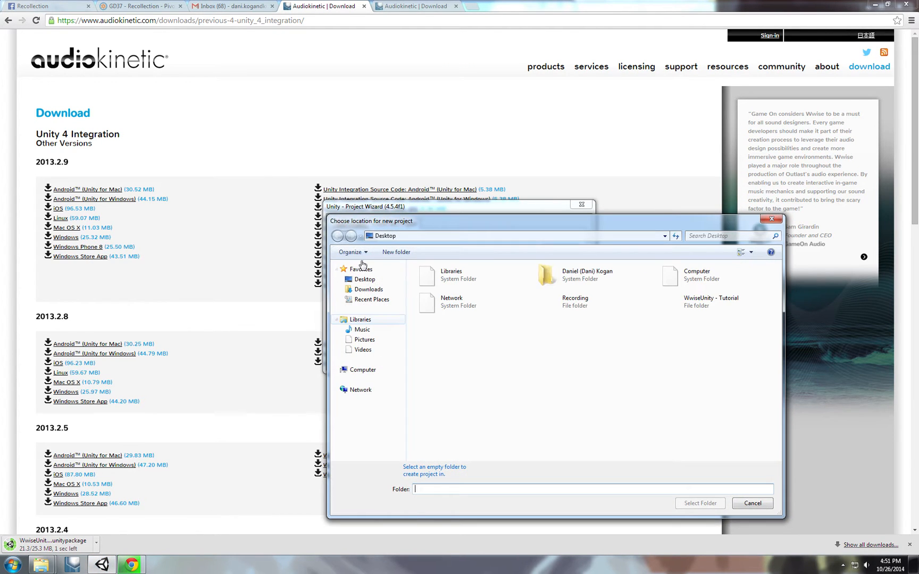
{"action": "left_click", "coordinate": [711, 302]}
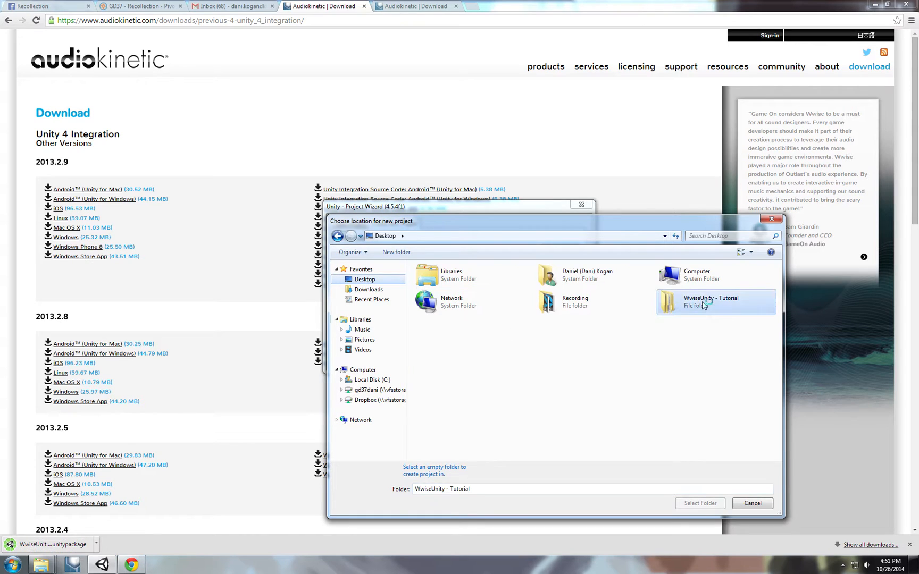
Create a UnityWwise folder as the project location and include the Character Controller package.
{"action": "right_click", "coordinate": [527, 352]}
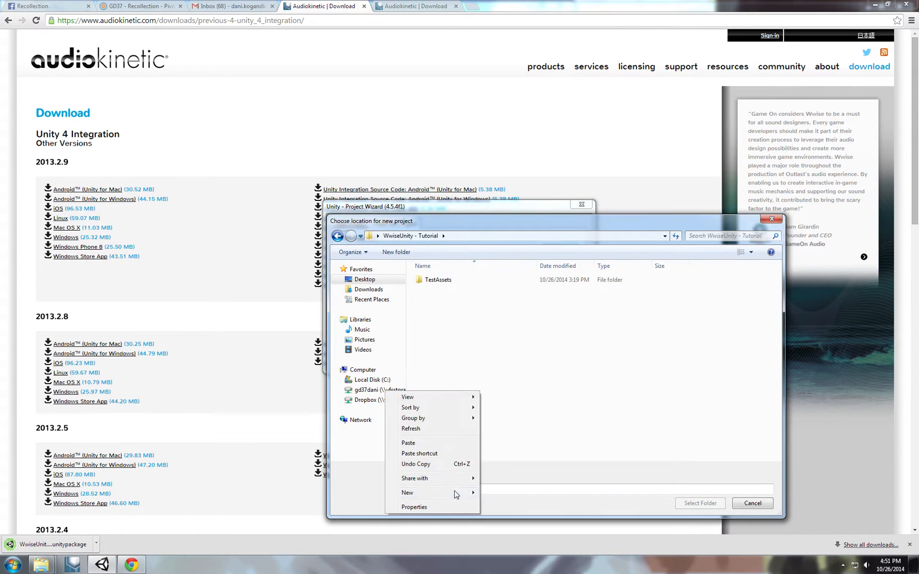
{"action": "left_click", "coordinate": [406, 493]}
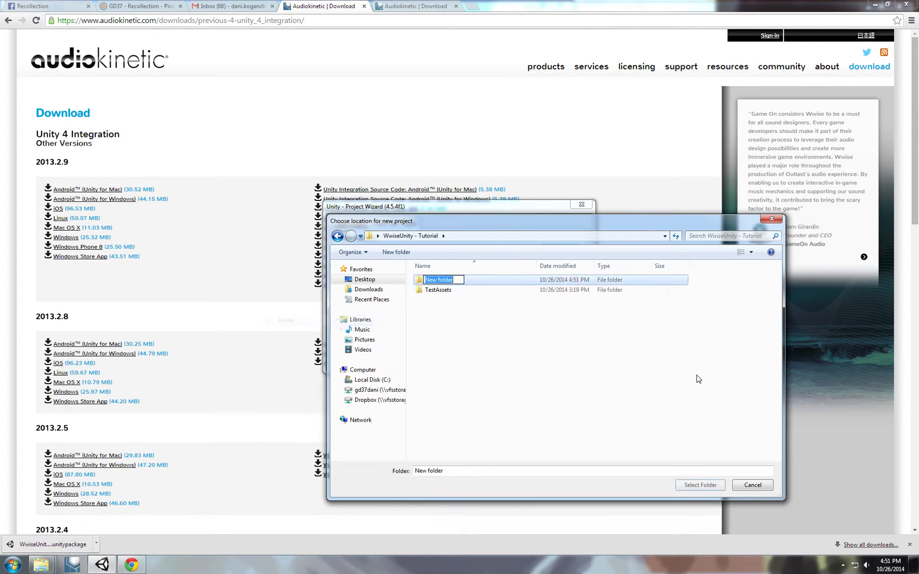
{"action": "type", "text": "Un"}
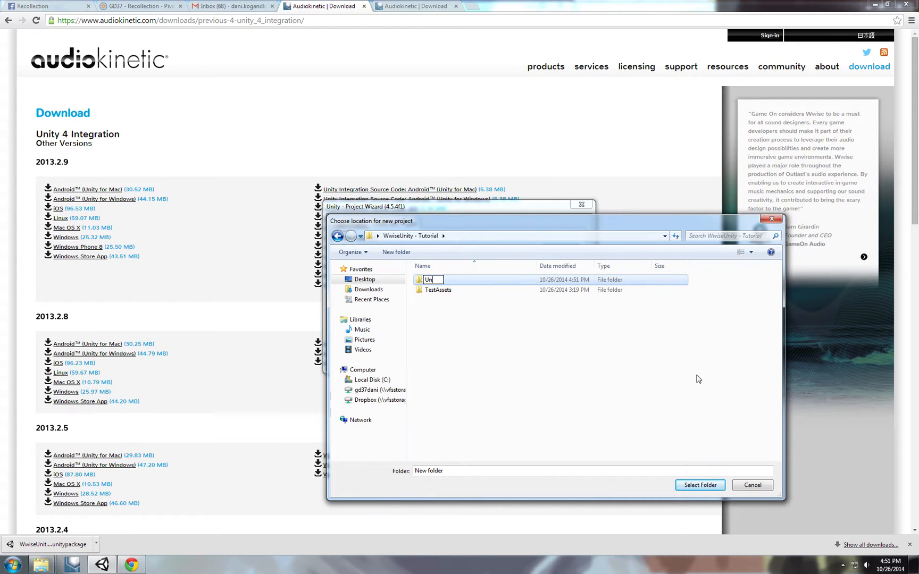
{"action": "type", "text": "ityWwise"}
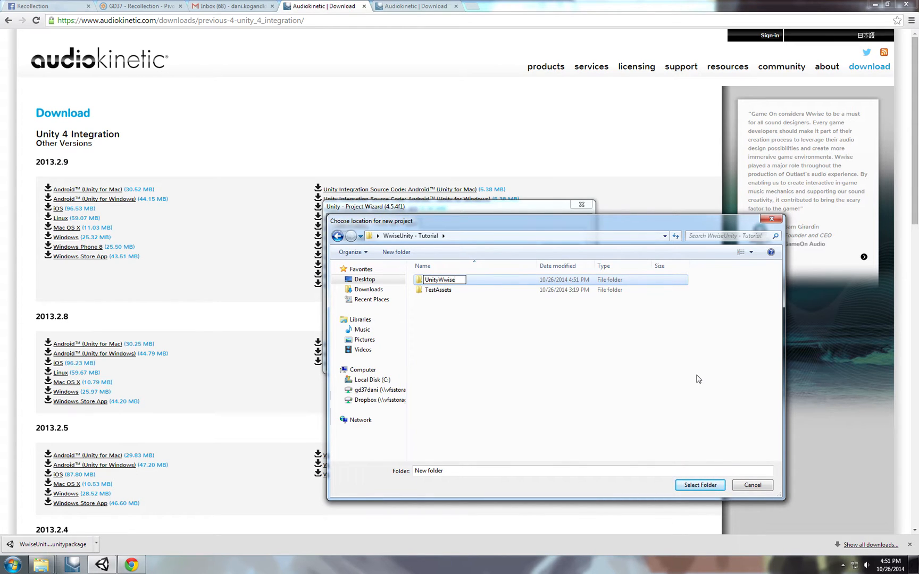
{"action": "double_click", "coordinate": [439, 280]}
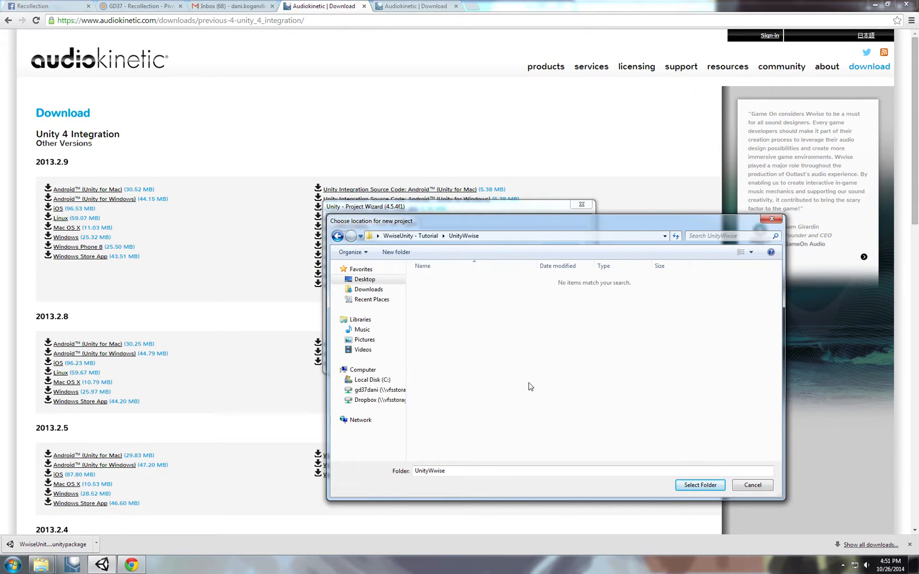
{"action": "left_click", "coordinate": [699, 485]}
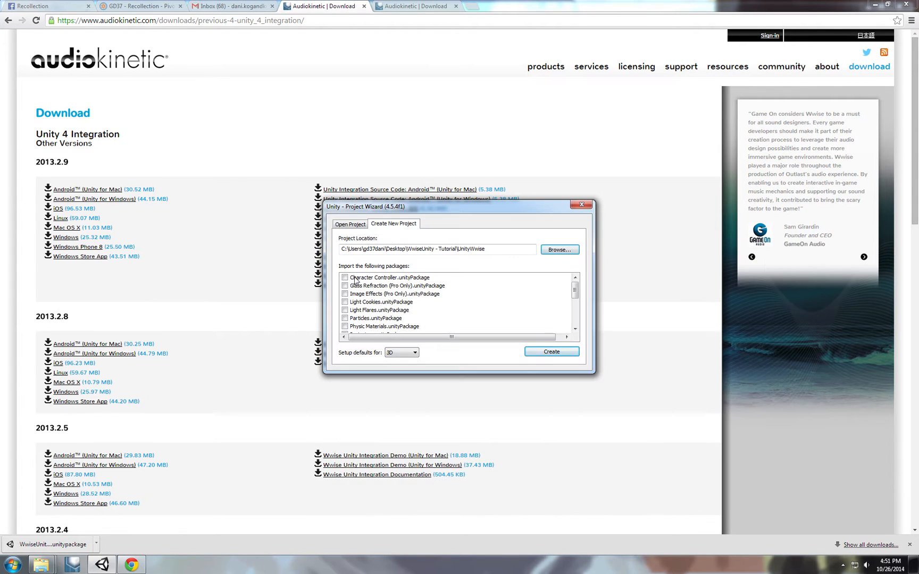
{"action": "left_click", "coordinate": [345, 278]}
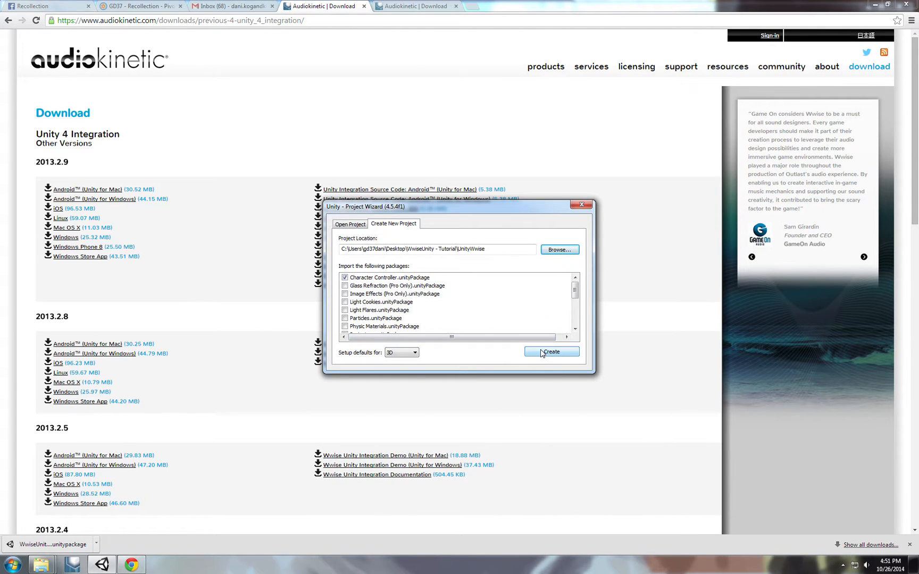
Reveal the downloaded unitypackage in the tutorial folder, then open the UnityWwise project from the wizard.
{"action": "right_click", "coordinate": [50, 545]}
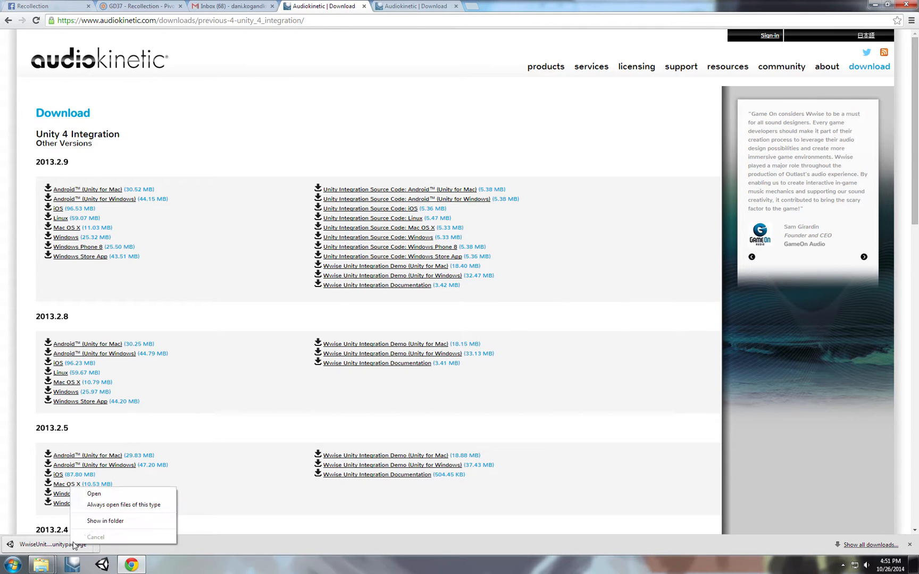
{"action": "left_click", "coordinate": [105, 520]}
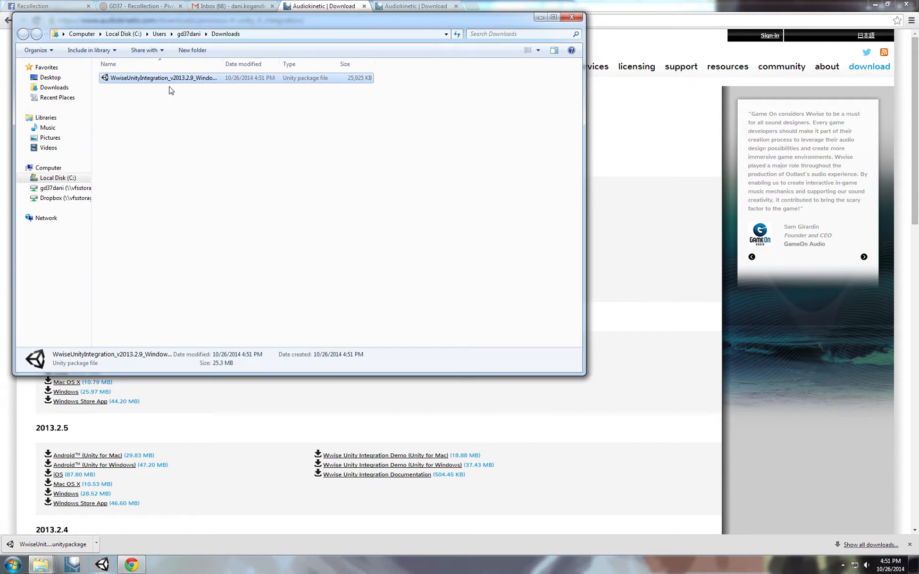
{"action": "left_click", "coordinate": [9, 566]}
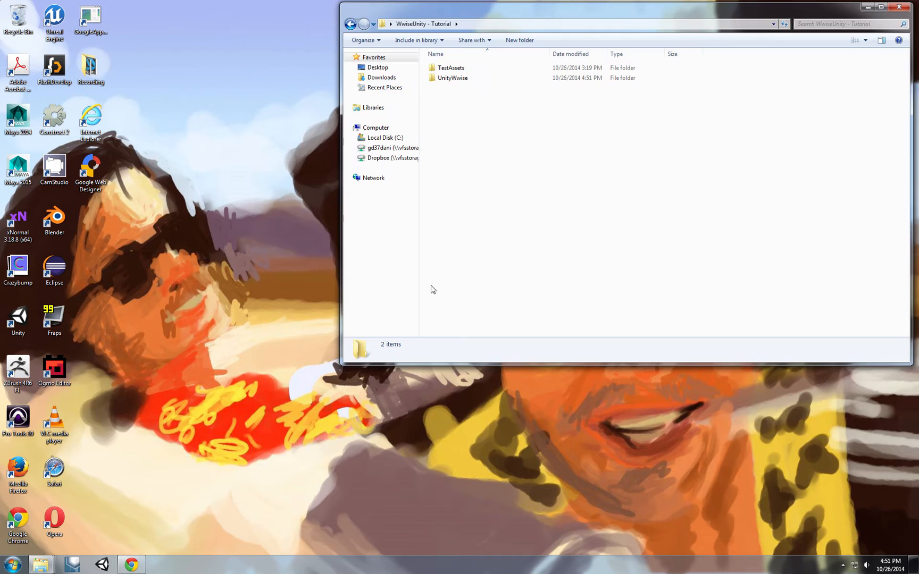
{"action": "double_click", "coordinate": [453, 78]}
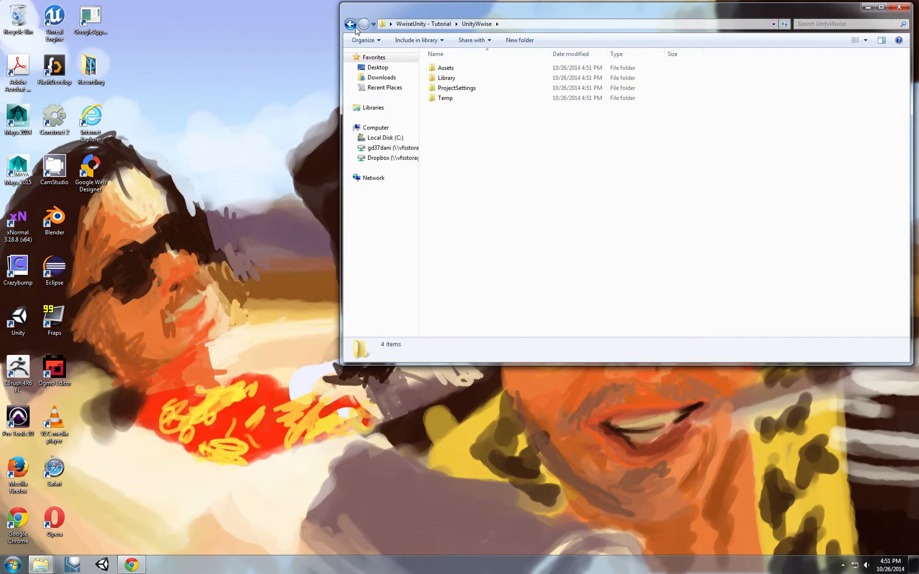
{"action": "left_click", "coordinate": [351, 23]}
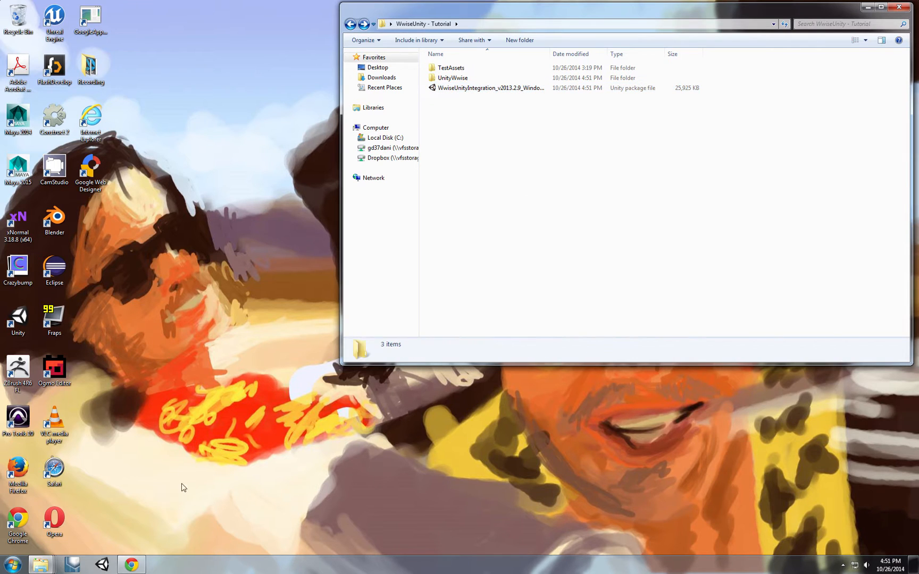
{"action": "mouse_move", "coordinate": [482, 179]}
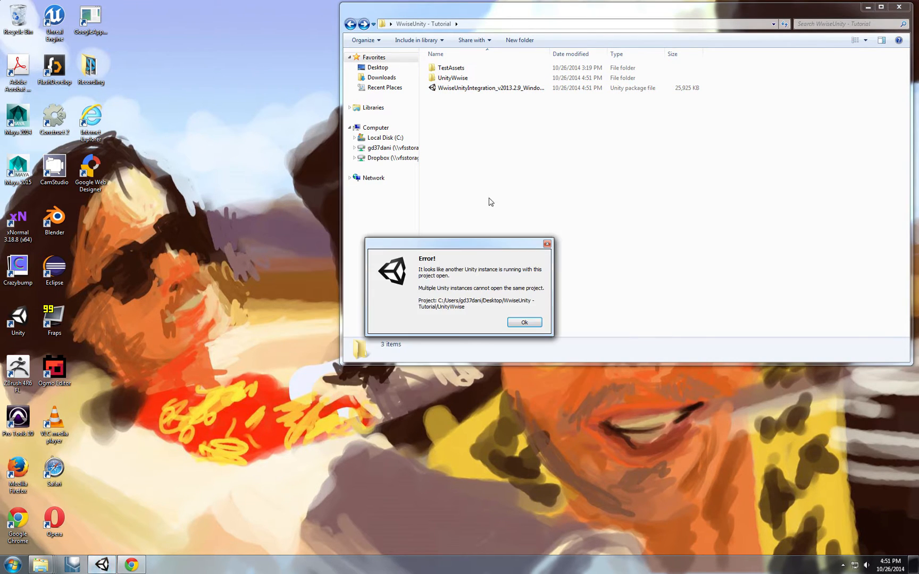
{"action": "left_click", "coordinate": [523, 322]}
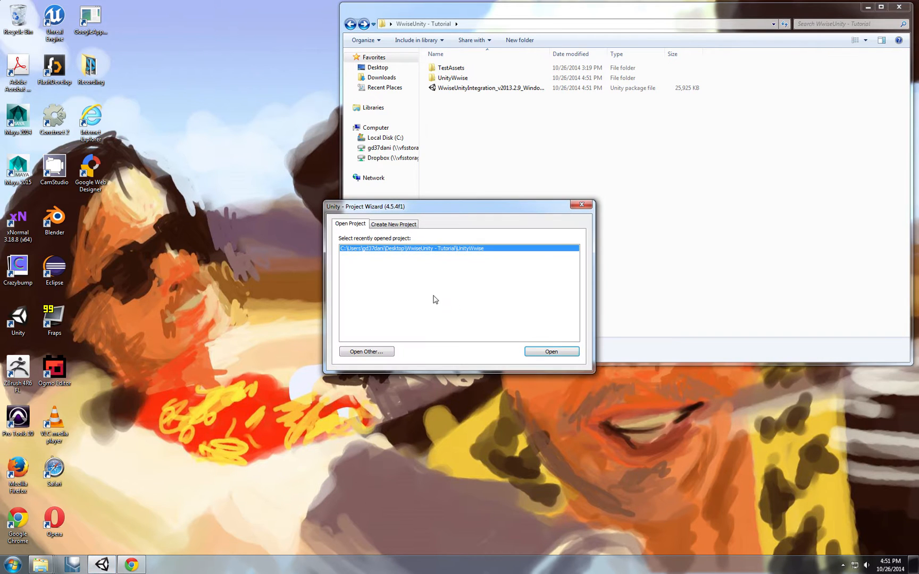
{"action": "left_click", "coordinate": [550, 352]}
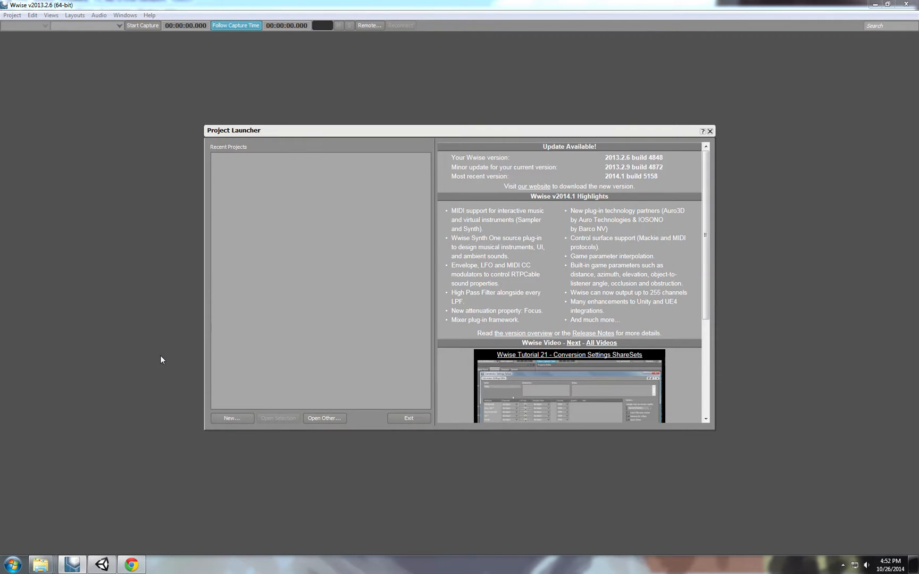
{"action": "mouse_move", "coordinate": [264, 405]}
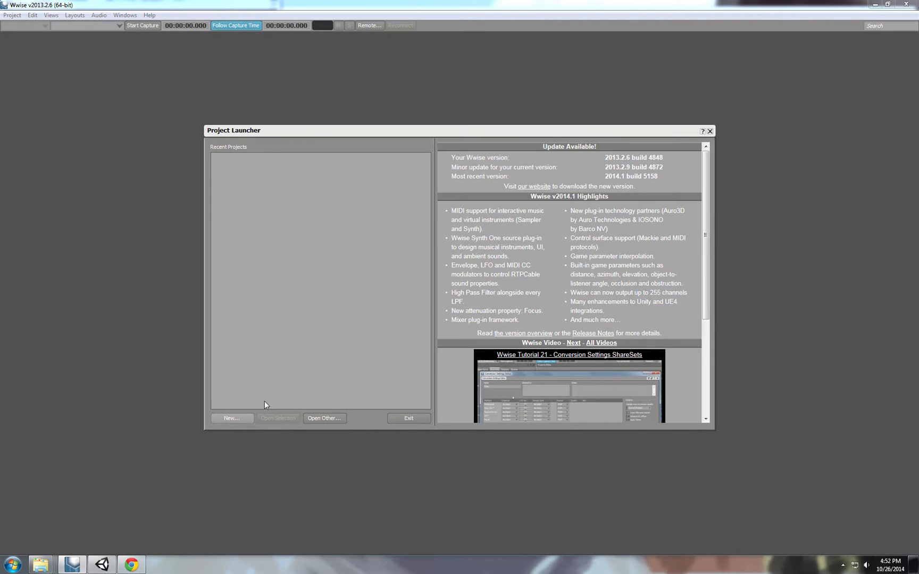
Start a new Wwise project and browse its location into UnityWwise\Assets.
{"action": "left_click", "coordinate": [232, 418]}
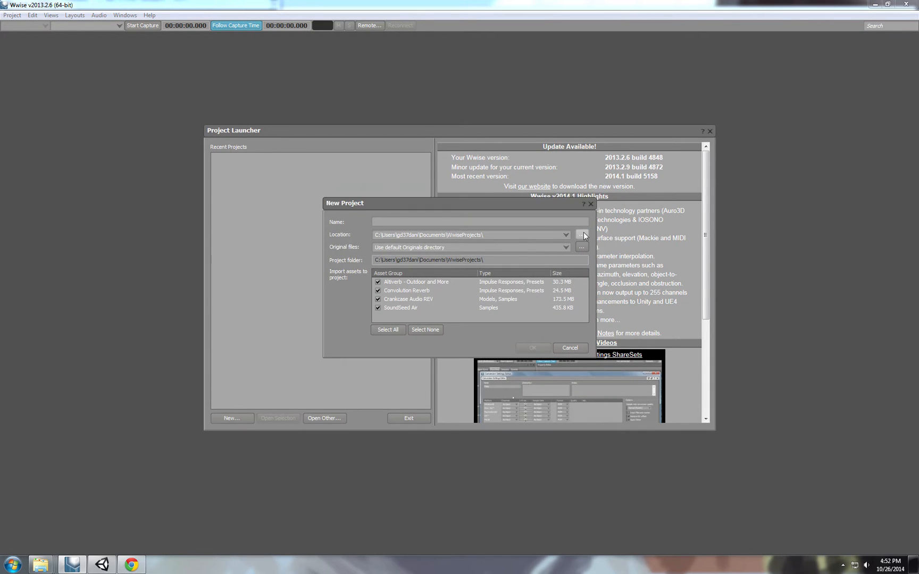
{"action": "left_click", "coordinate": [581, 235]}
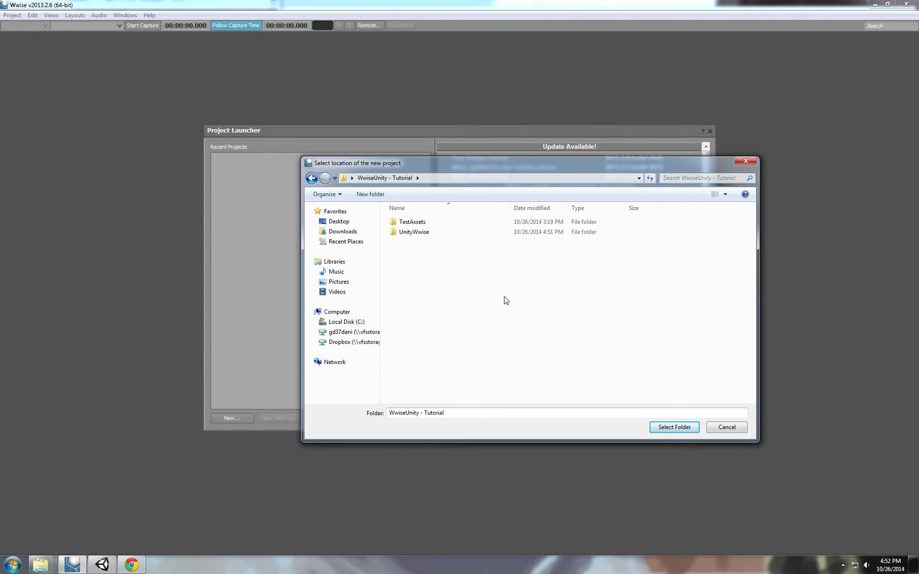
{"action": "mouse_move", "coordinate": [421, 244]}
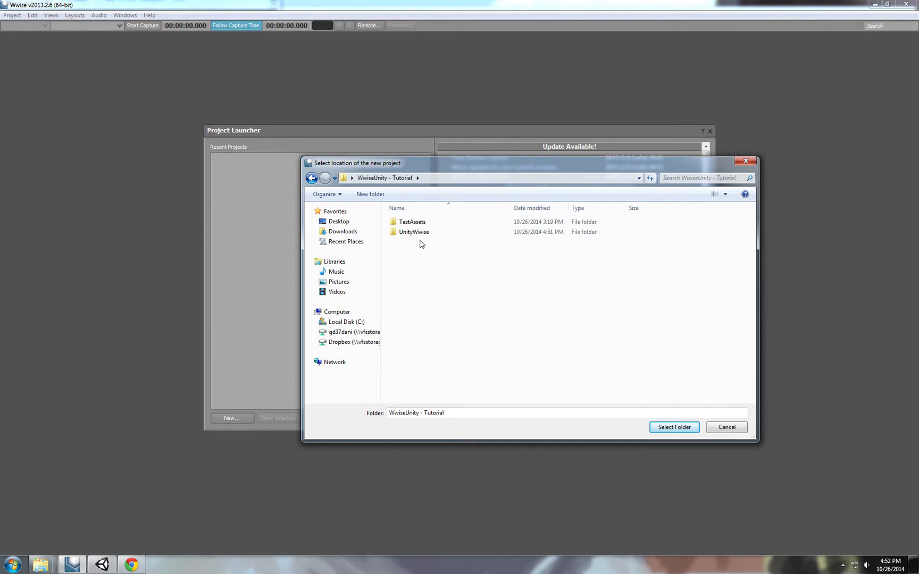
{"action": "double_click", "coordinate": [415, 232]}
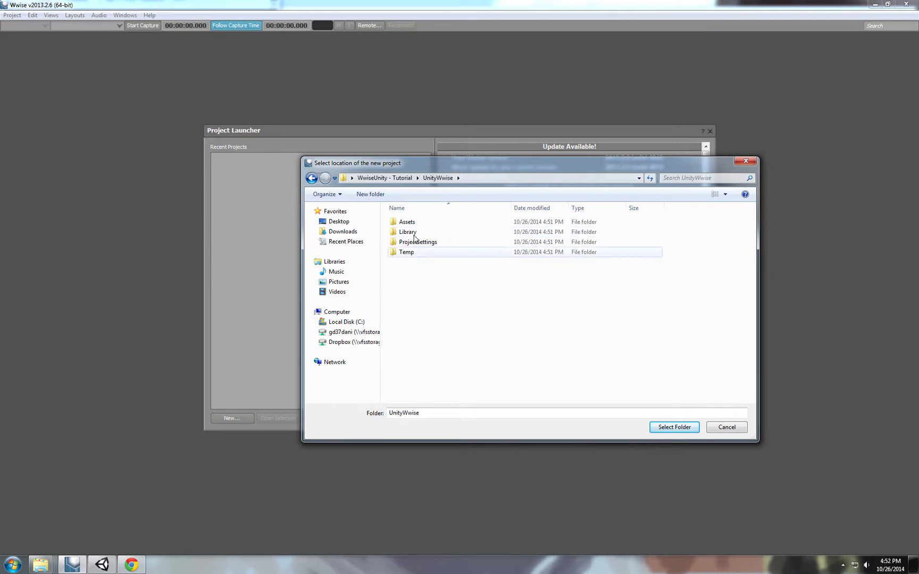
{"action": "double_click", "coordinate": [407, 222]}
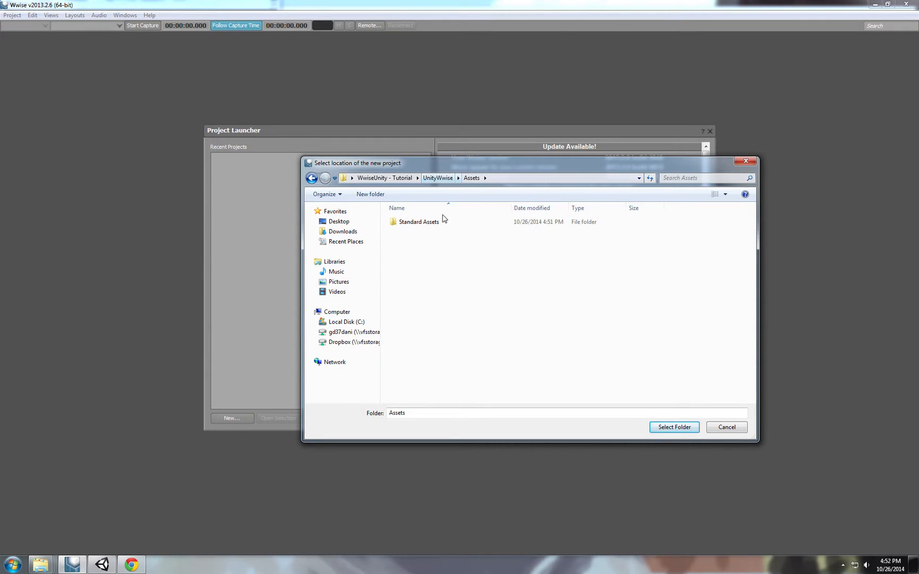
{"action": "mouse_move", "coordinate": [434, 238]}
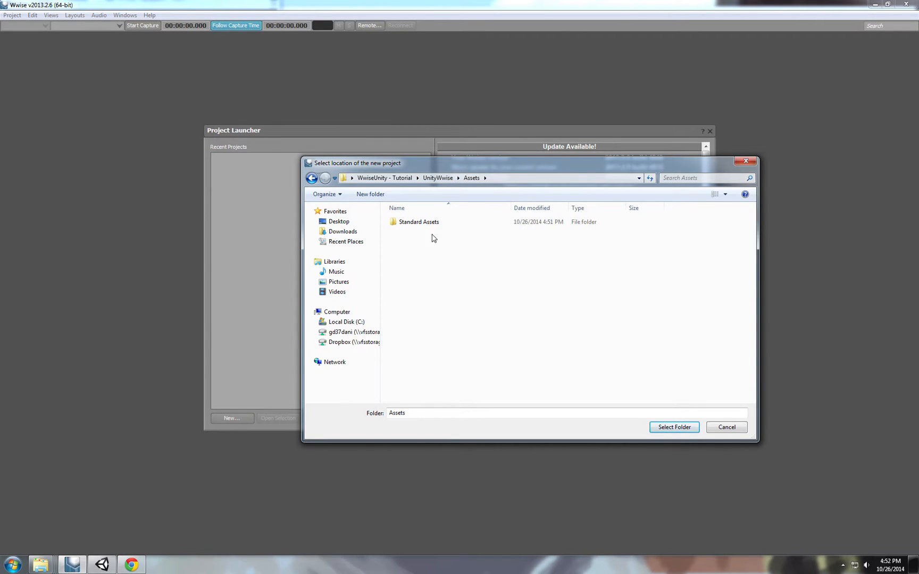
{"action": "mouse_move", "coordinate": [441, 186]}
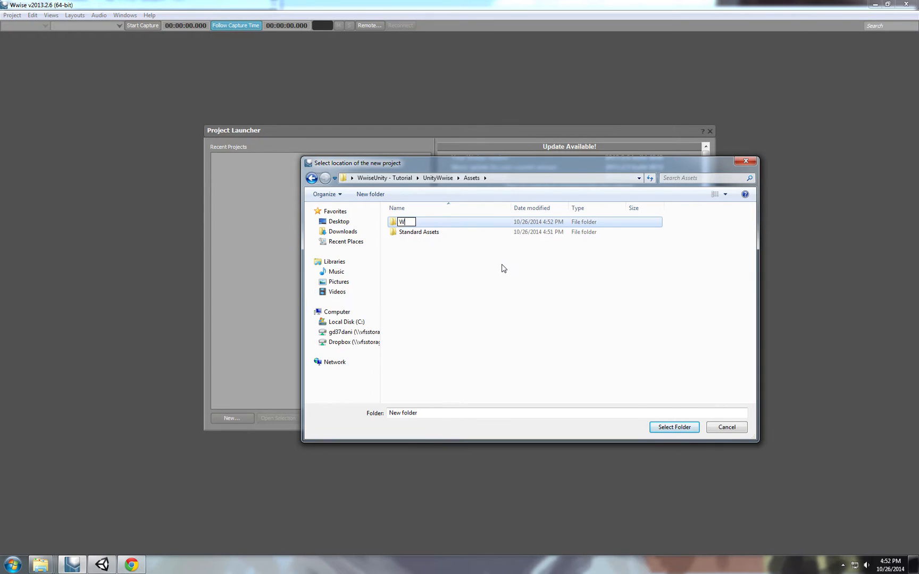
Create a WwiseProject folder as the location, name the project WwiseUnity and confirm.
{"action": "type", "text": "WwiseProject"}
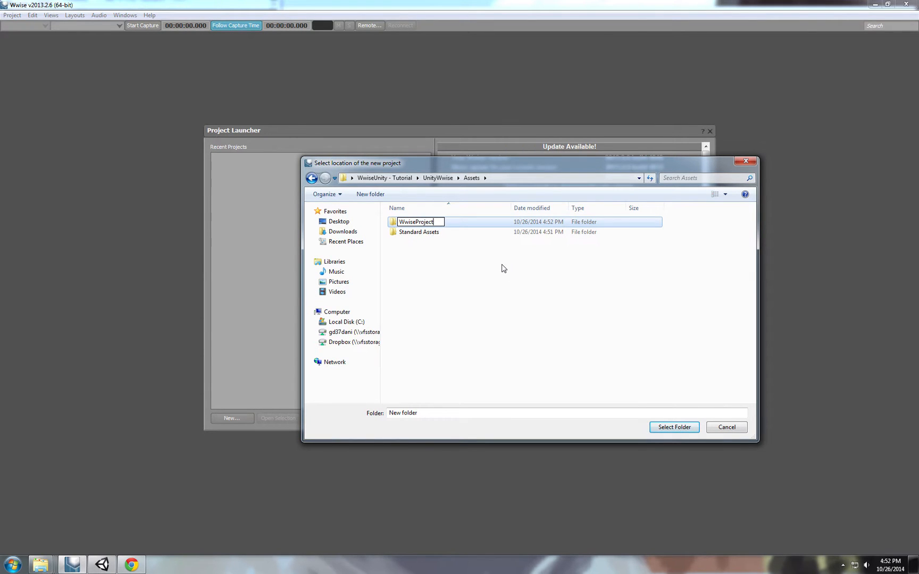
{"action": "double_click", "coordinate": [416, 221]}
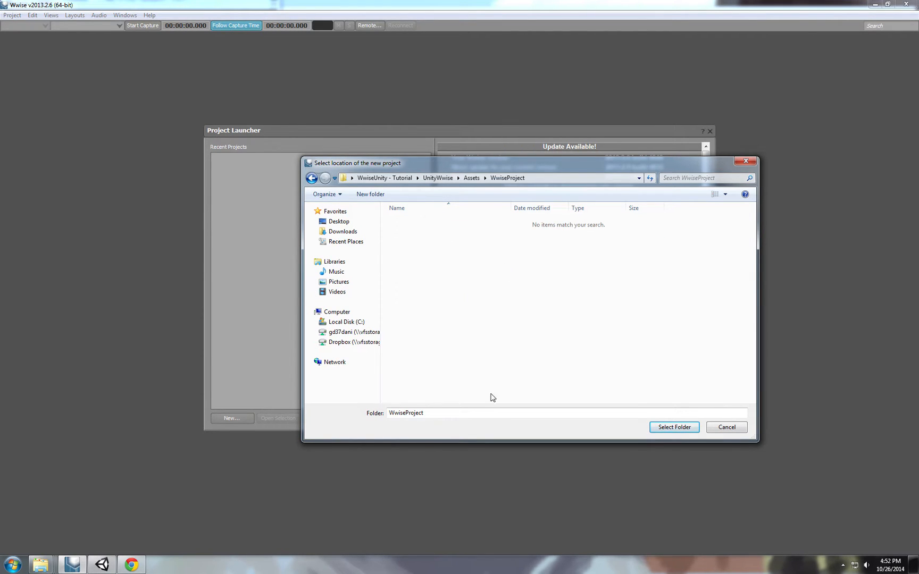
{"action": "left_click", "coordinate": [673, 428]}
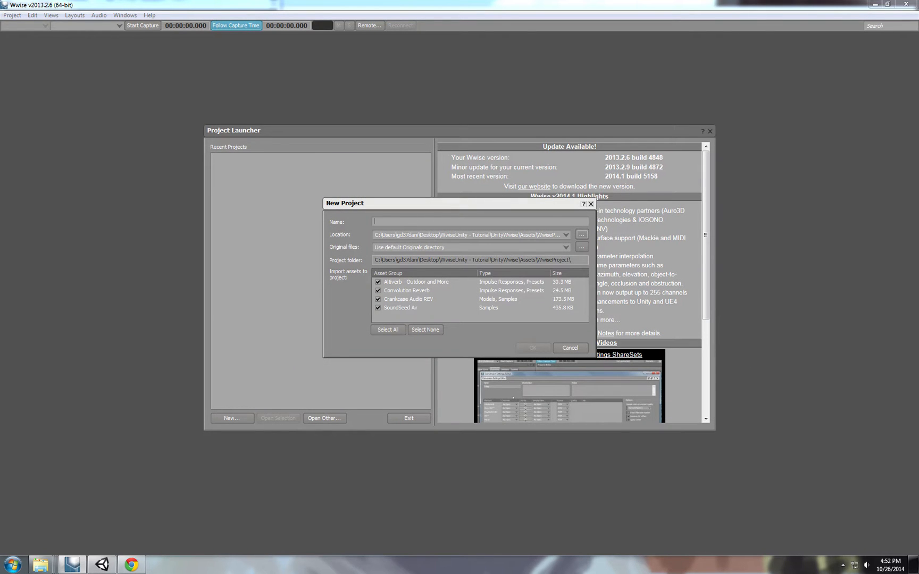
{"action": "type", "text": "WwiseUnity"}
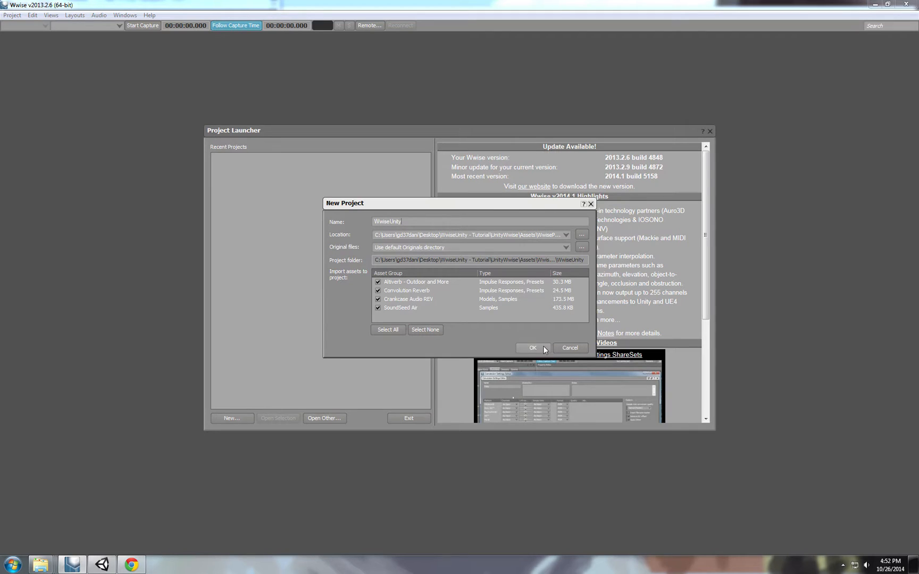
{"action": "left_click", "coordinate": [378, 299]}
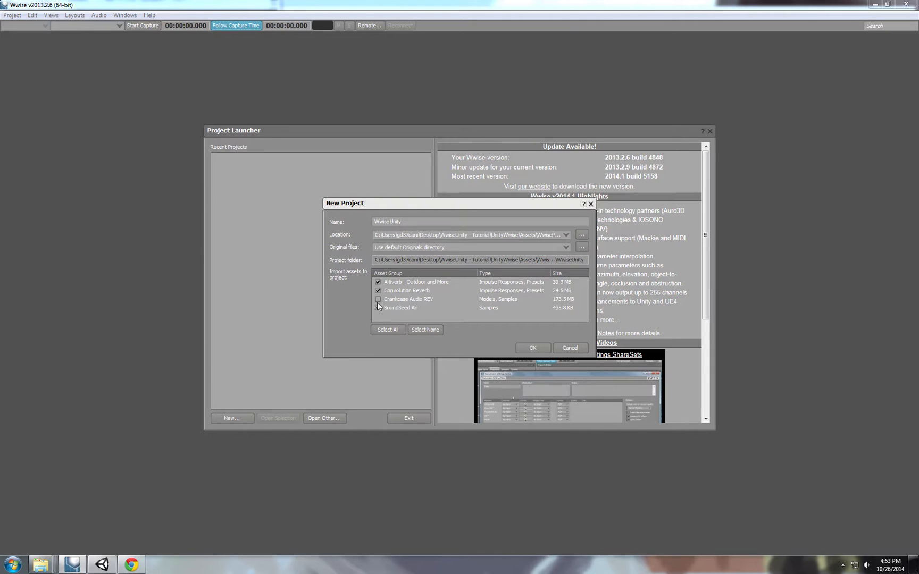
{"action": "left_click", "coordinate": [531, 348]}
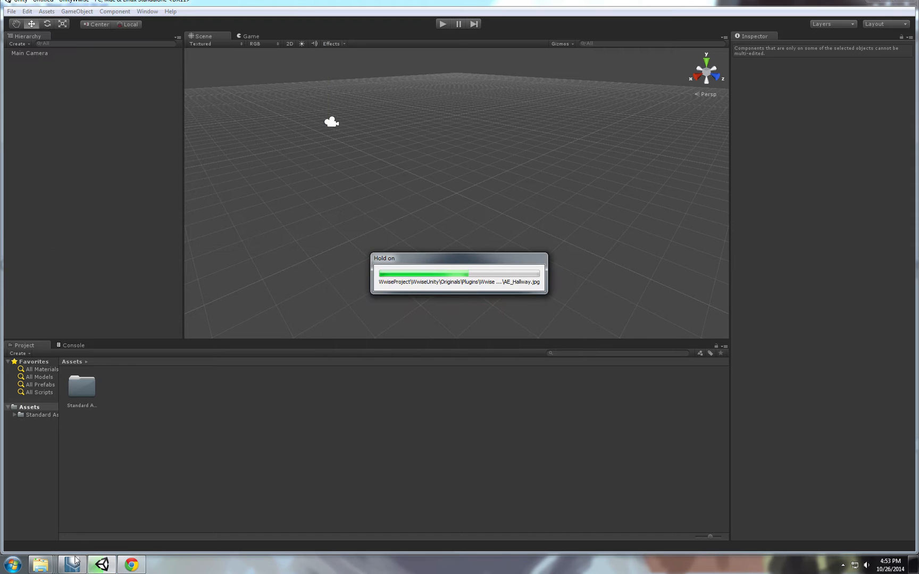
{"action": "mouse_move", "coordinate": [73, 565]}
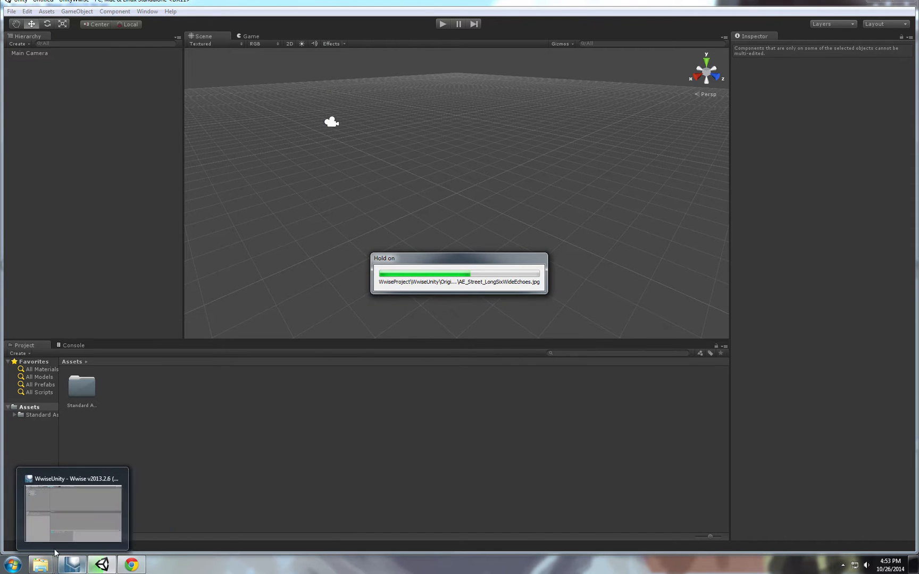
Bring Wwise forward and dismiss the evaluation licence notice.
{"action": "left_click", "coordinate": [72, 509]}
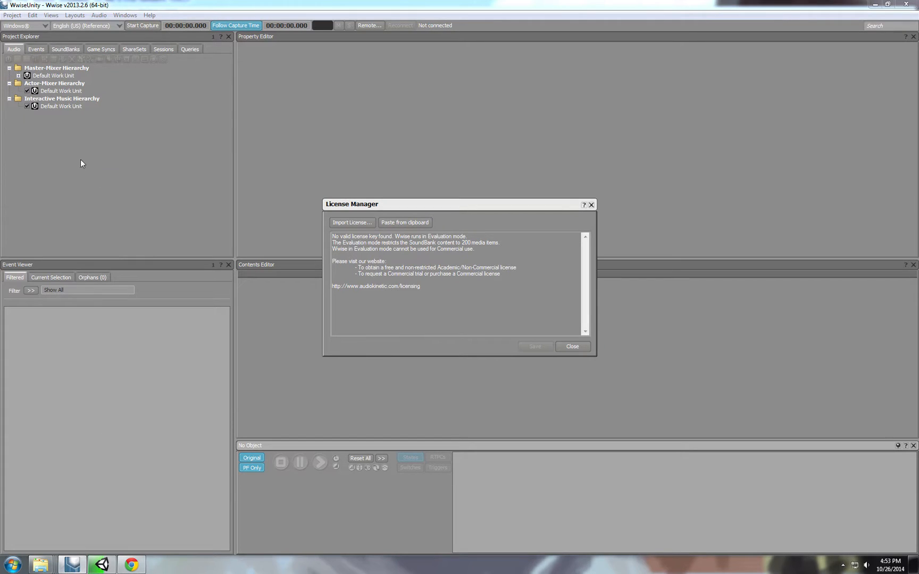
{"action": "mouse_move", "coordinate": [573, 346]}
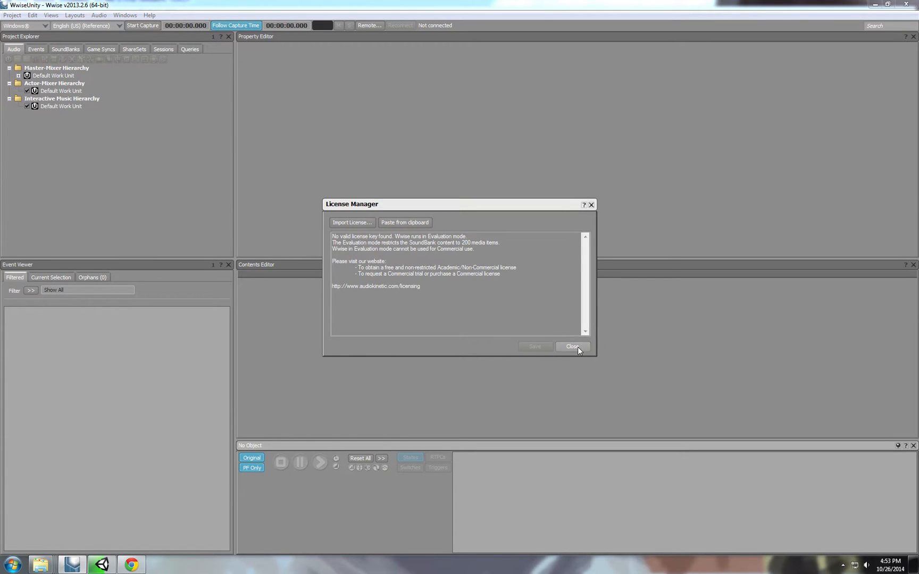
{"action": "left_click", "coordinate": [572, 347]}
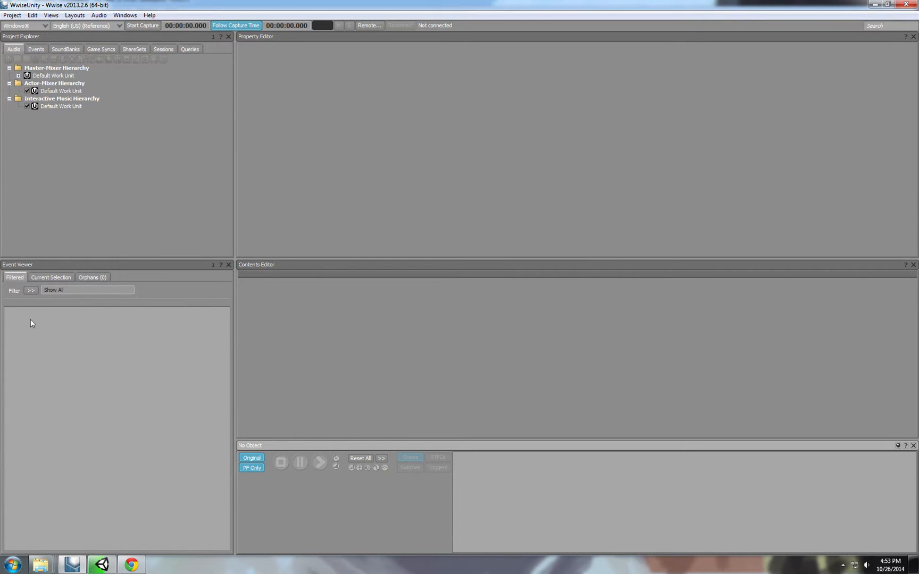
{"action": "mouse_move", "coordinate": [51, 518]}
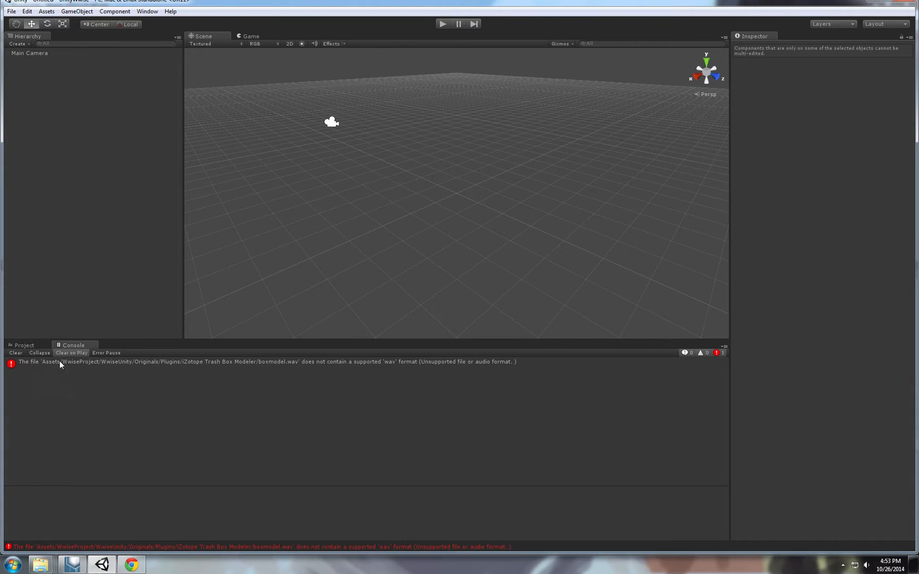
{"action": "mouse_move", "coordinate": [67, 355]}
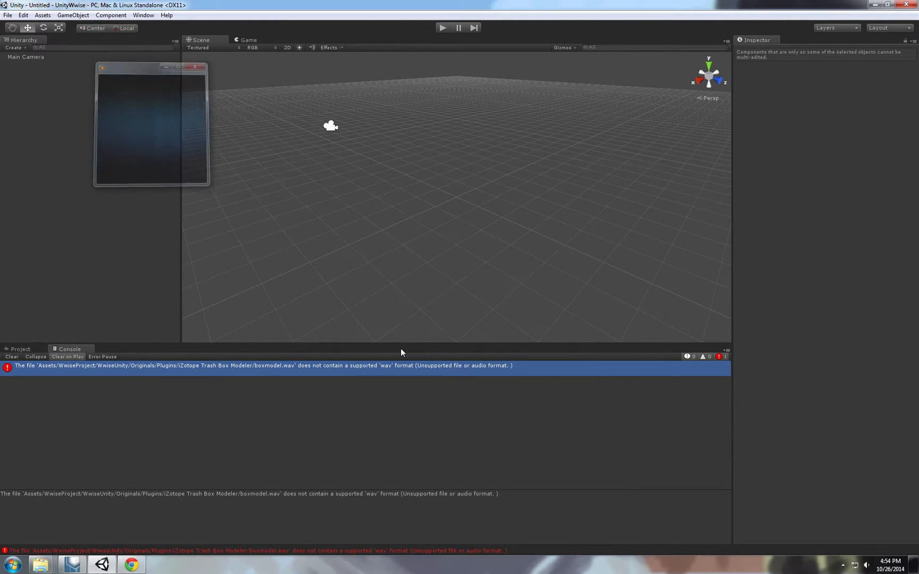
Locate boxmodel.wav in the iZotope Trash Box Modeler folder, return to Unity and collapse Originals.
{"action": "left_click", "coordinate": [199, 67]}
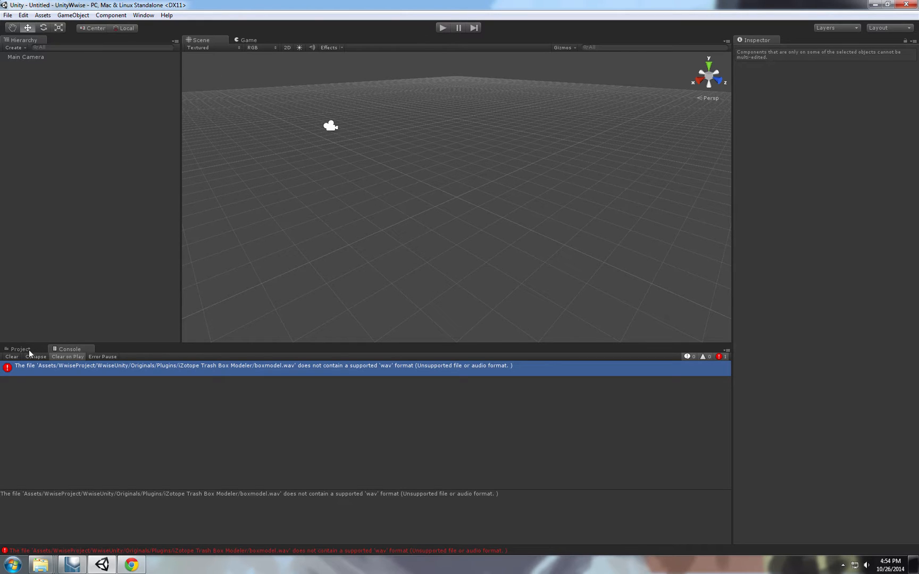
{"action": "left_click", "coordinate": [20, 349]}
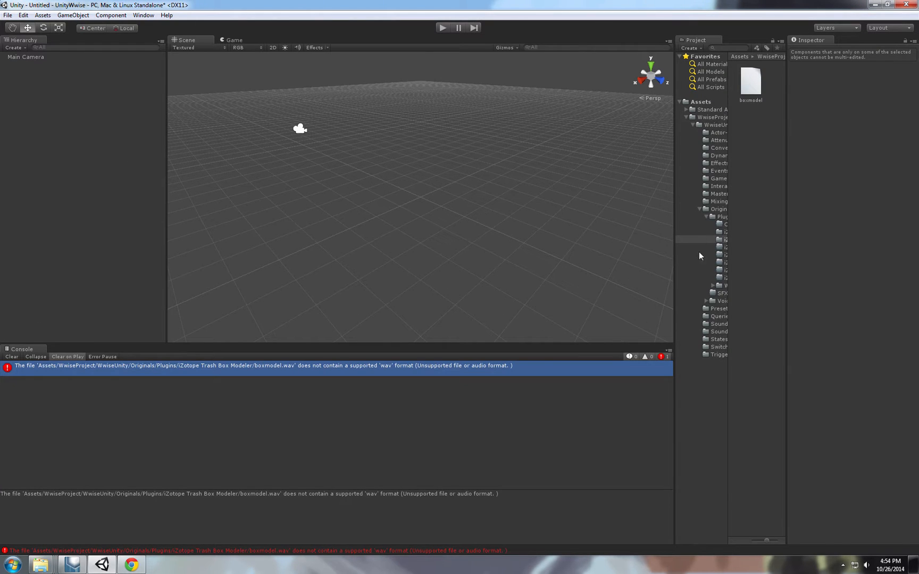
{"action": "mouse_move", "coordinate": [671, 219]}
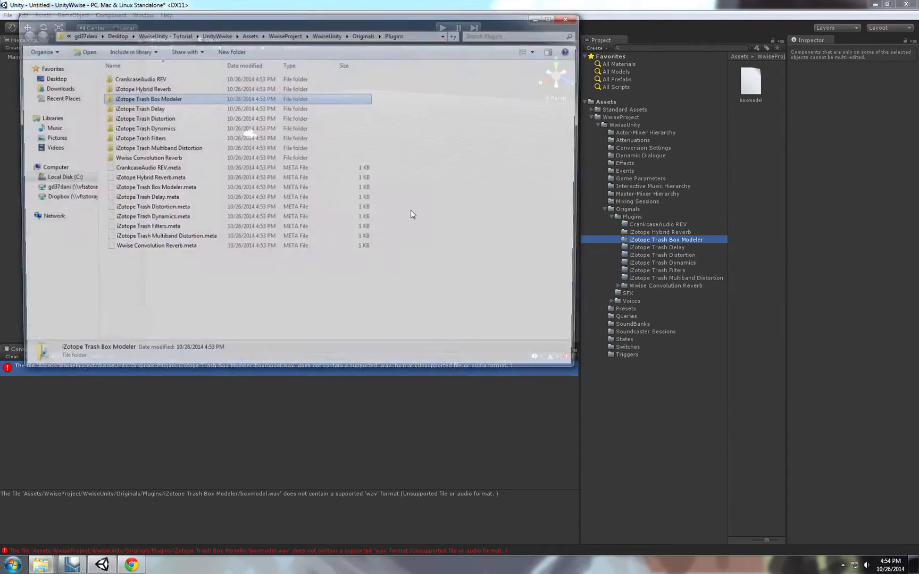
{"action": "double_click", "coordinate": [147, 99]}
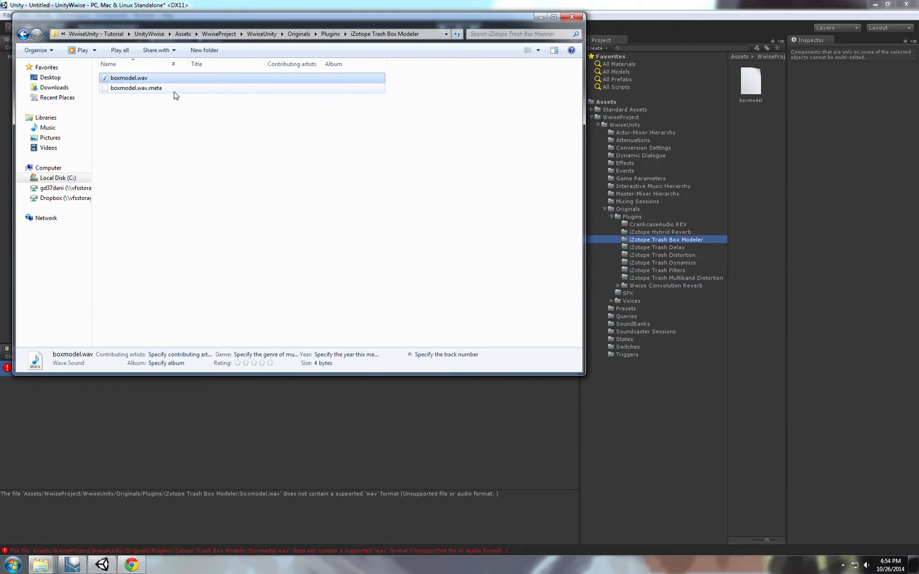
{"action": "left_click", "coordinate": [571, 15]}
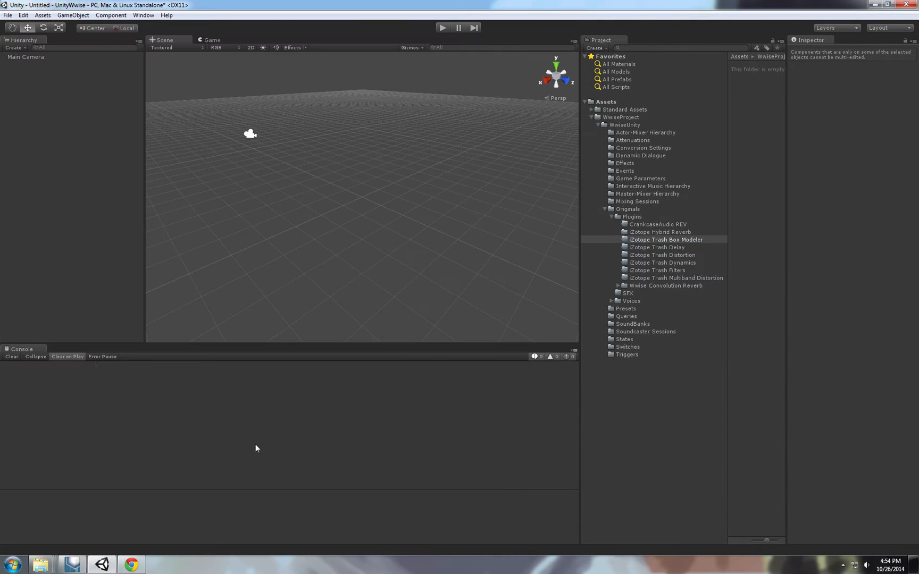
{"action": "mouse_move", "coordinate": [629, 211]}
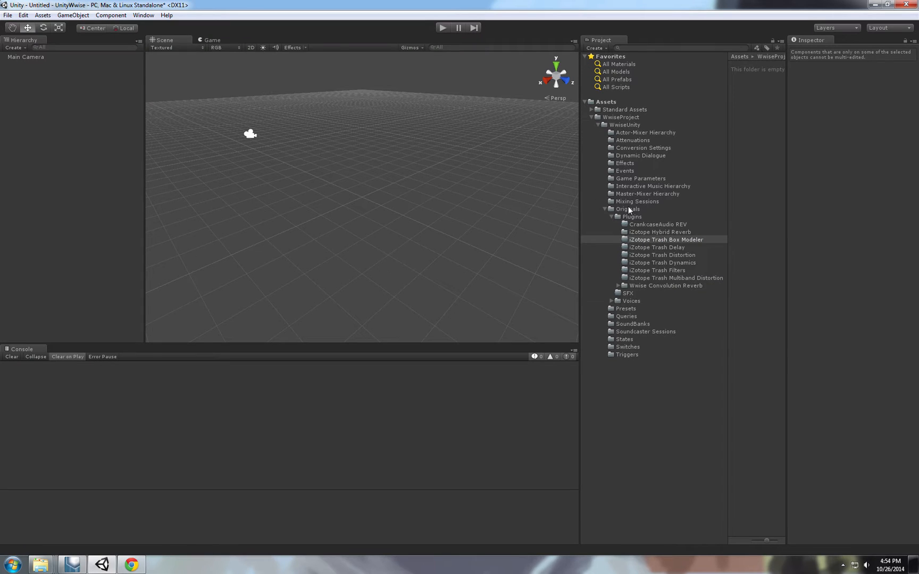
{"action": "left_click", "coordinate": [583, 117]}
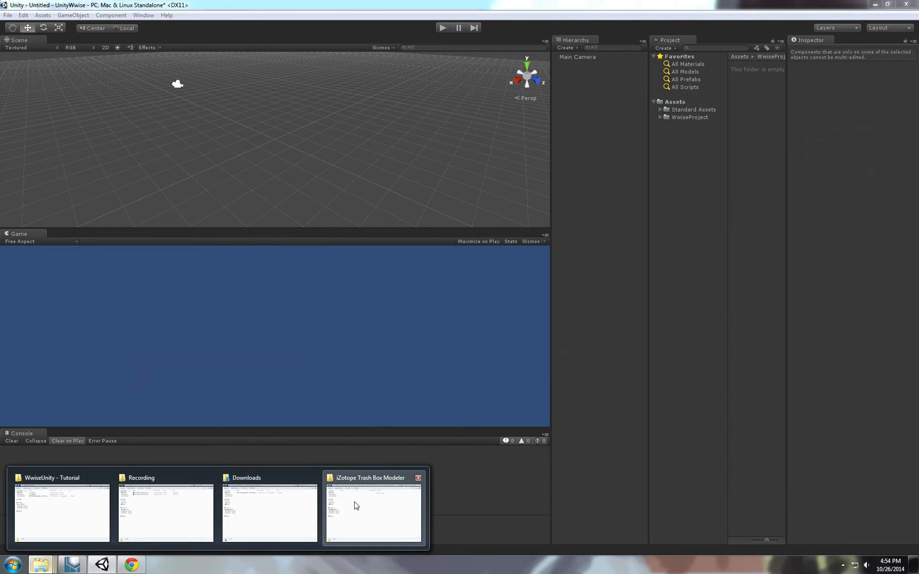
Launch the Wwise Unity integration unitypackage from Explorer and confirm its import.
{"action": "left_click", "coordinate": [61, 510]}
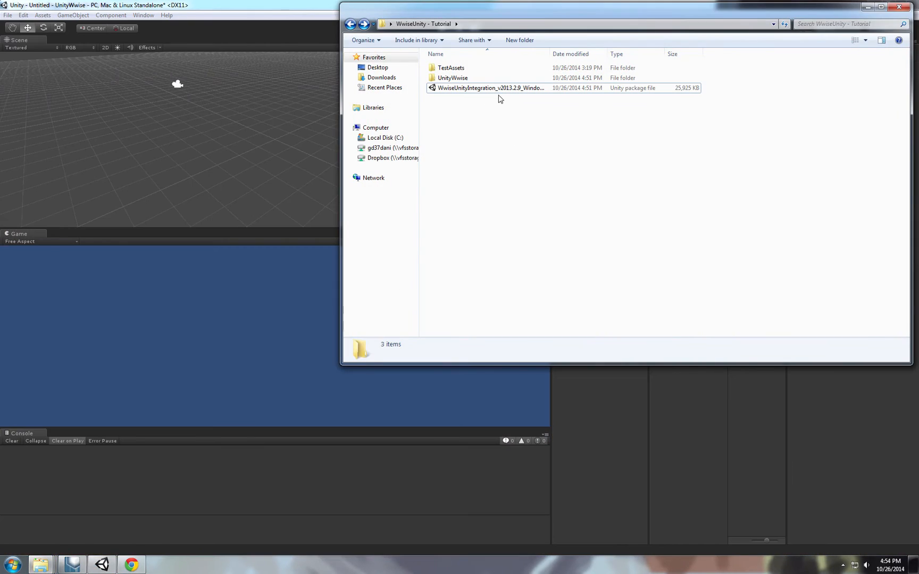
{"action": "double_click", "coordinate": [490, 88]}
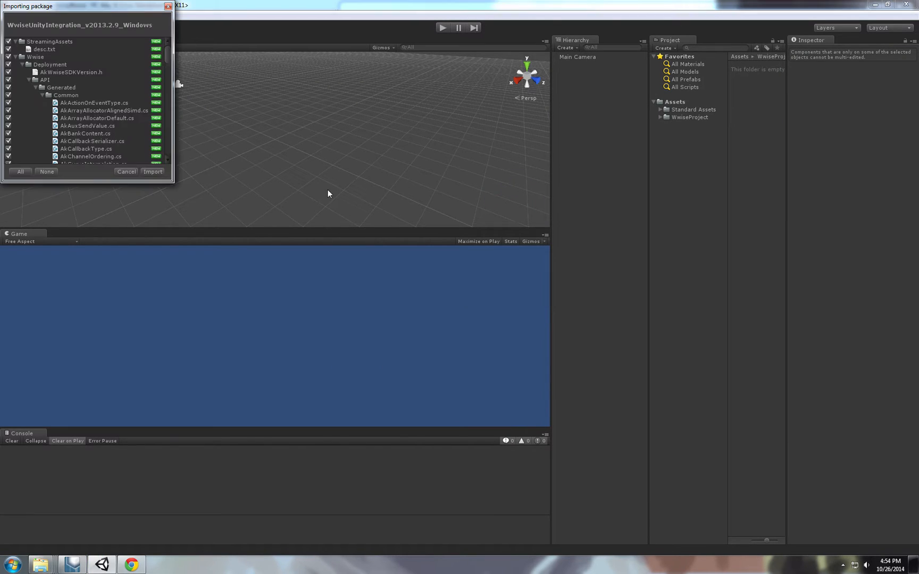
{"action": "left_click", "coordinate": [153, 171]}
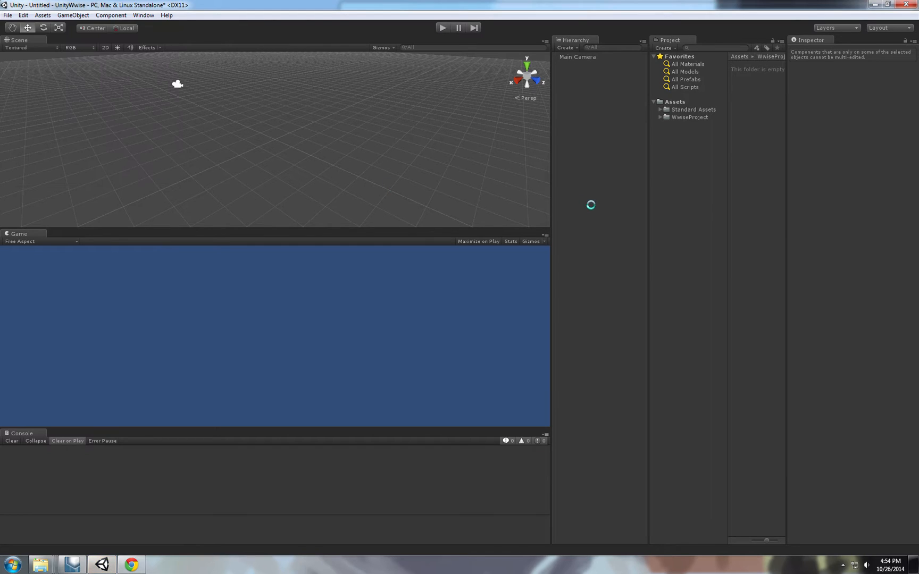
{"action": "mouse_move", "coordinate": [784, 45]}
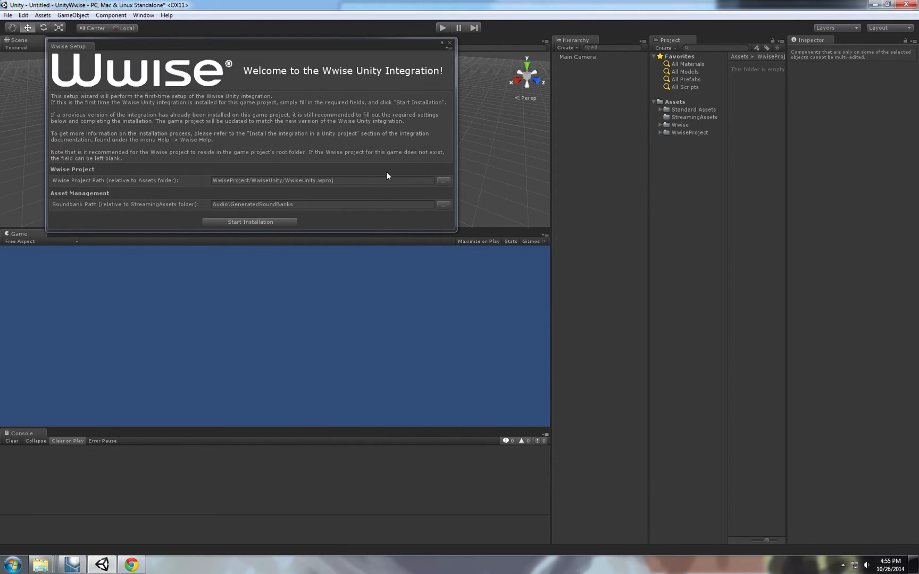
{"action": "mouse_move", "coordinate": [332, 121]}
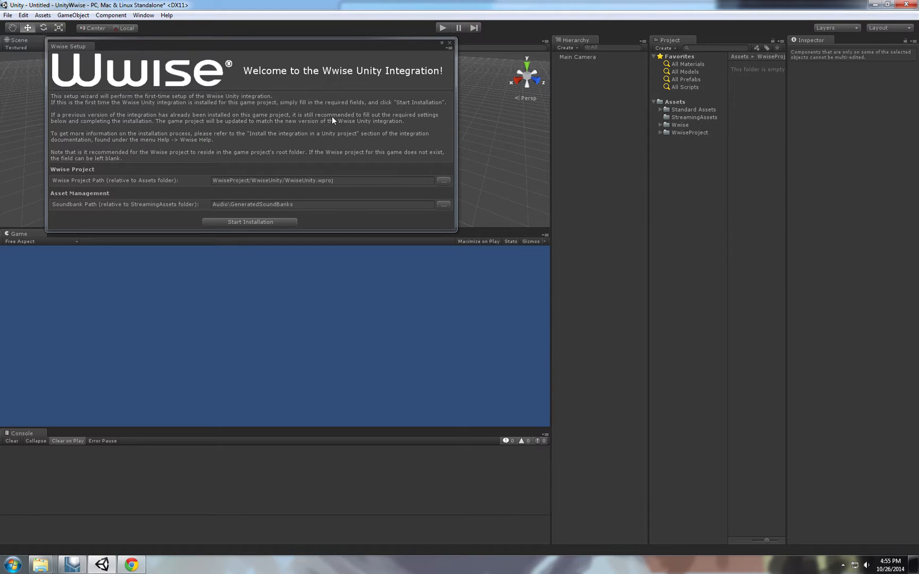
{"action": "mouse_move", "coordinate": [104, 194]}
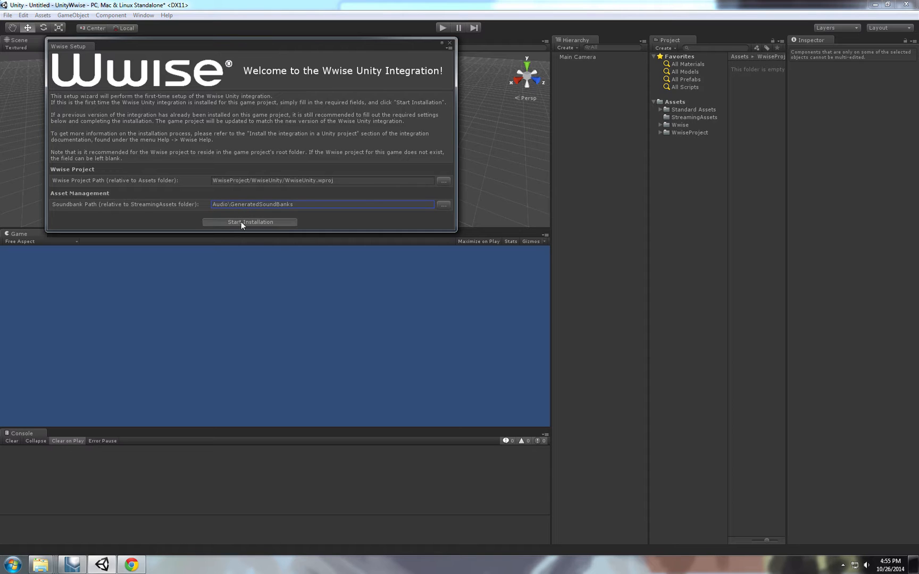
Run the Wwise installation, browse the new Wwise folders and view WwiseSettings in one-column layout.
{"action": "left_click", "coordinate": [249, 222]}
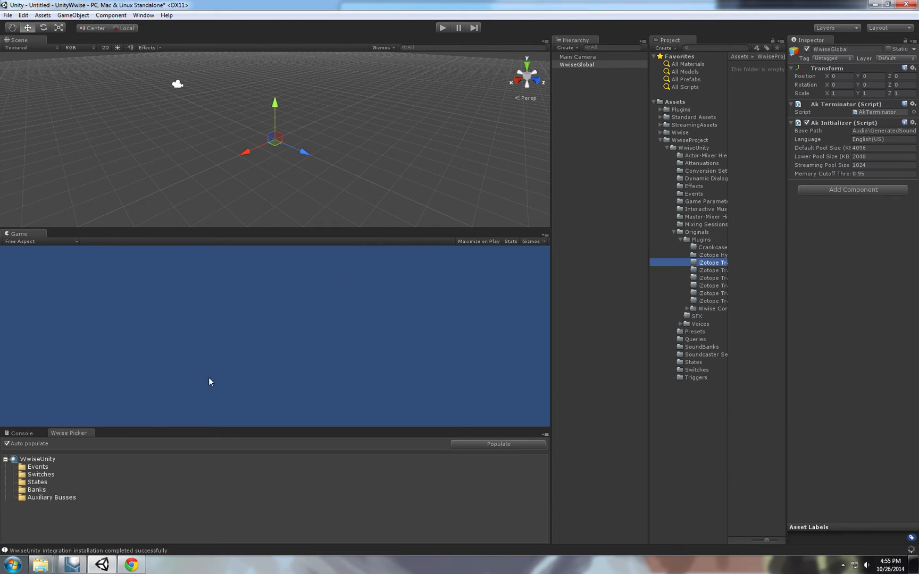
{"action": "mouse_move", "coordinate": [674, 239]}
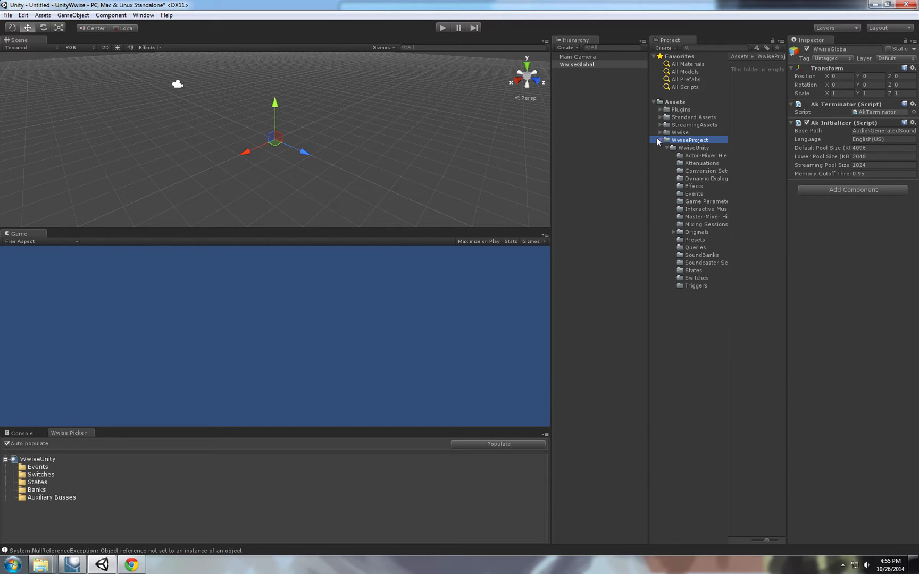
{"action": "left_click", "coordinate": [659, 141]}
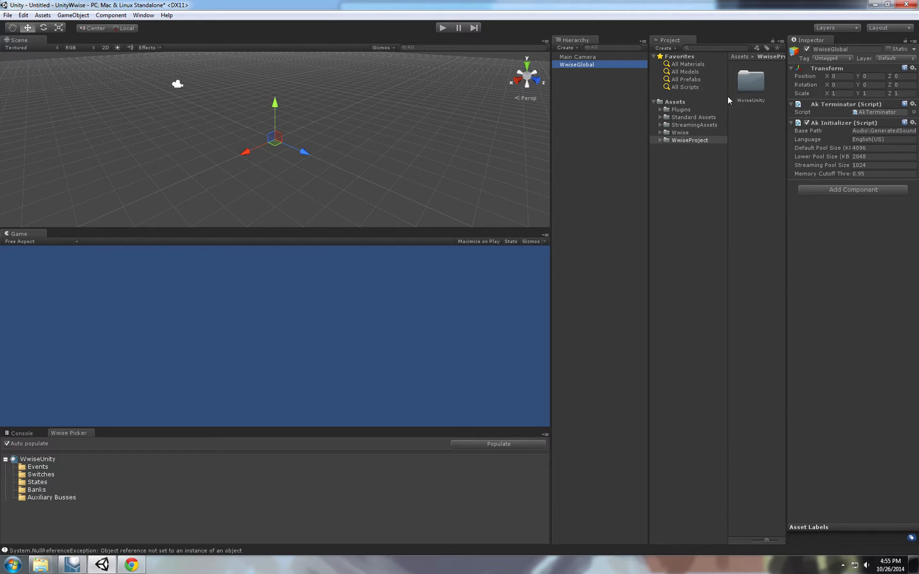
{"action": "mouse_move", "coordinate": [841, 123]}
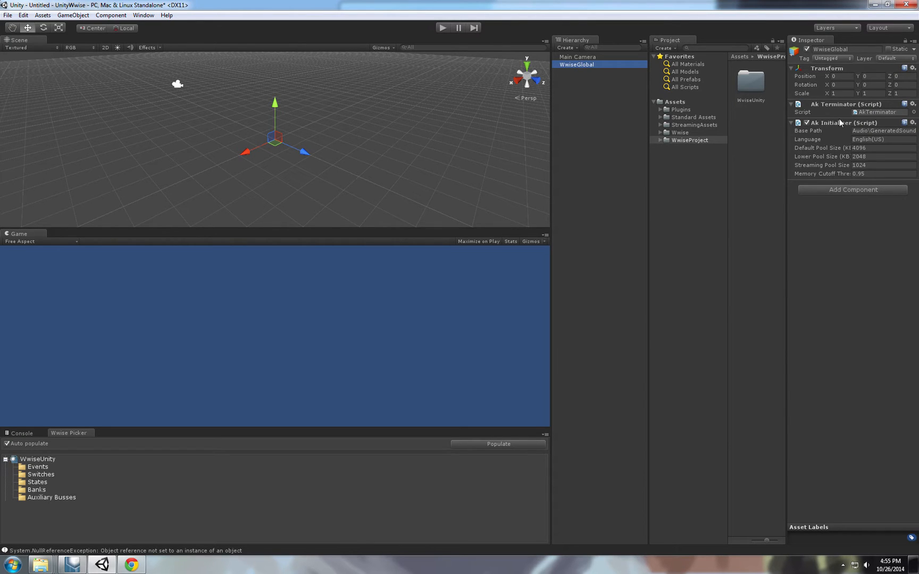
{"action": "mouse_move", "coordinate": [842, 147]}
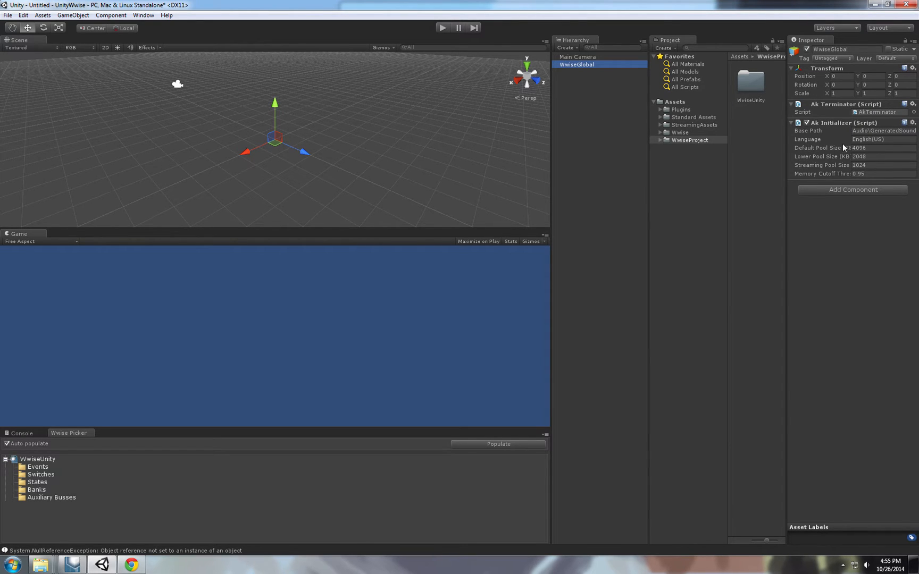
{"action": "mouse_move", "coordinate": [858, 133]}
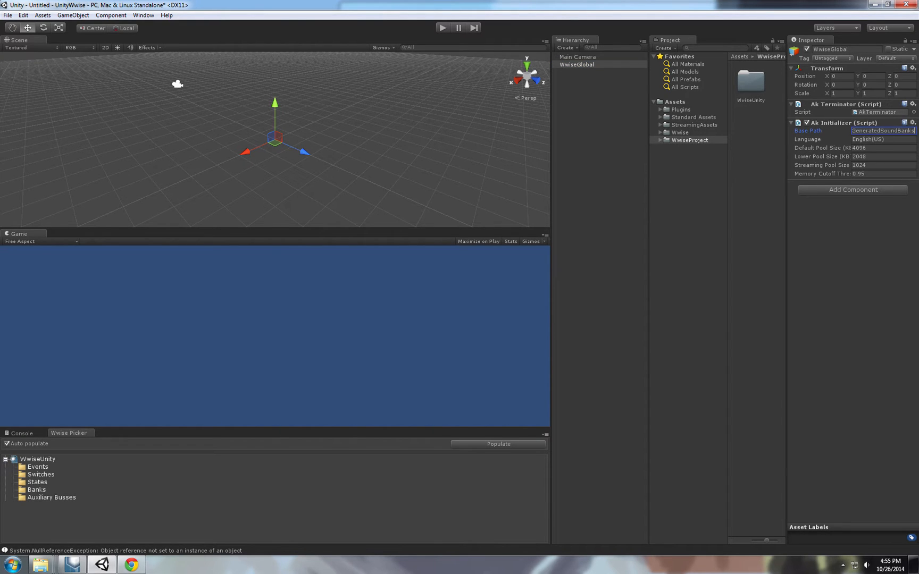
{"action": "left_click", "coordinate": [689, 139]}
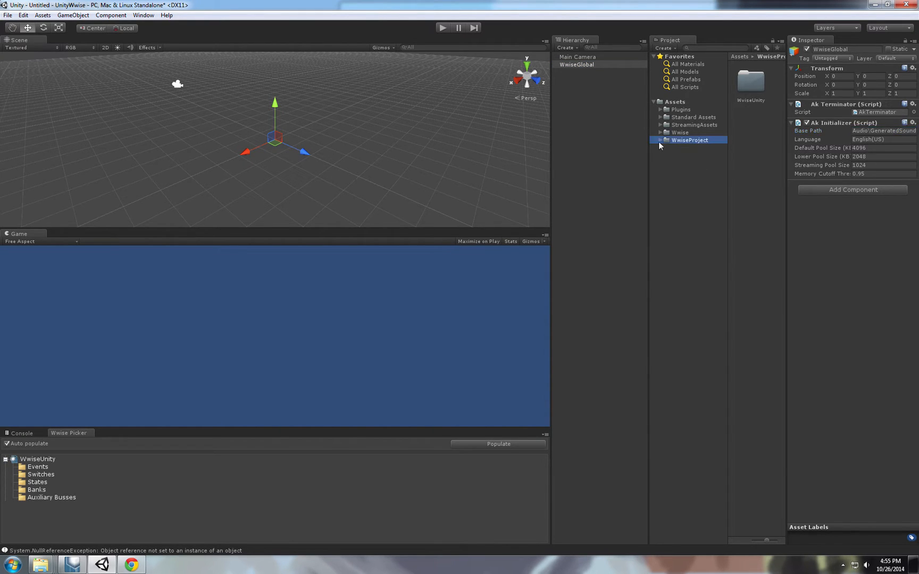
{"action": "left_click", "coordinate": [661, 133]}
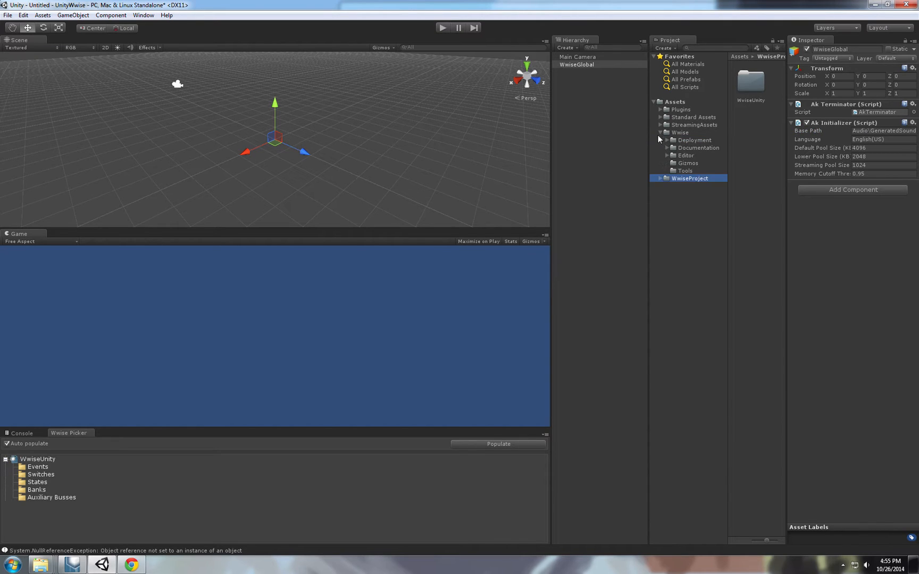
{"action": "left_click", "coordinate": [659, 133]}
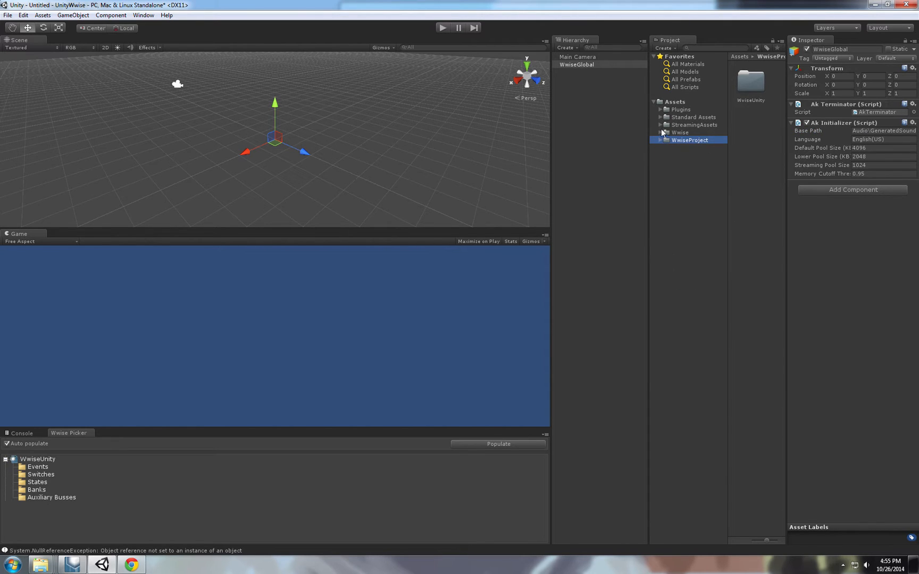
{"action": "left_click", "coordinate": [661, 133]}
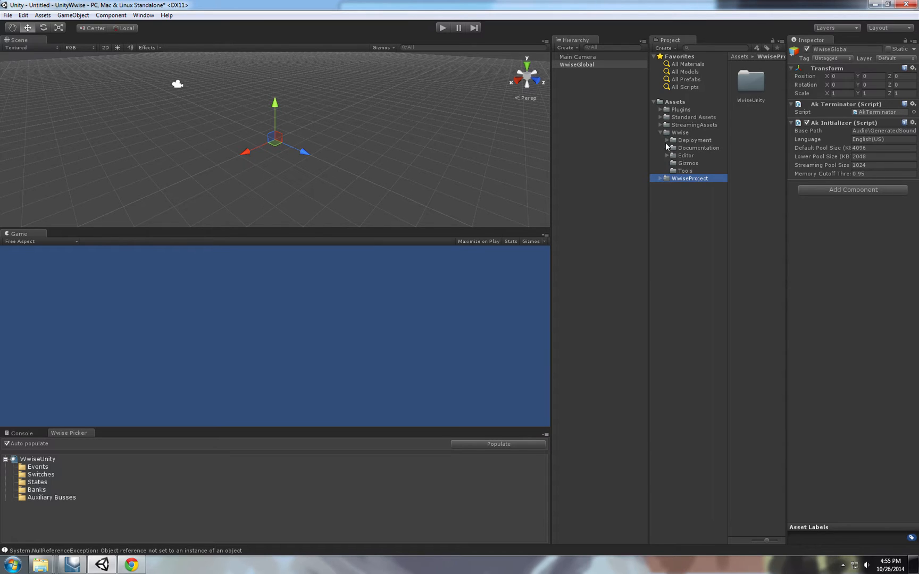
{"action": "left_click", "coordinate": [783, 48]}
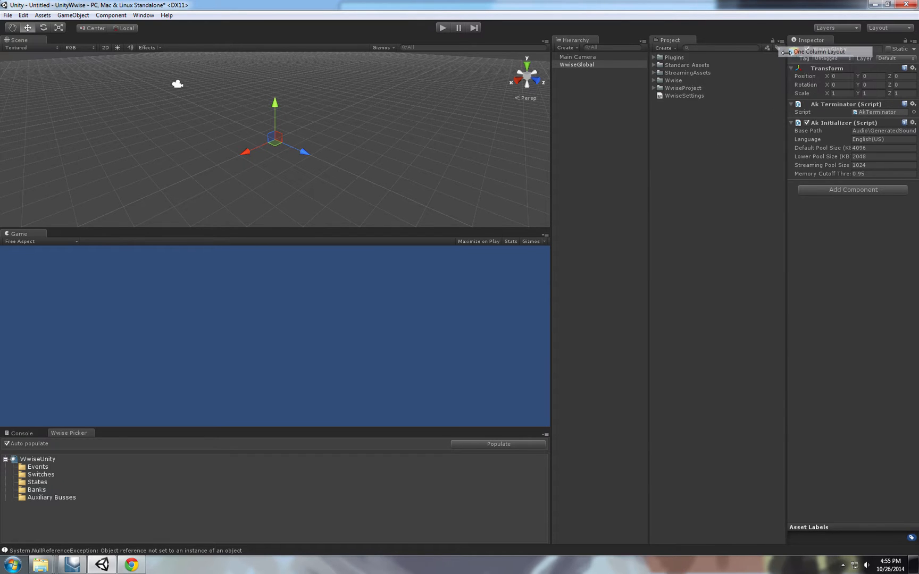
{"action": "left_click", "coordinate": [683, 96]}
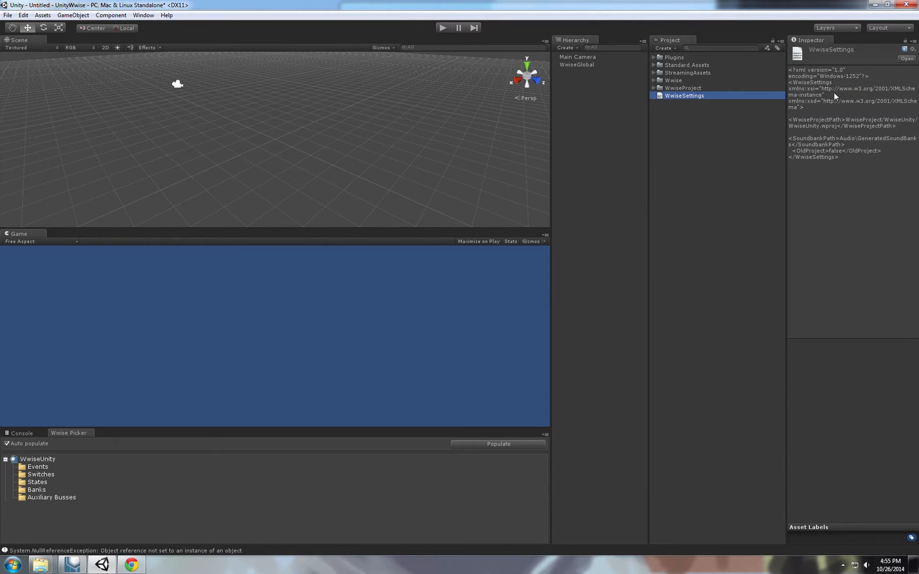
{"action": "mouse_move", "coordinate": [873, 125]}
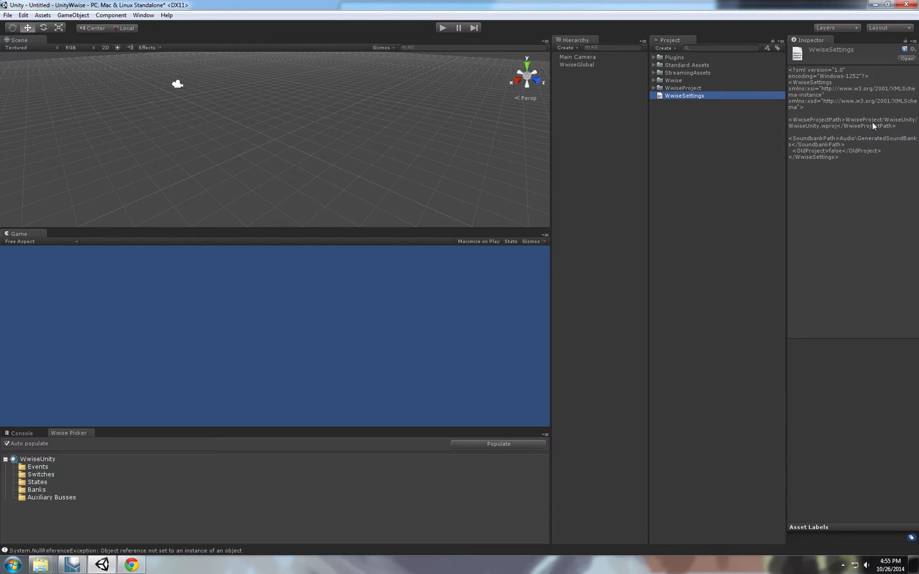
{"action": "mouse_move", "coordinate": [720, 106]}
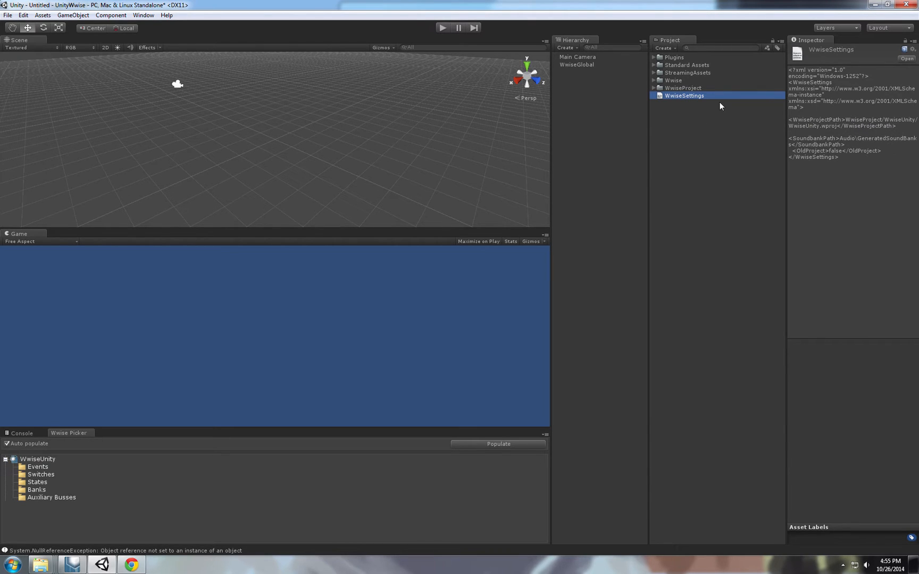
{"action": "mouse_move", "coordinate": [871, 143]}
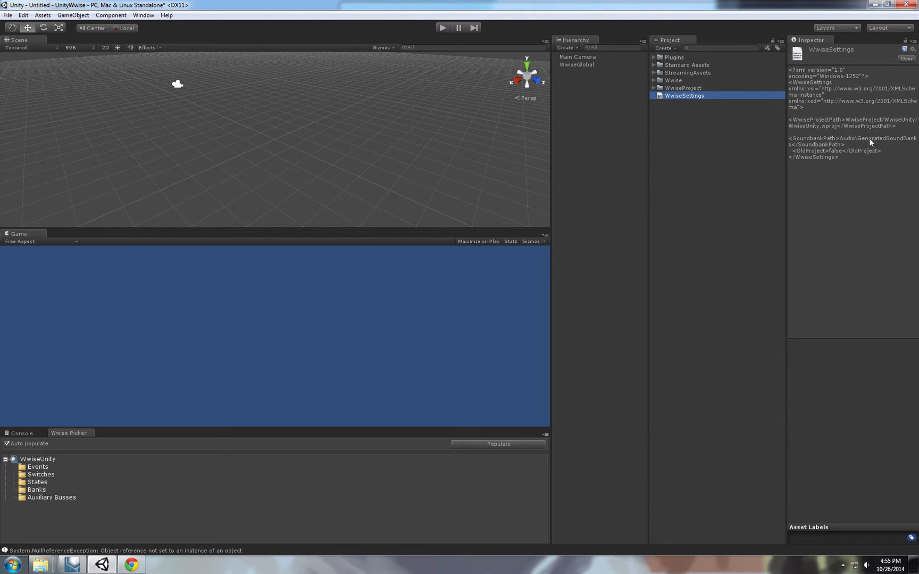
{"action": "mouse_move", "coordinate": [900, 140]}
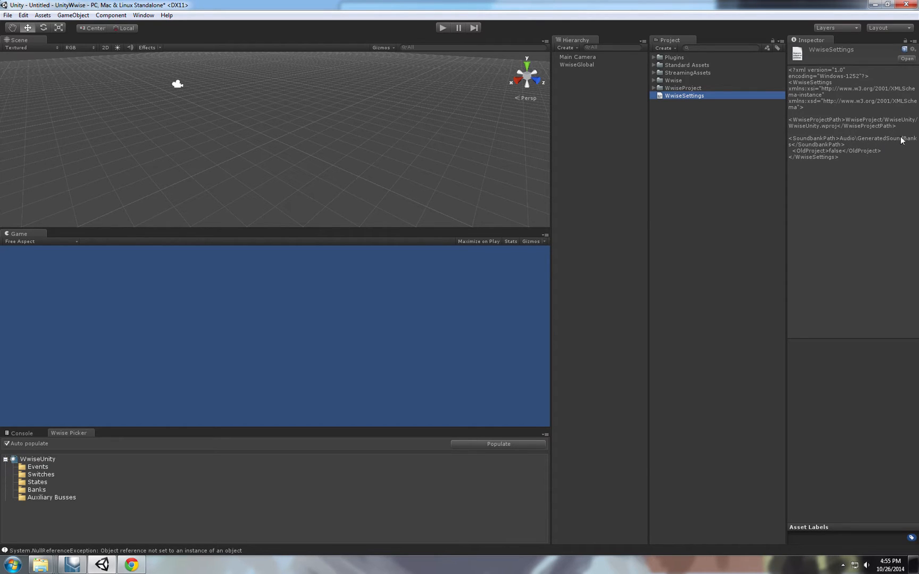
{"action": "mouse_move", "coordinate": [880, 145]}
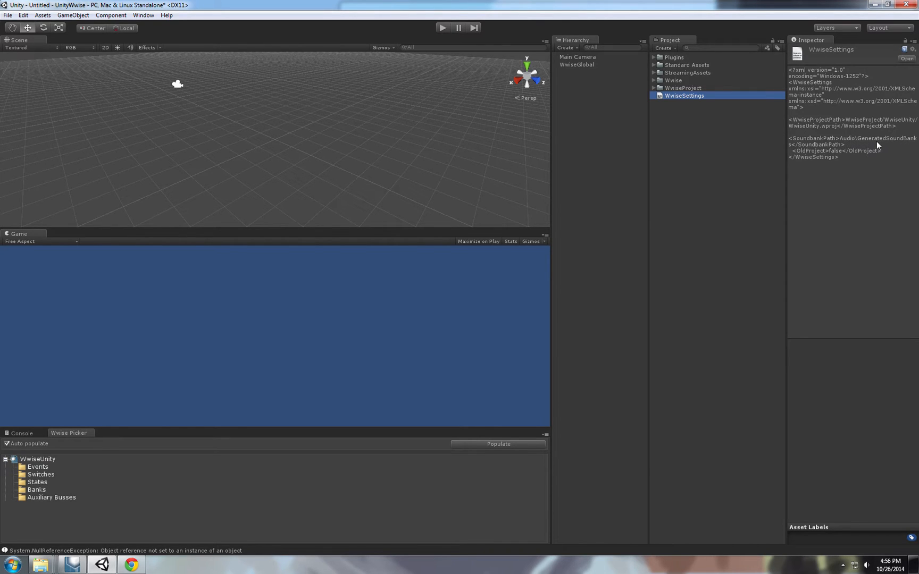
{"action": "mouse_move", "coordinate": [862, 123]}
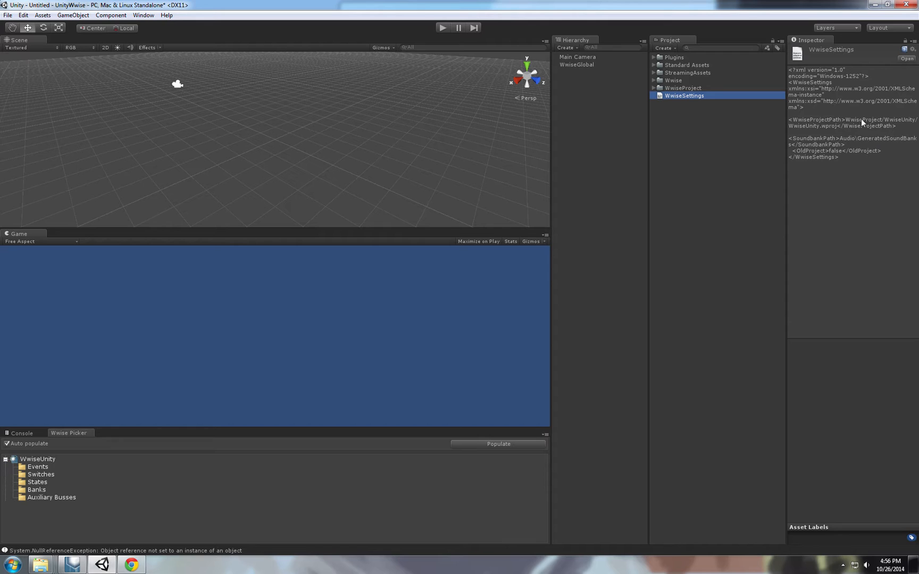
{"action": "mouse_move", "coordinate": [581, 75]}
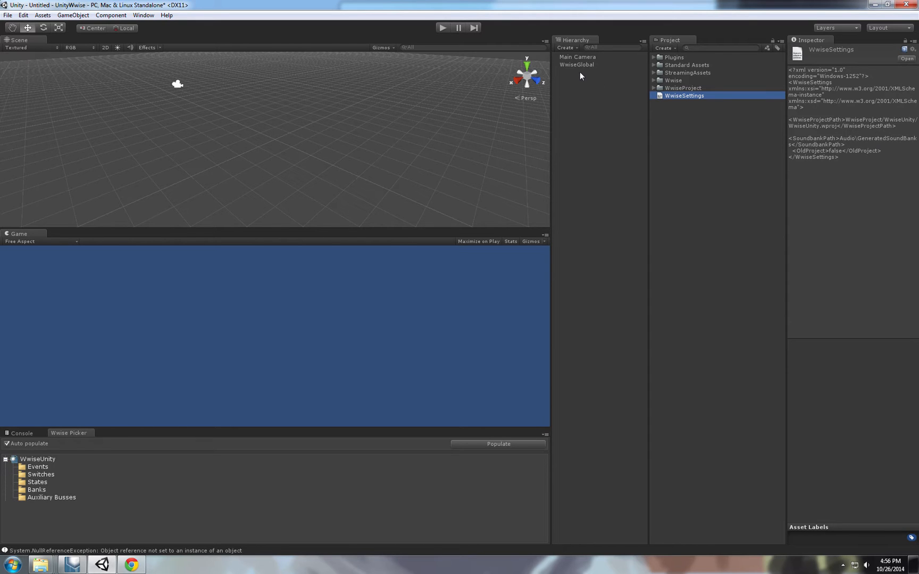
{"action": "left_click", "coordinate": [576, 56]}
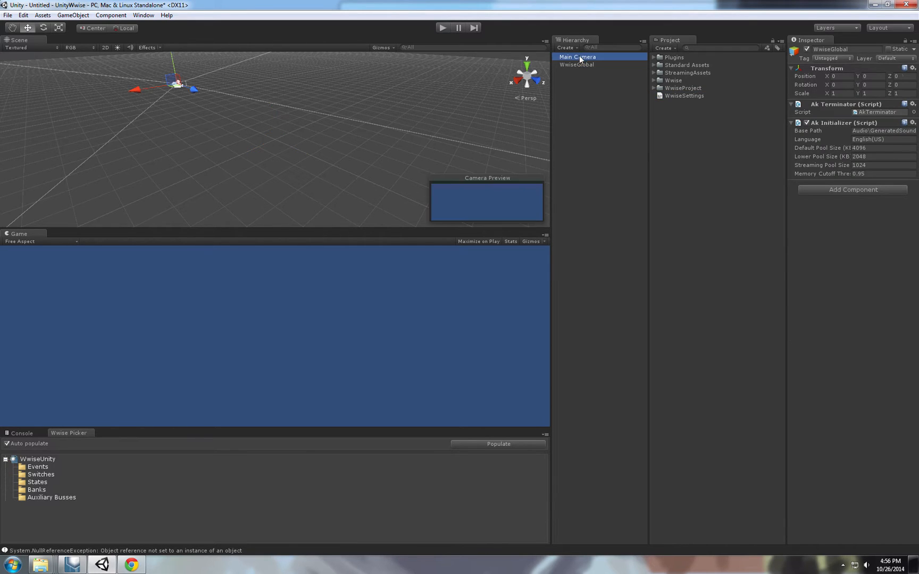
{"action": "left_click", "coordinate": [576, 56]}
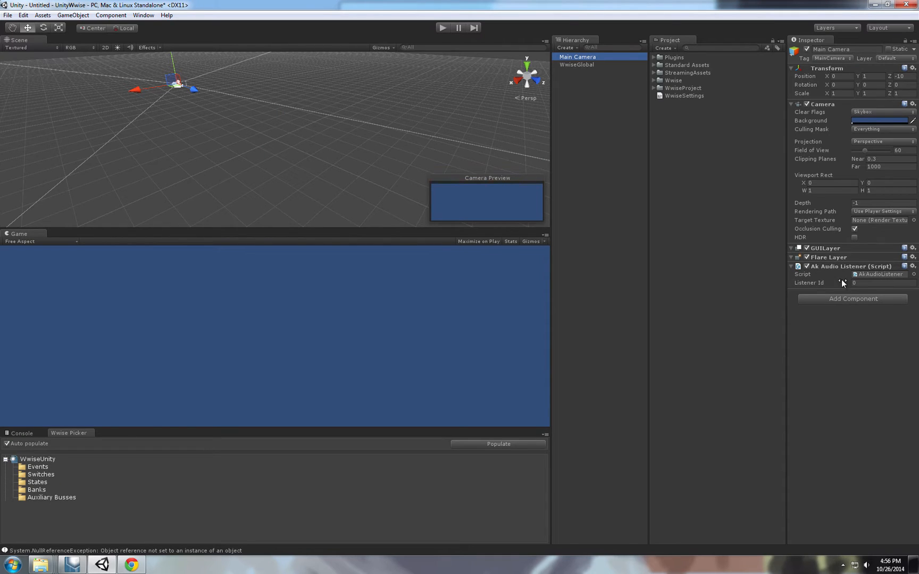
{"action": "mouse_move", "coordinate": [821, 274]}
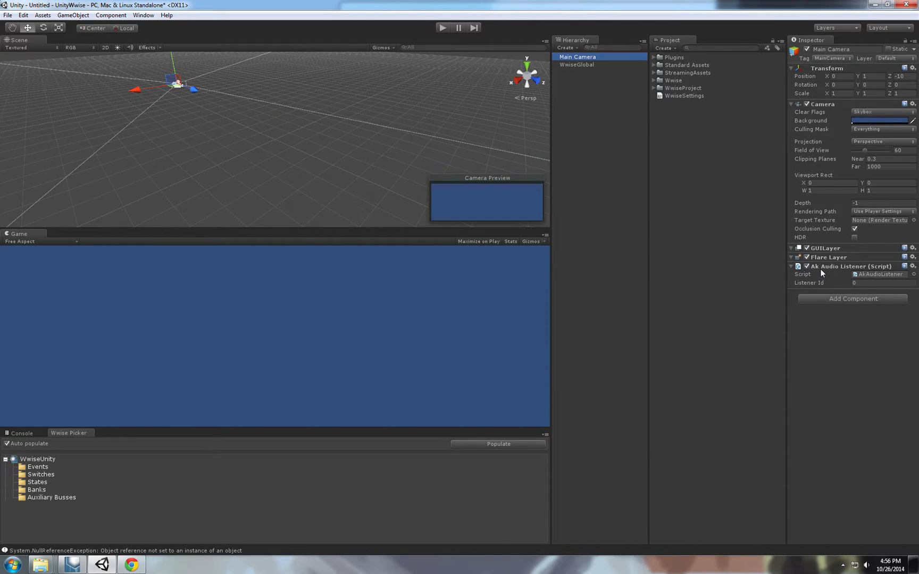
{"action": "mouse_move", "coordinate": [828, 274]}
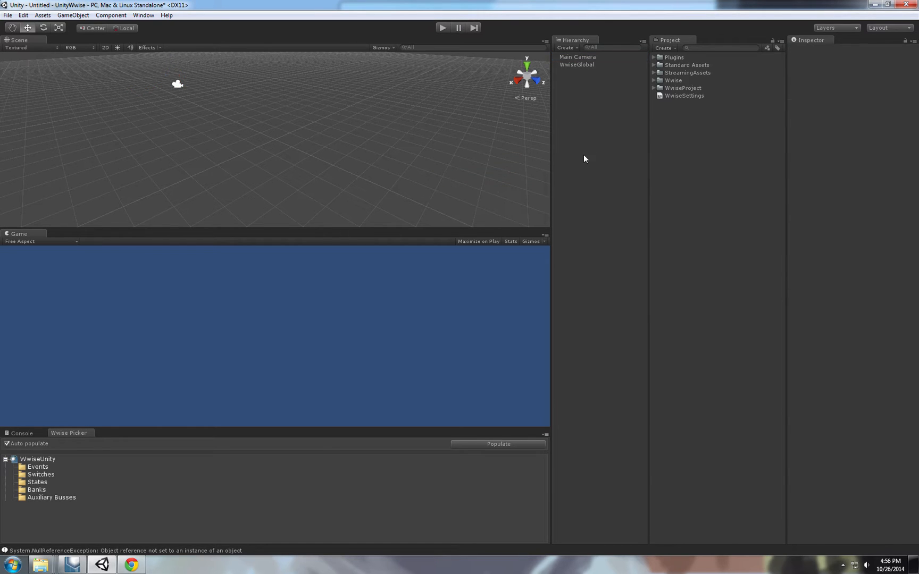
{"action": "mouse_move", "coordinate": [82, 444]}
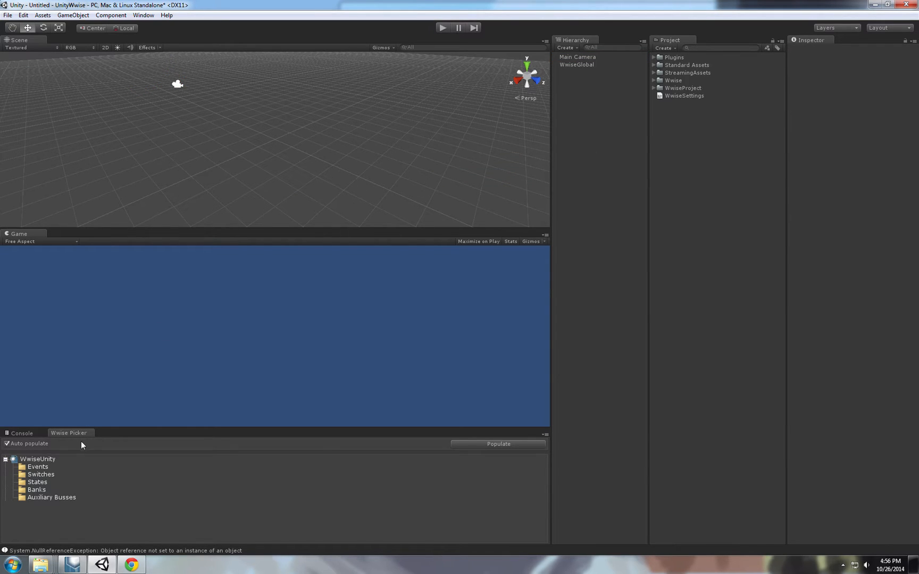
{"action": "left_click", "coordinate": [37, 466]}
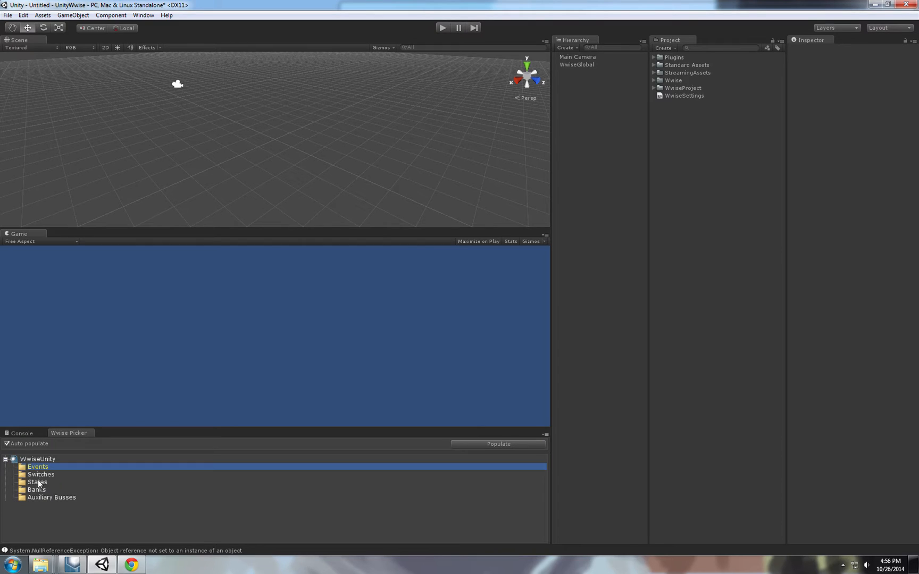
{"action": "left_click", "coordinate": [41, 474]}
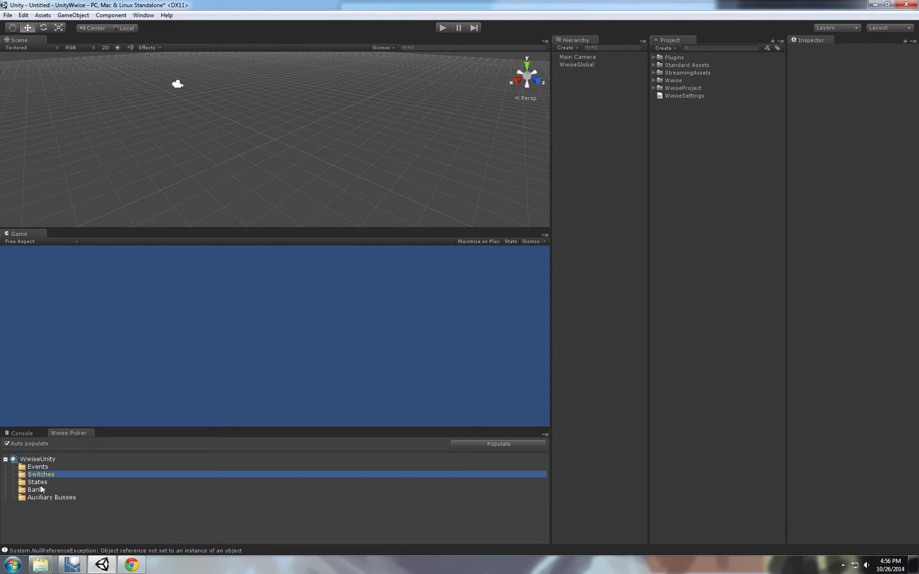
{"action": "left_click", "coordinate": [51, 498]}
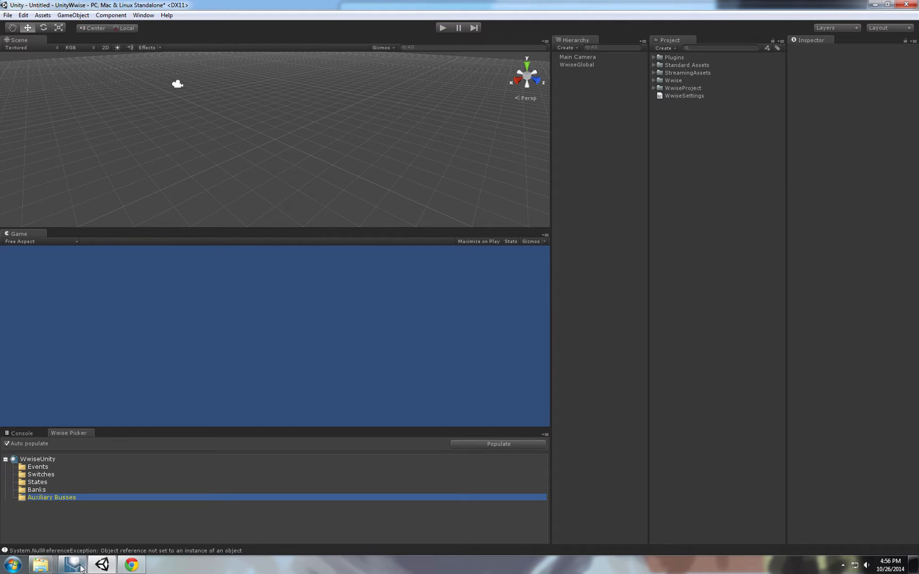
{"action": "mouse_move", "coordinate": [72, 564]}
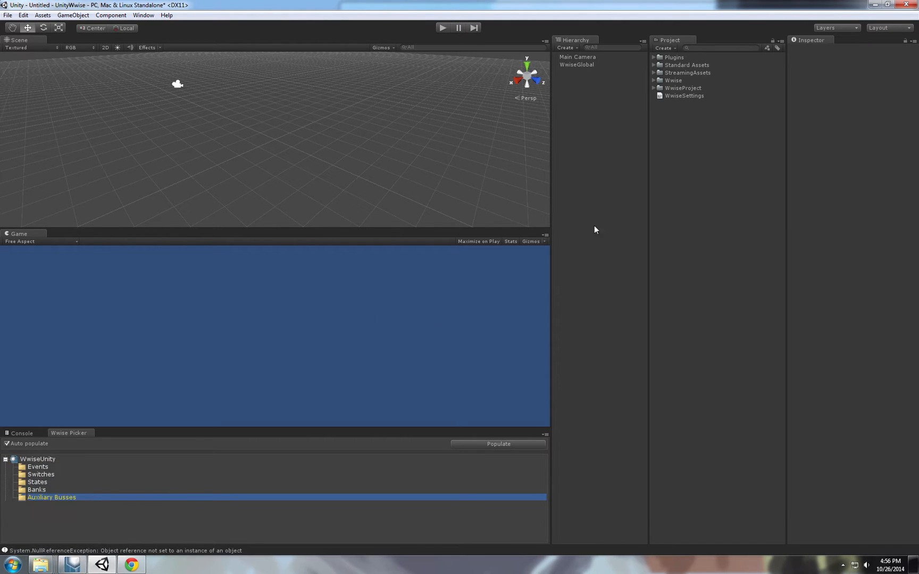
{"action": "mouse_move", "coordinate": [346, 97]}
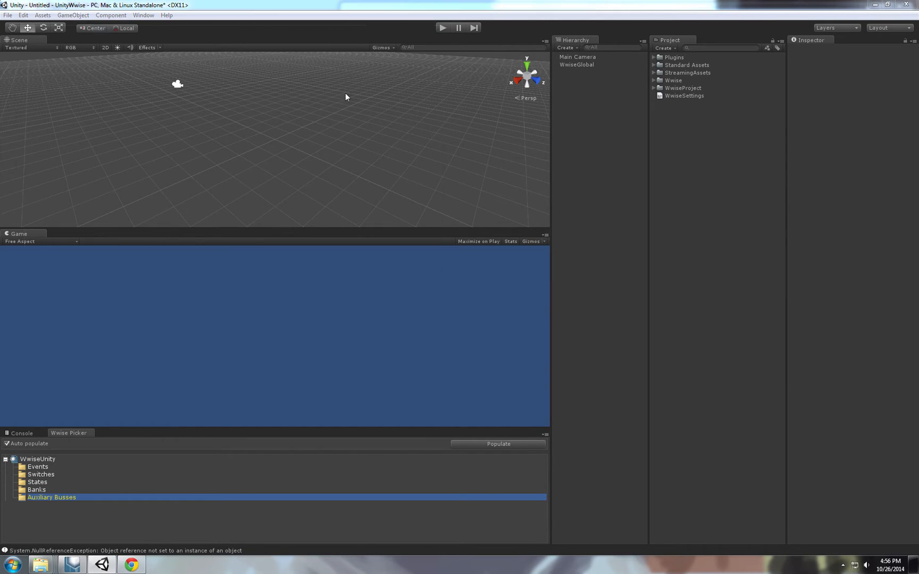
{"action": "mouse_move", "coordinate": [584, 183]}
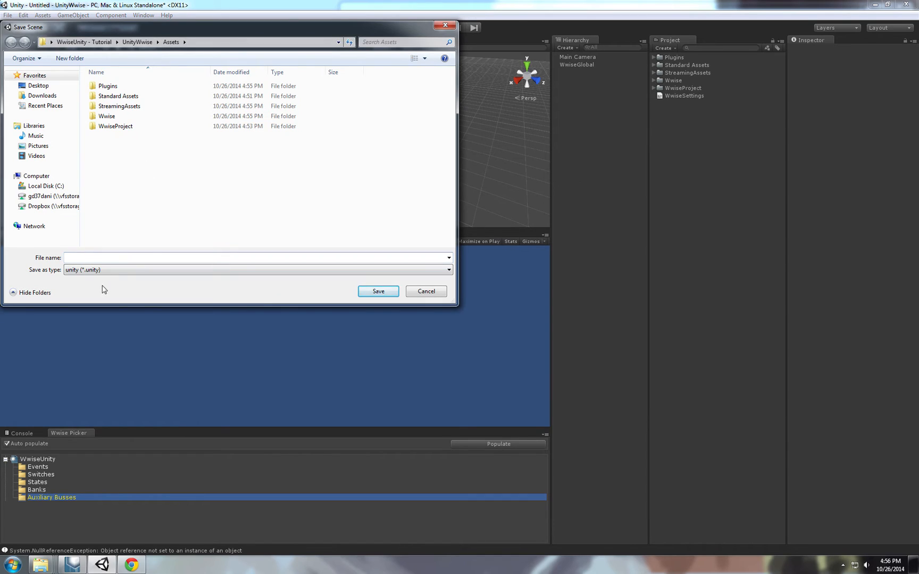
Save the scene as SoundTest in the Assets folder.
{"action": "left_click", "coordinate": [119, 95]}
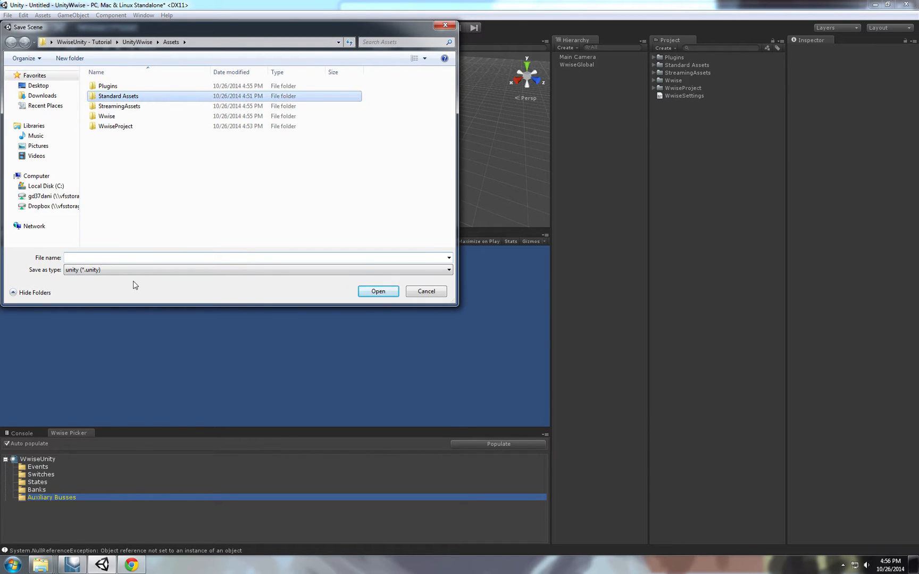
{"action": "type", "text": "1"}
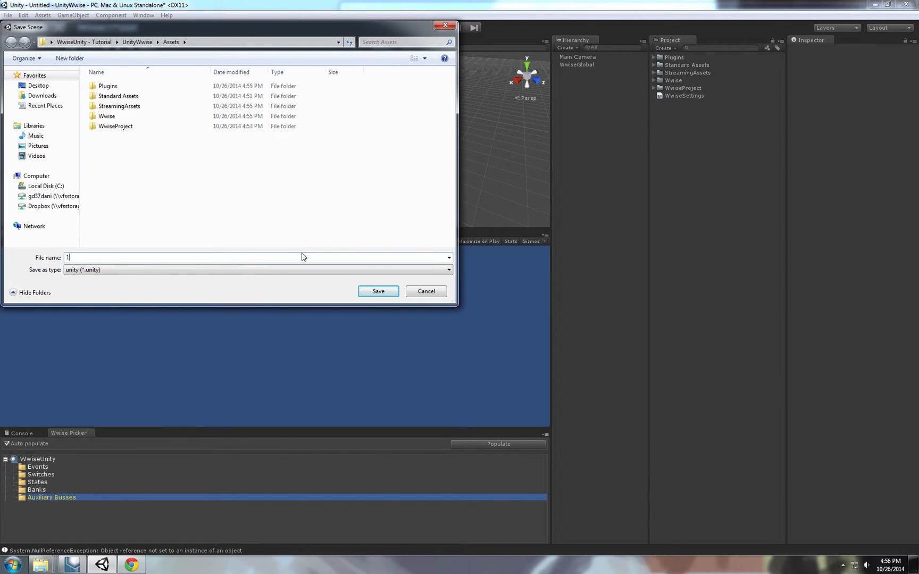
{"action": "type", "text": "Sound"}
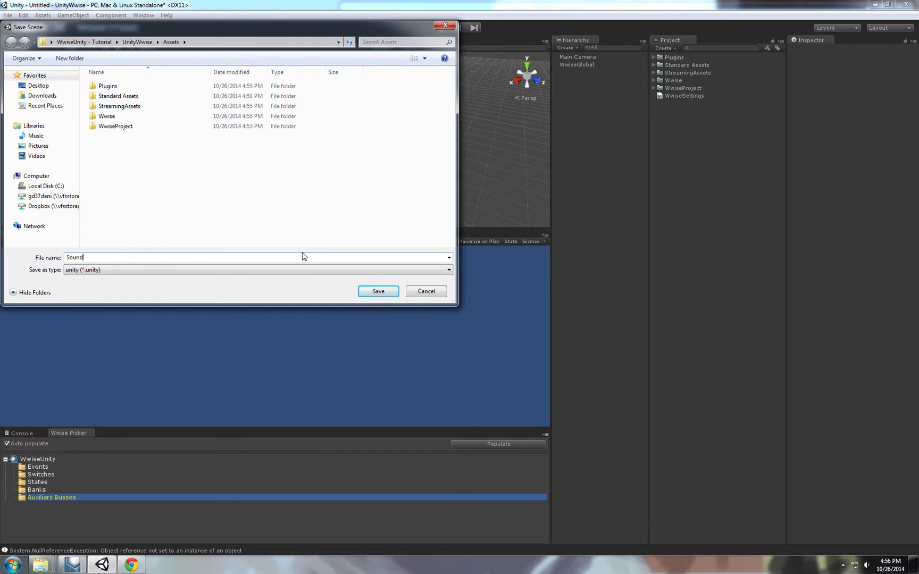
{"action": "left_click", "coordinate": [378, 291]}
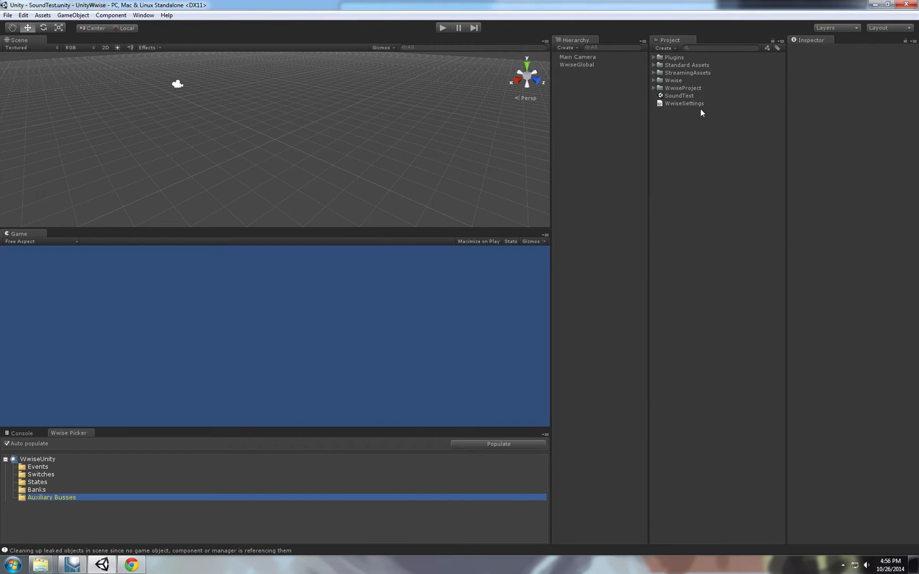
{"action": "mouse_move", "coordinate": [84, 568]}
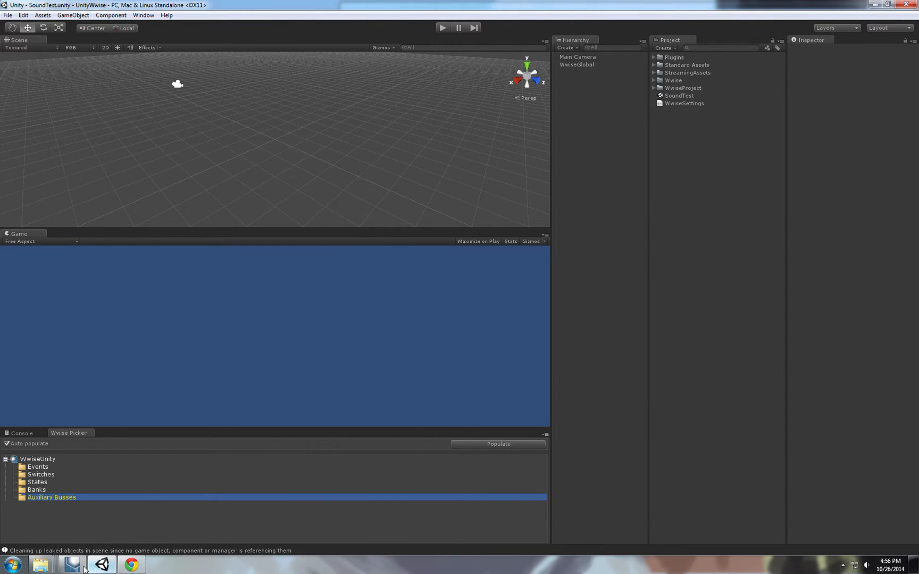
Add a Directional Light and a Plane, and select Standard Assets for the character controllers.
{"action": "left_click", "coordinate": [73, 15]}
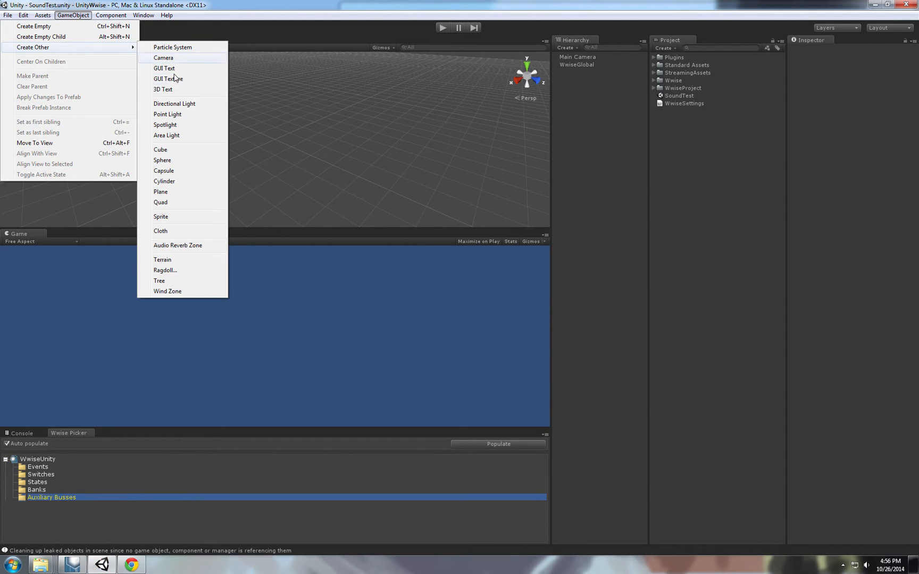
{"action": "mouse_move", "coordinate": [187, 114]}
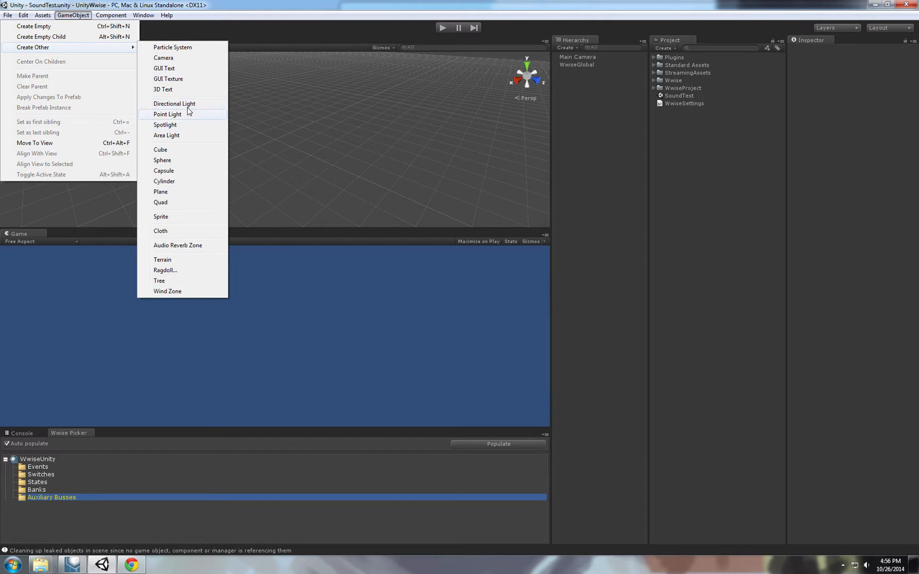
{"action": "left_click", "coordinate": [174, 104]}
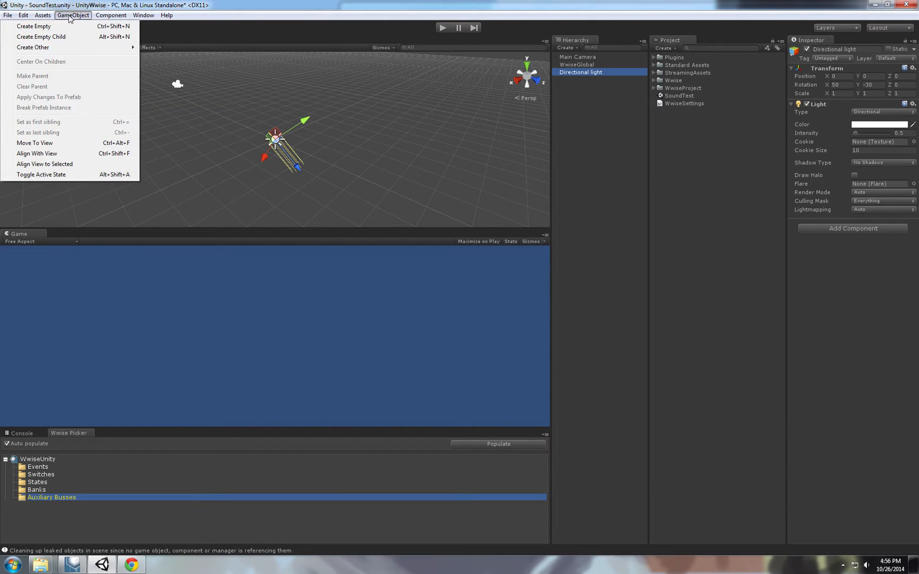
{"action": "left_click", "coordinate": [686, 65]}
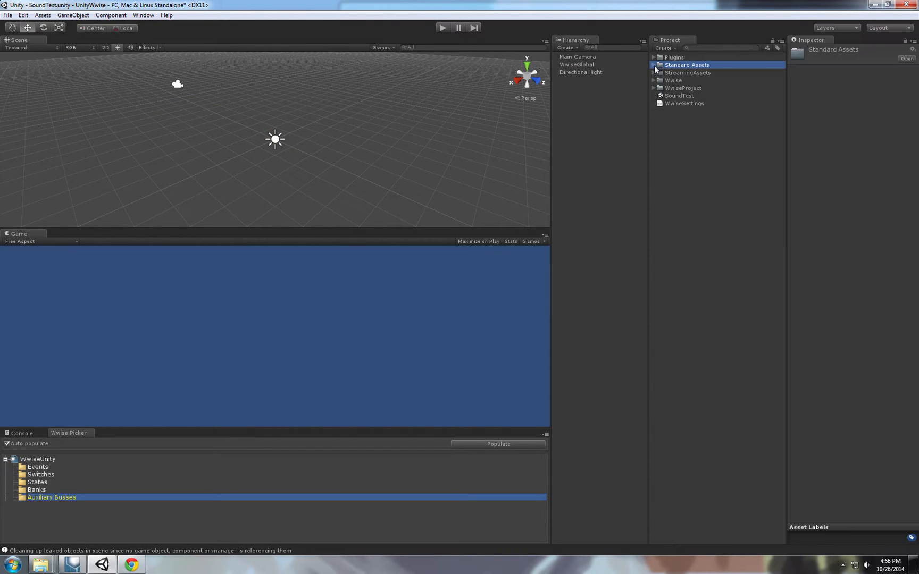
{"action": "left_click", "coordinate": [72, 15]}
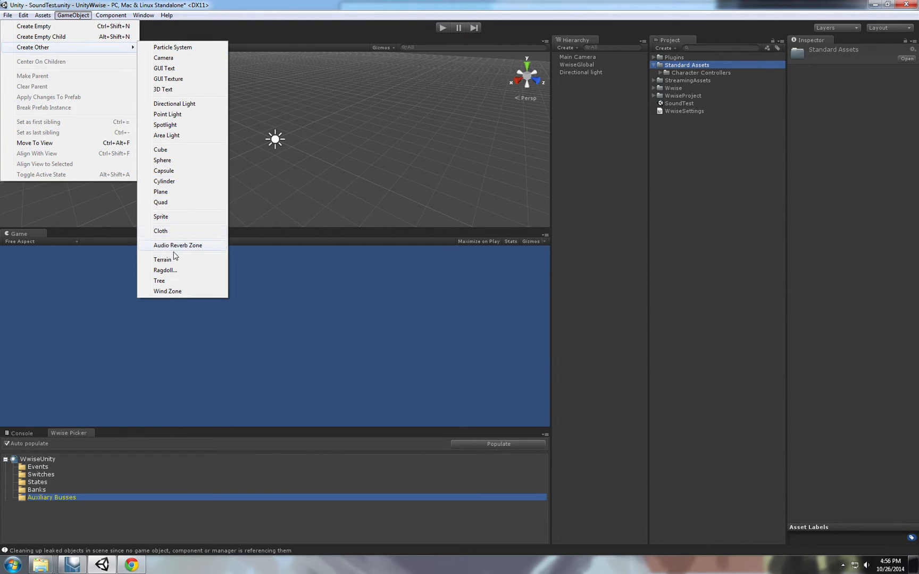
{"action": "mouse_move", "coordinate": [173, 170]}
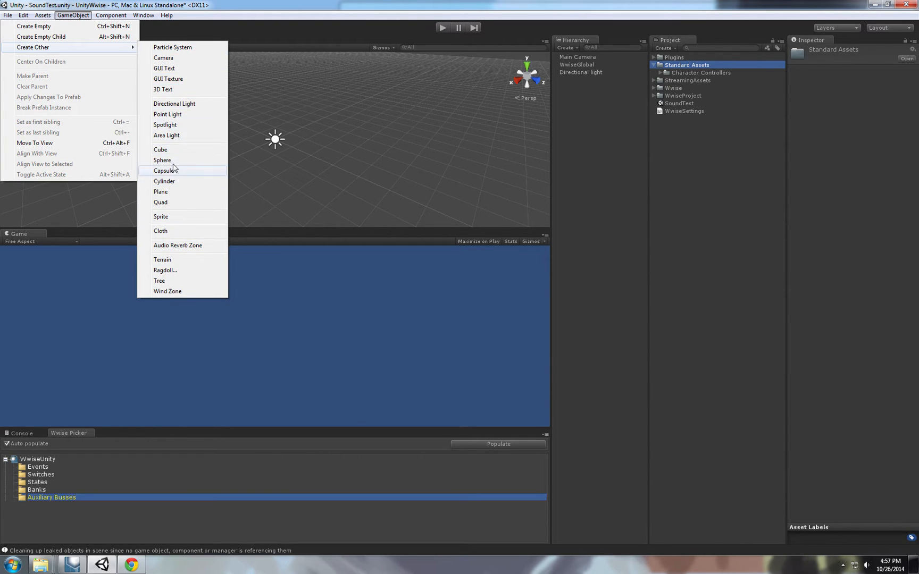
{"action": "left_click", "coordinate": [161, 191]}
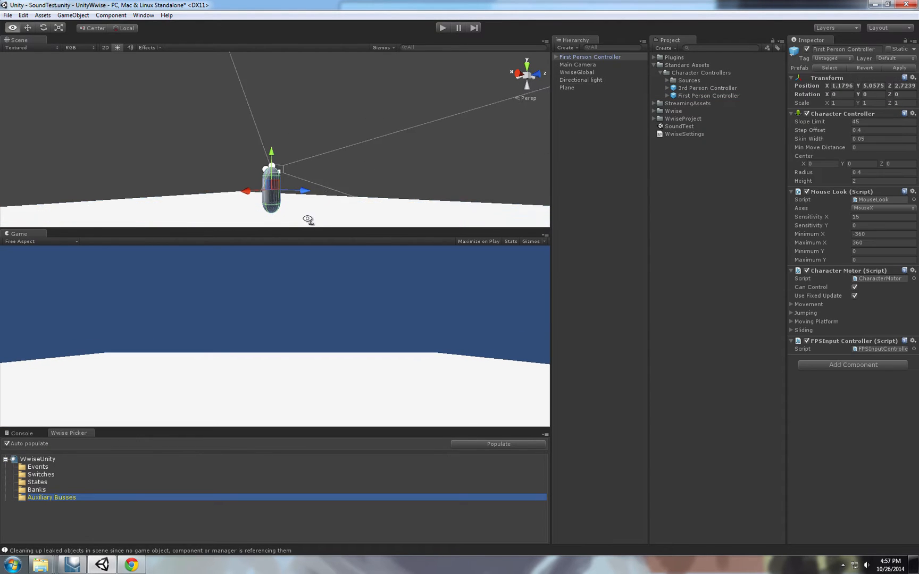
Select the camera inside the First Person Controller after reviewing WwiseGlobal.
{"action": "left_click", "coordinate": [576, 72]}
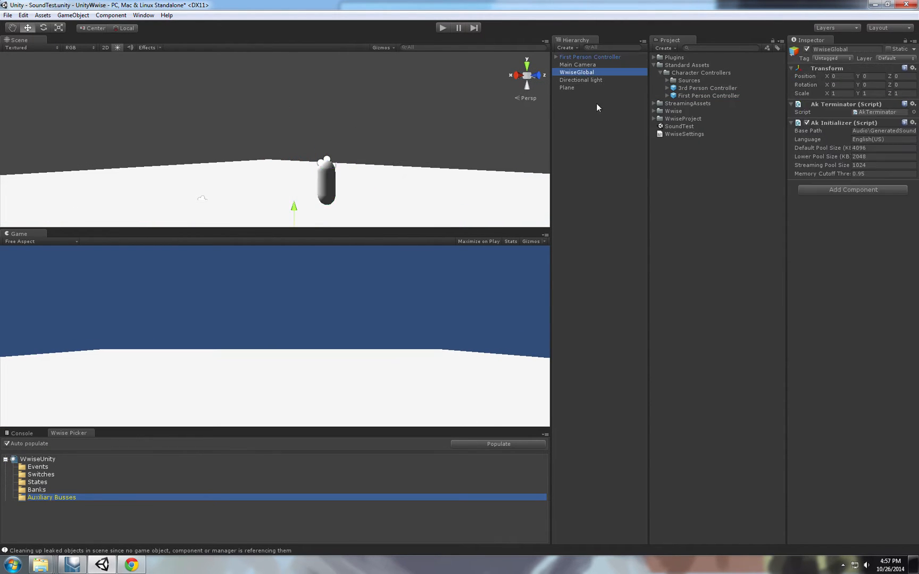
{"action": "left_click", "coordinate": [590, 56]}
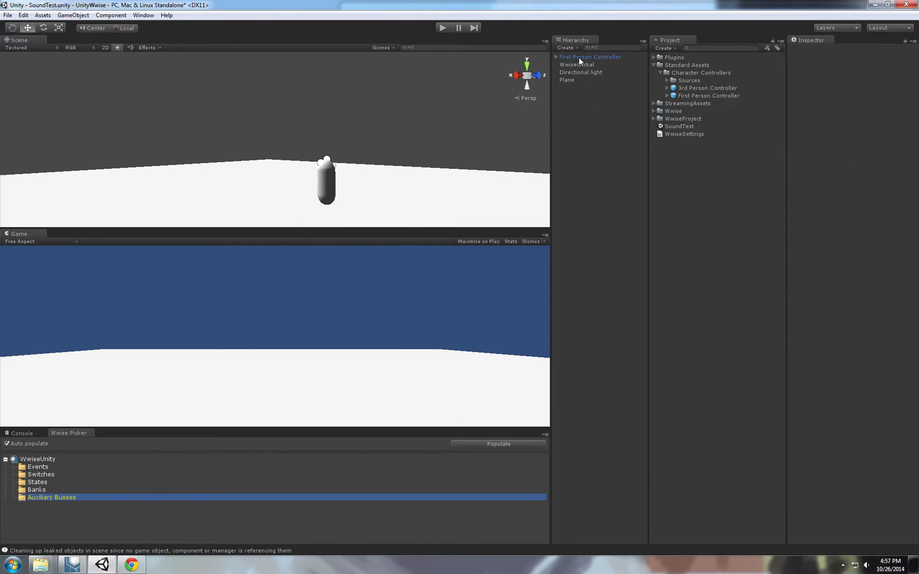
{"action": "left_click", "coordinate": [584, 72]}
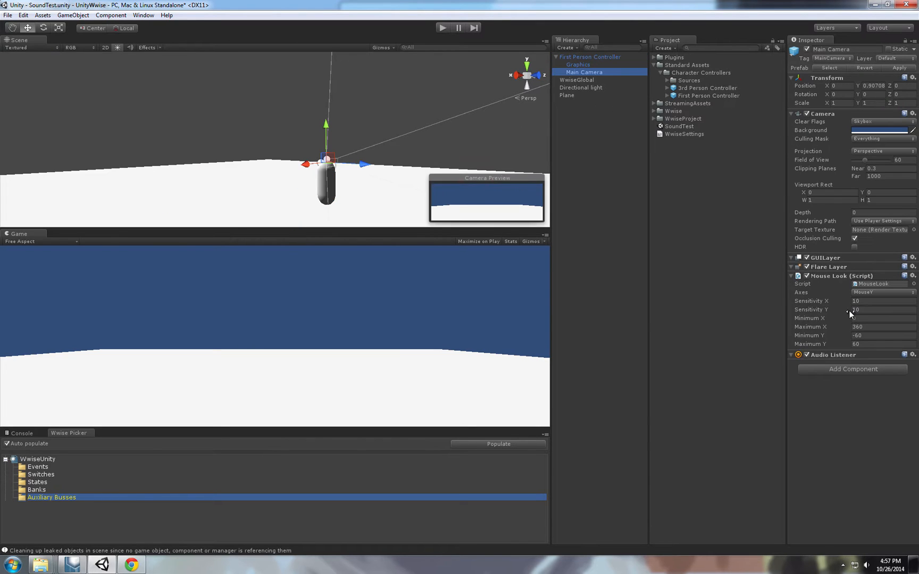
{"action": "mouse_move", "coordinate": [796, 361]}
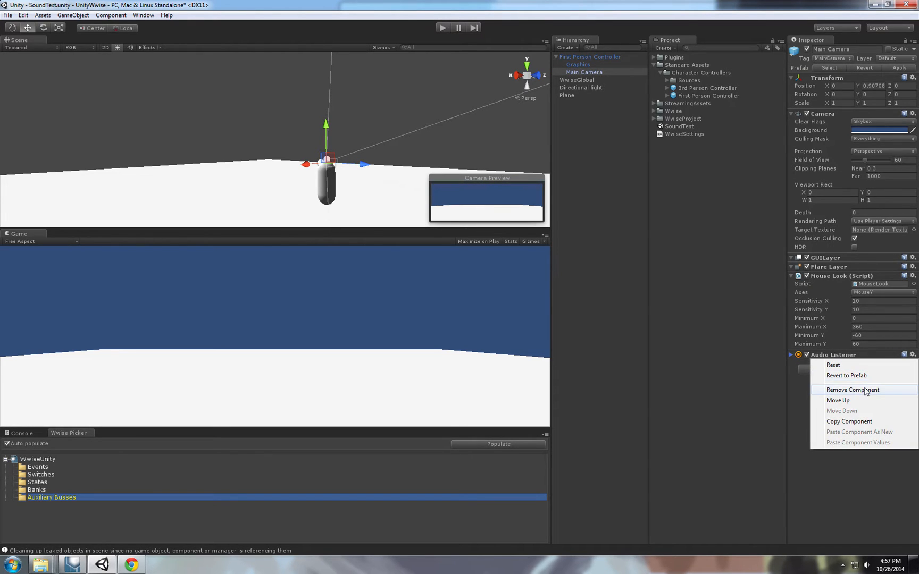
Swap the camera's built-in Audio Listener for an Ak Audio Listener, then select the Plane.
{"action": "left_click", "coordinate": [852, 389]}
{"action": "type", "text": "lis"}
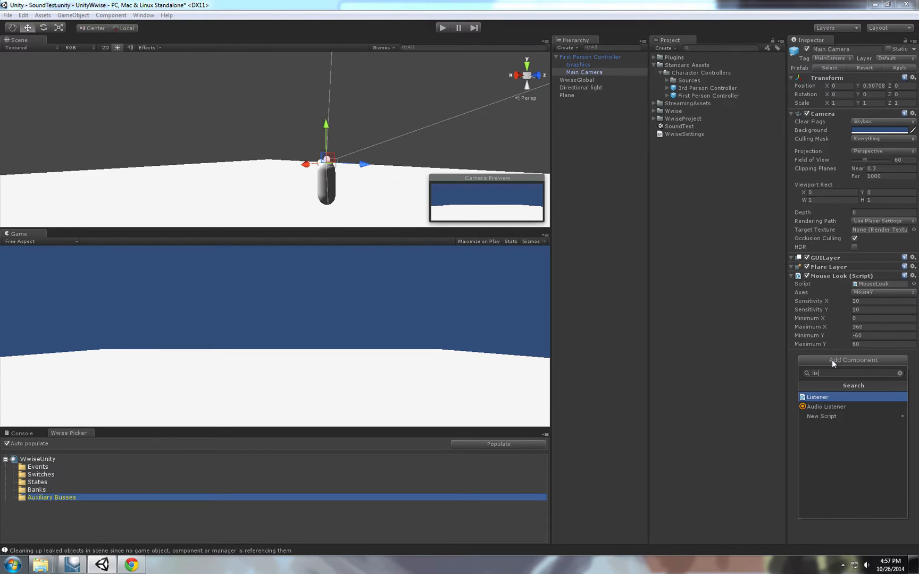
{"action": "left_click", "coordinate": [817, 396]}
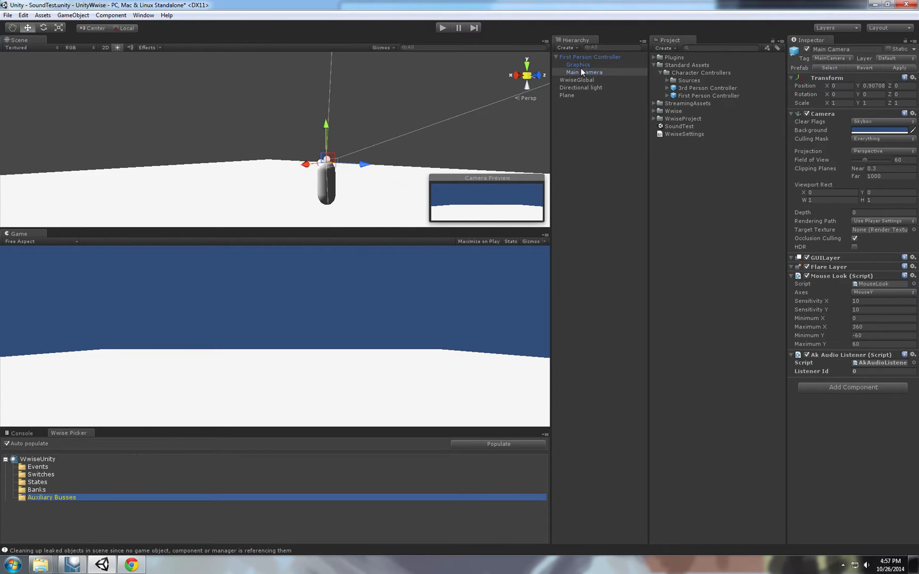
{"action": "left_click", "coordinate": [583, 73]}
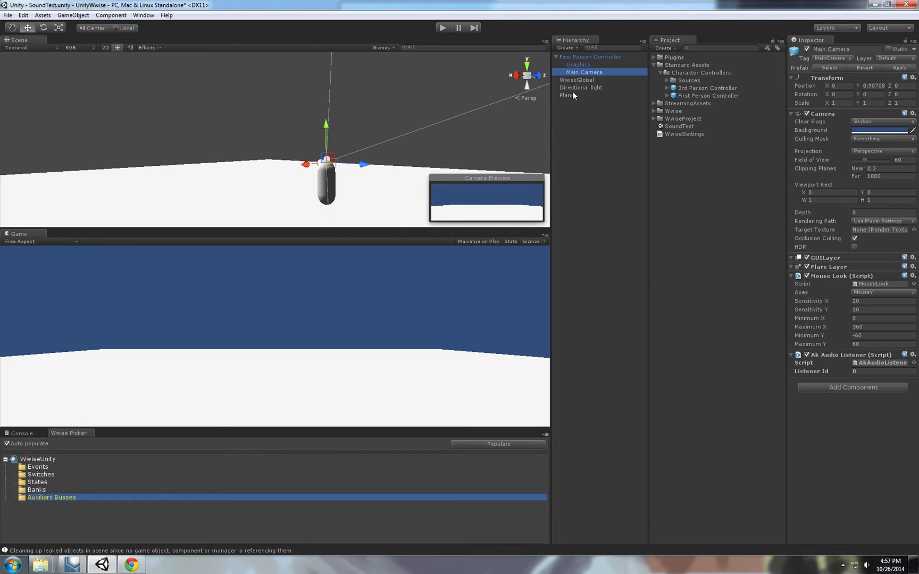
{"action": "left_click", "coordinate": [72, 15]}
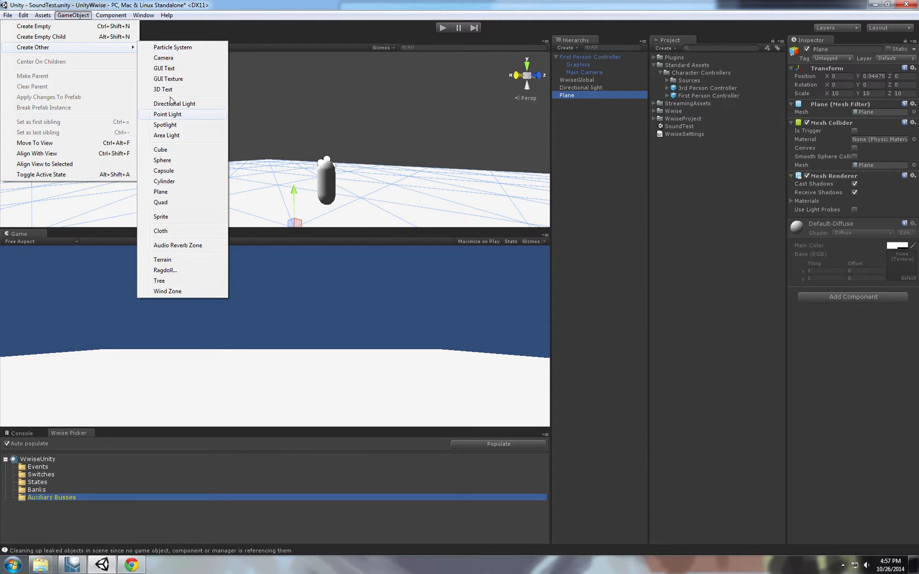
Create a new primitive object to serve as the sound trigger volume.
{"action": "left_click", "coordinate": [160, 150]}
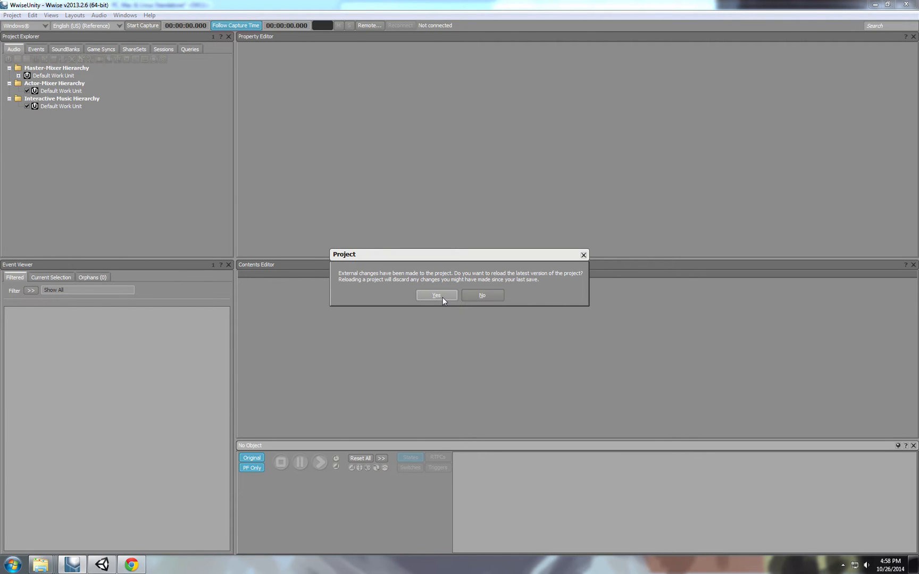
Reload the Wwise project, then browse into the tutorial's TestAssets/SFX folder.
{"action": "left_click", "coordinate": [436, 295]}
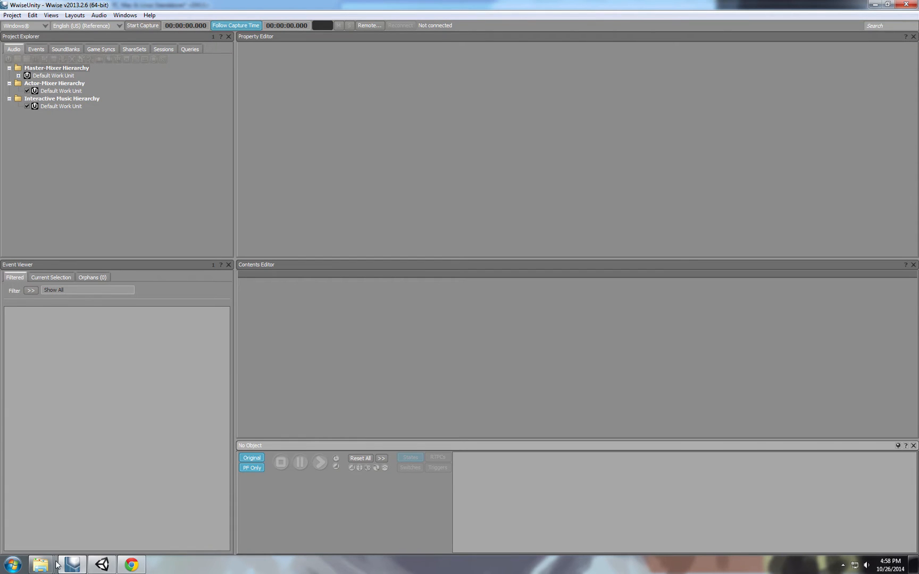
{"action": "left_click", "coordinate": [40, 565]}
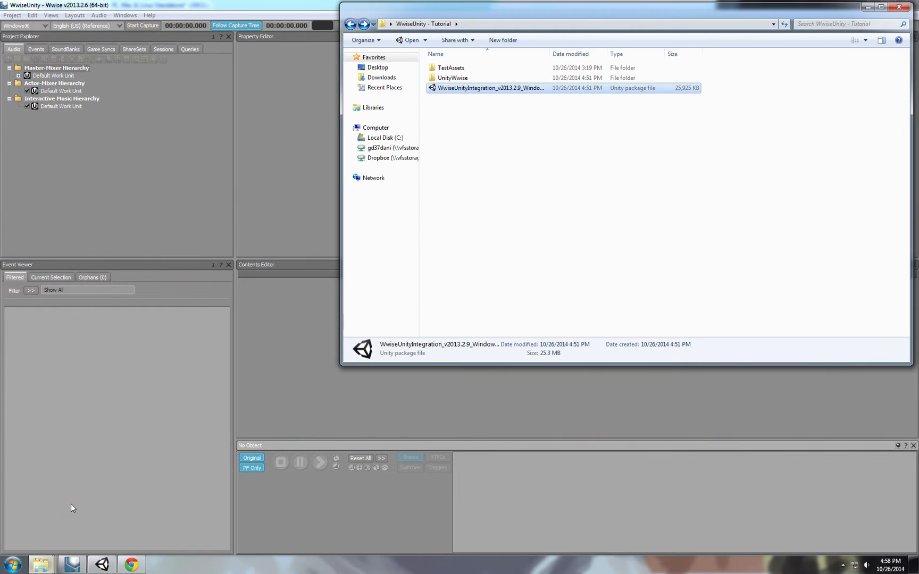
{"action": "double_click", "coordinate": [451, 67]}
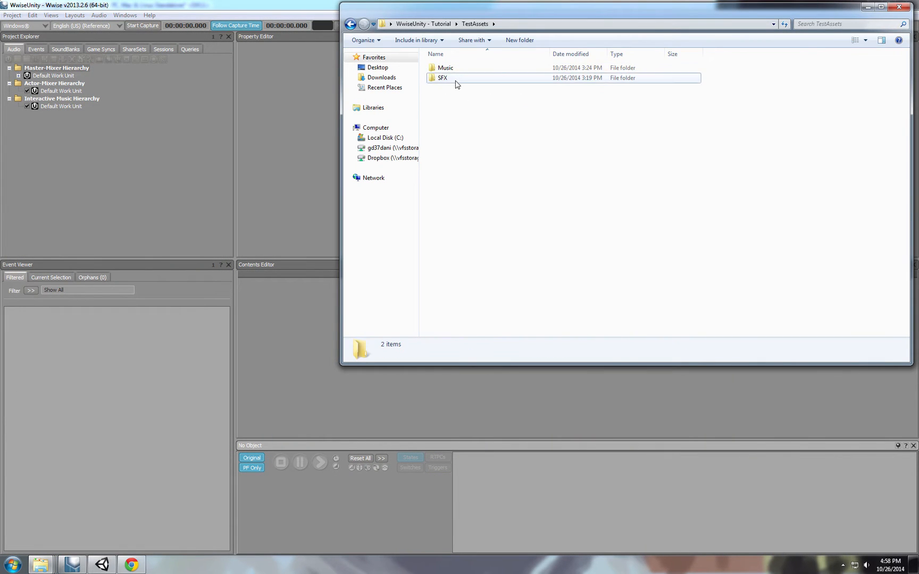
{"action": "double_click", "coordinate": [442, 78]}
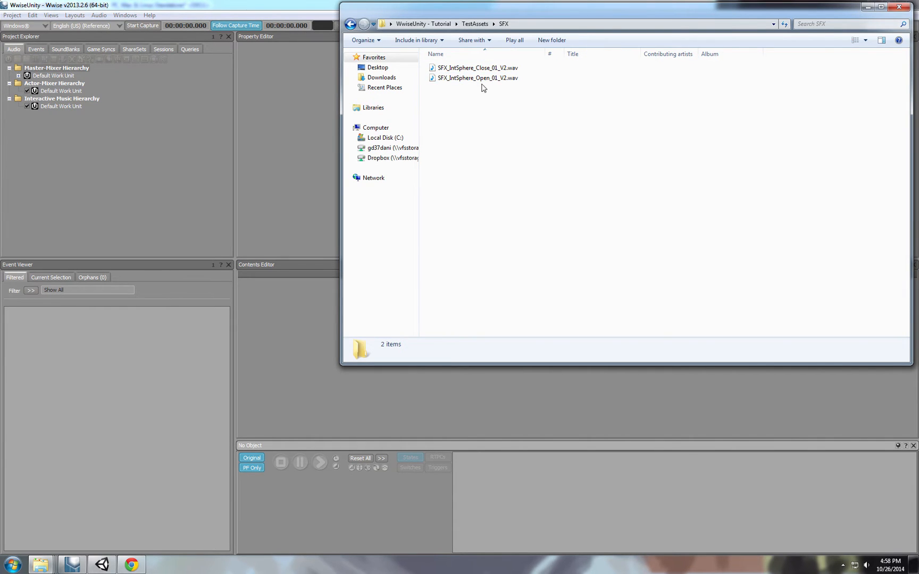
Select the sphere open and close wav files and preview SFX_IntSphere_Open_01_V2 in a media player.
{"action": "left_click", "coordinate": [477, 78]}
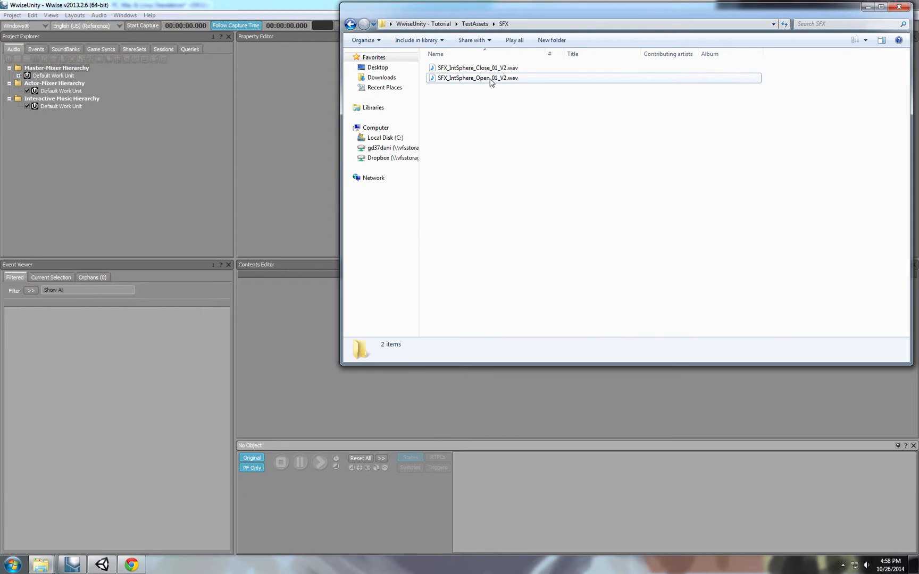
{"action": "left_click", "coordinate": [476, 78]}
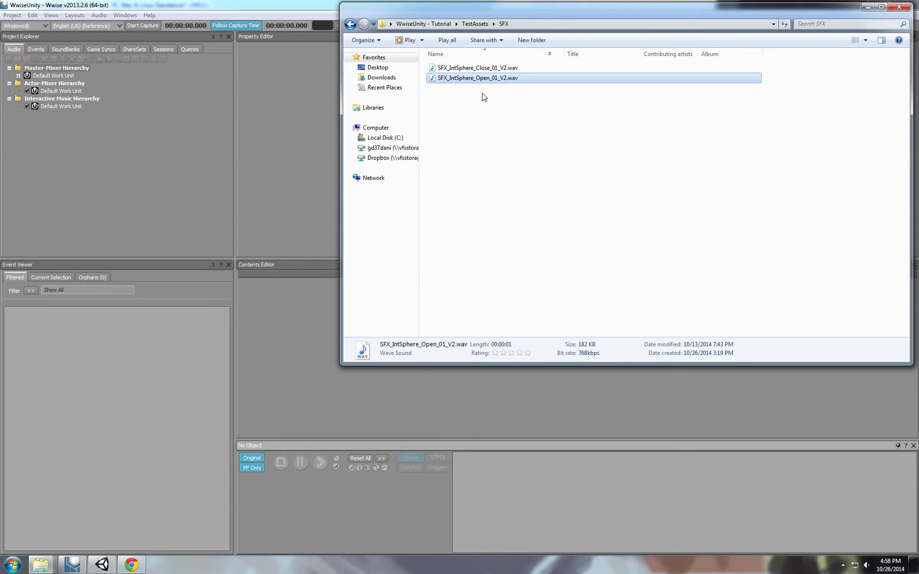
{"action": "left_click", "coordinate": [475, 67]}
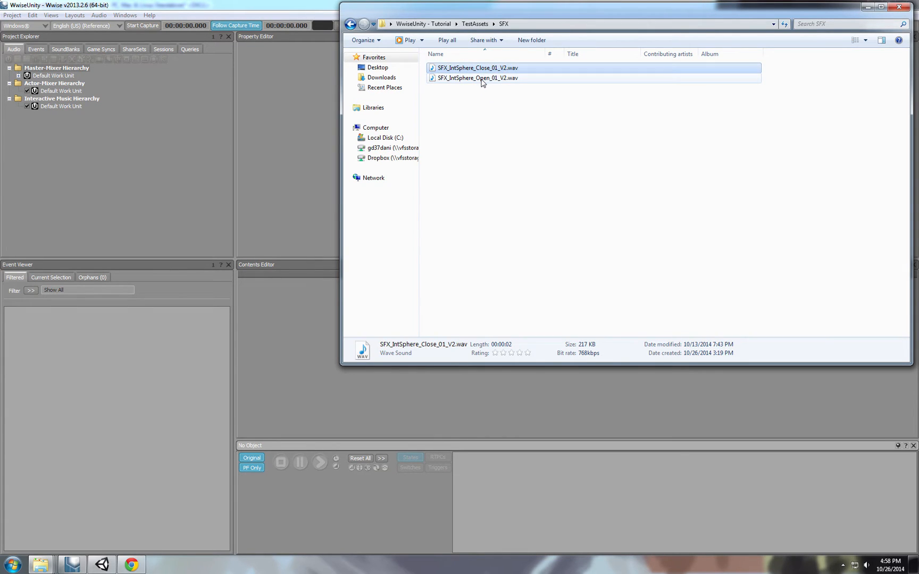
{"action": "double_click", "coordinate": [477, 78]}
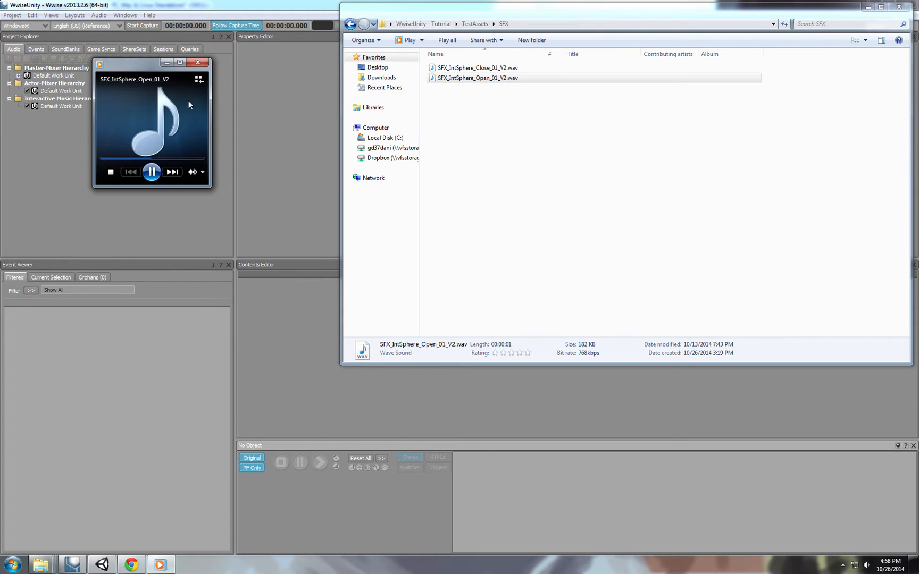
Import both sphere wav files as sounds under the actor-mixer default work unit.
{"action": "left_click", "coordinate": [475, 67]}
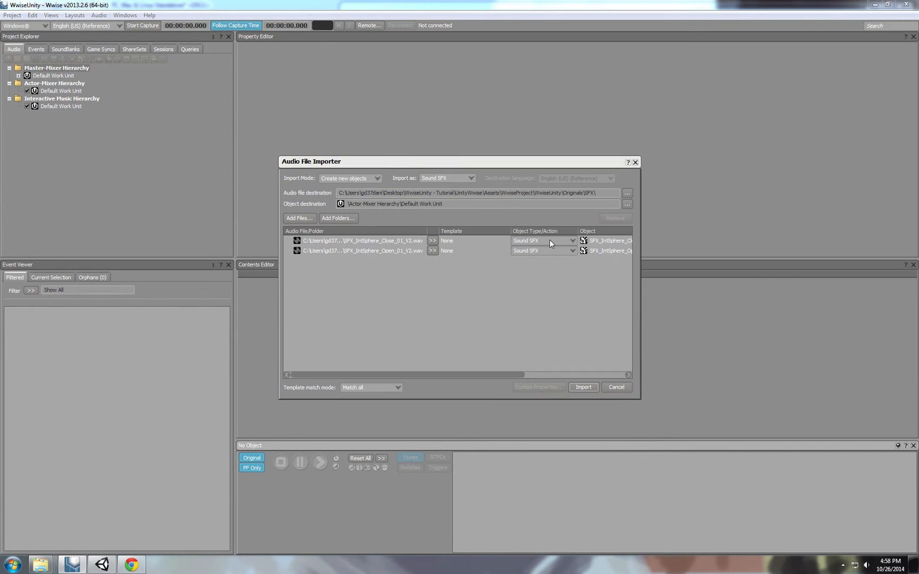
{"action": "left_click", "coordinate": [583, 387]}
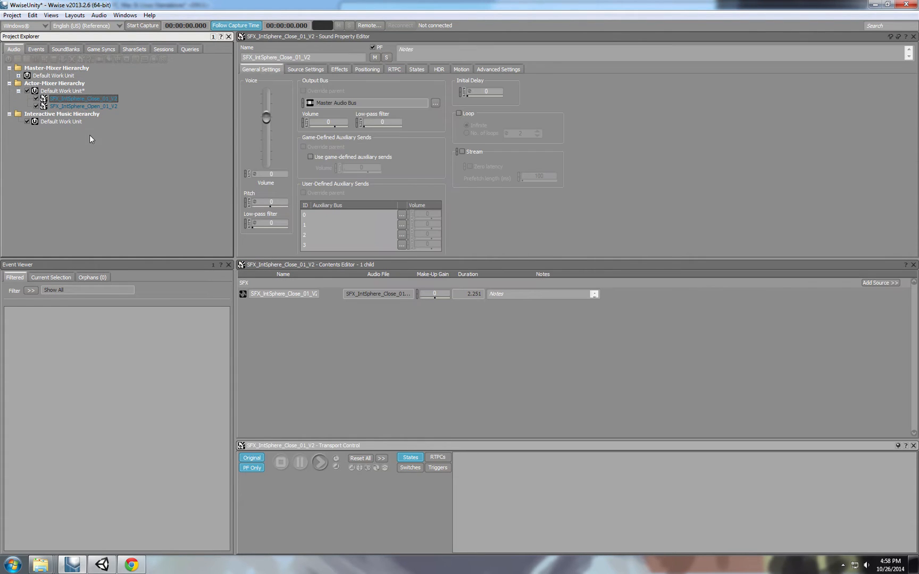
{"action": "left_click", "coordinate": [84, 107]}
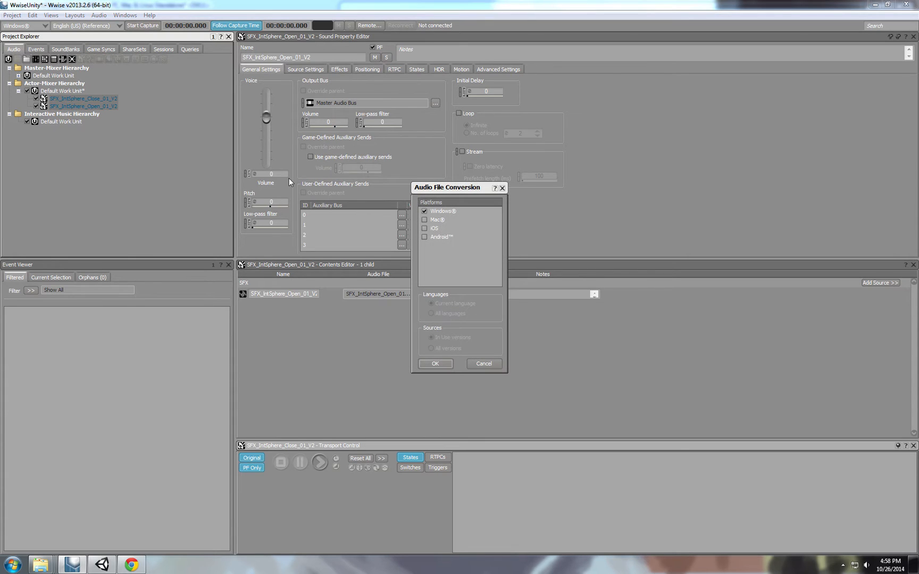
{"action": "mouse_move", "coordinate": [376, 280]}
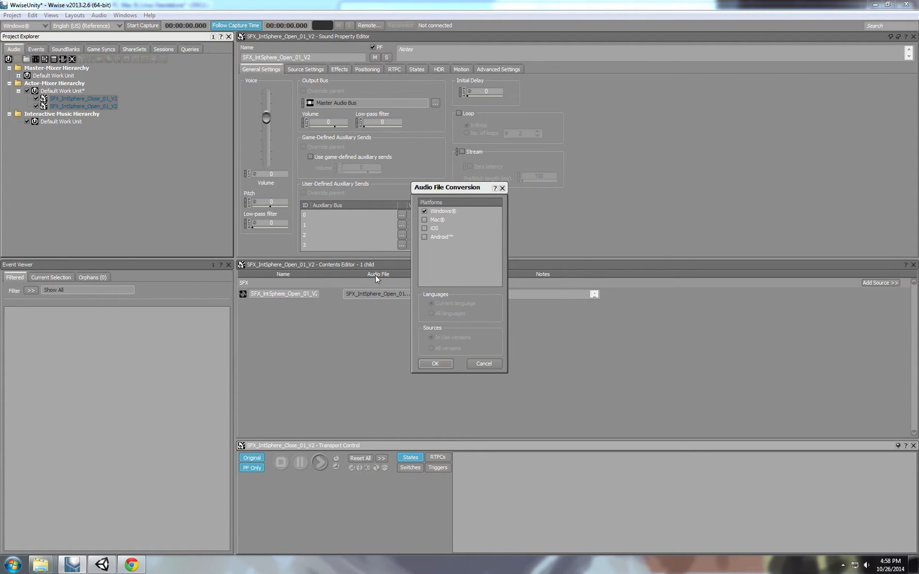
{"action": "mouse_move", "coordinate": [483, 364]}
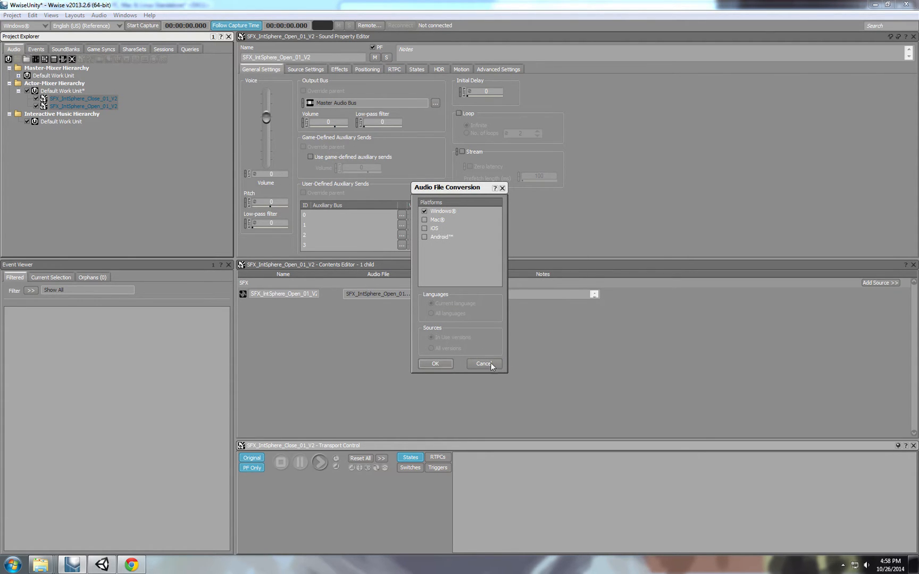
Convert the sounds for the Windows platform and audition the close and open sounds.
{"action": "left_click", "coordinate": [481, 363]}
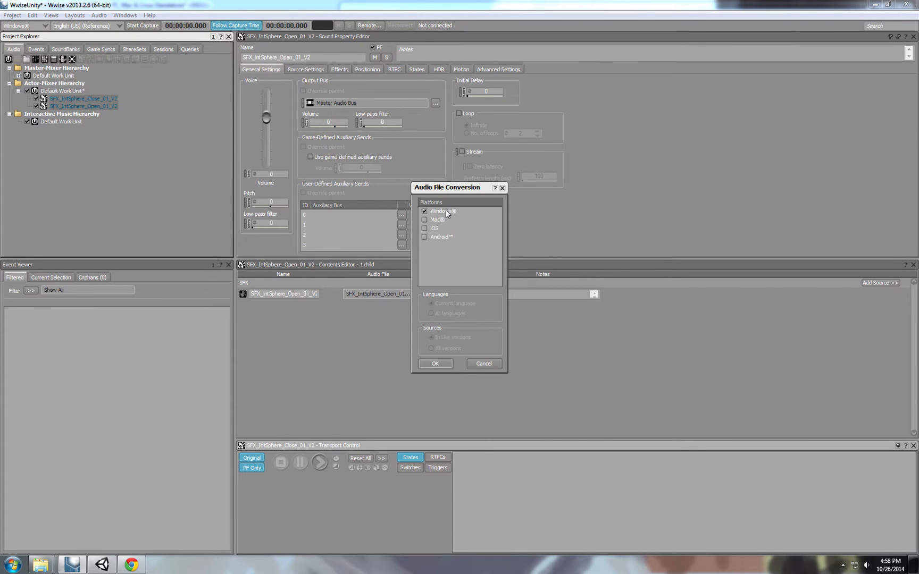
{"action": "left_click", "coordinate": [435, 364]}
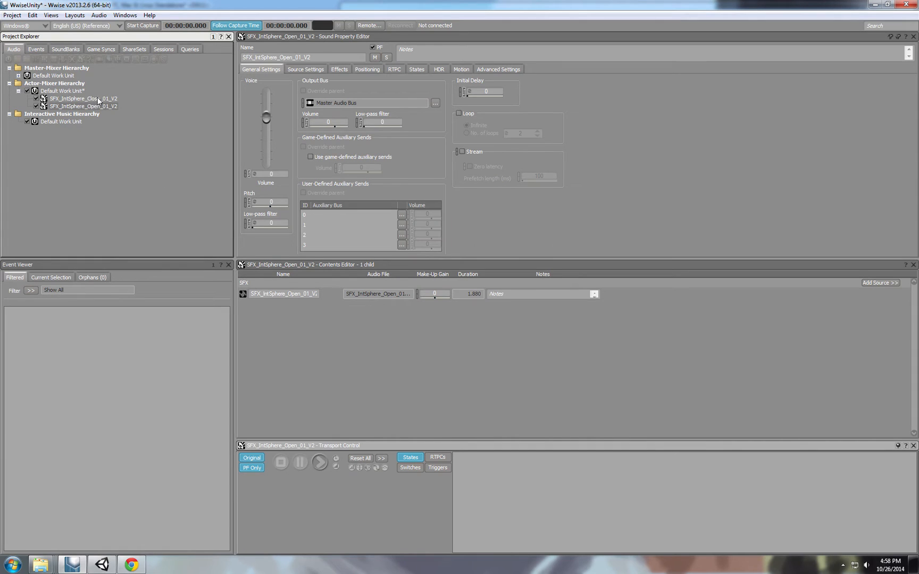
{"action": "left_click", "coordinate": [83, 99]}
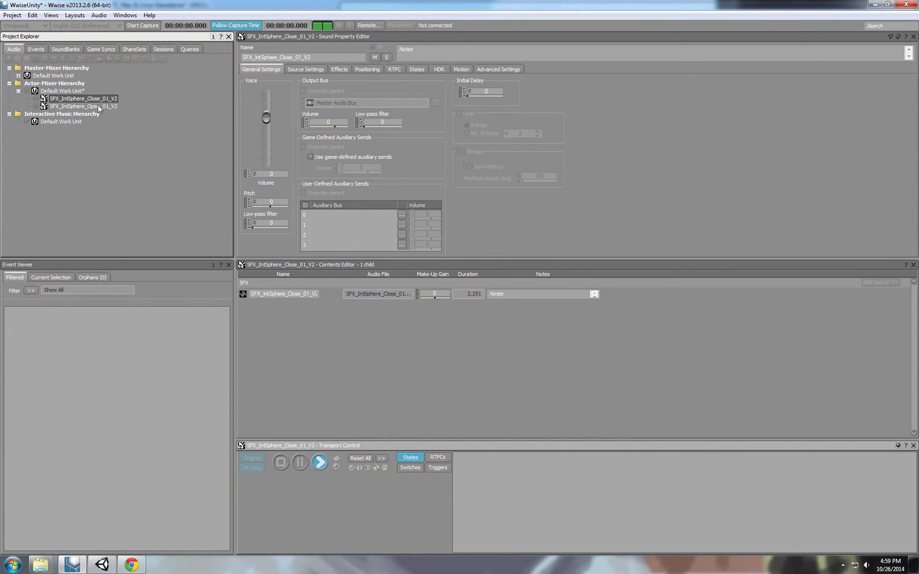
{"action": "left_click", "coordinate": [83, 106]}
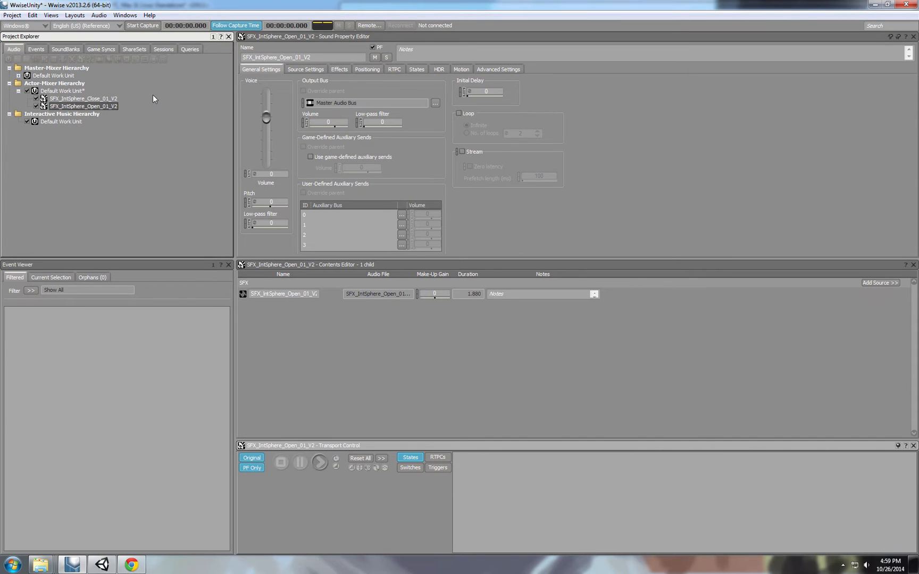
Create play events Play_SFX_IntSphere_Close and Play_SFX_IntSphere_Open from the two sounds.
{"action": "right_click", "coordinate": [84, 98]}
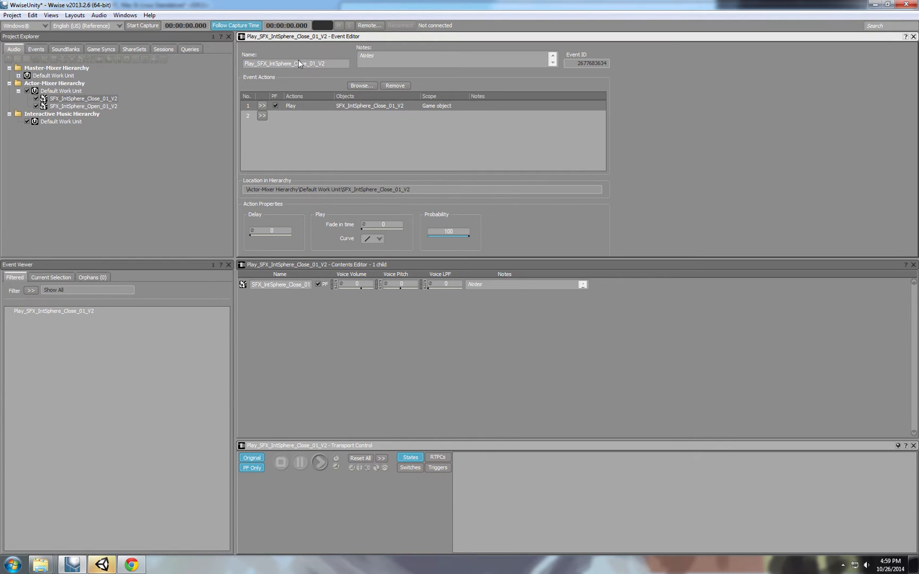
{"action": "double_click", "coordinate": [296, 64]}
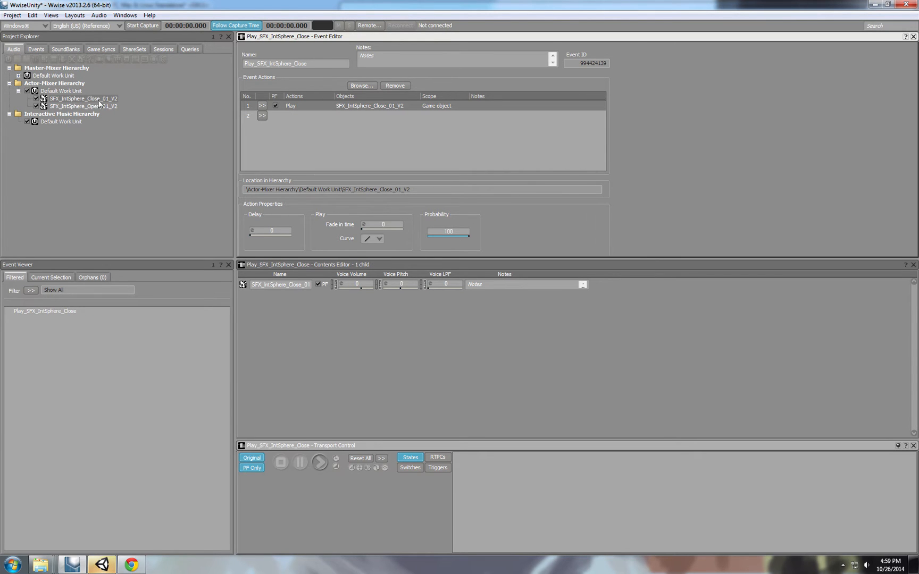
{"action": "right_click", "coordinate": [83, 106]}
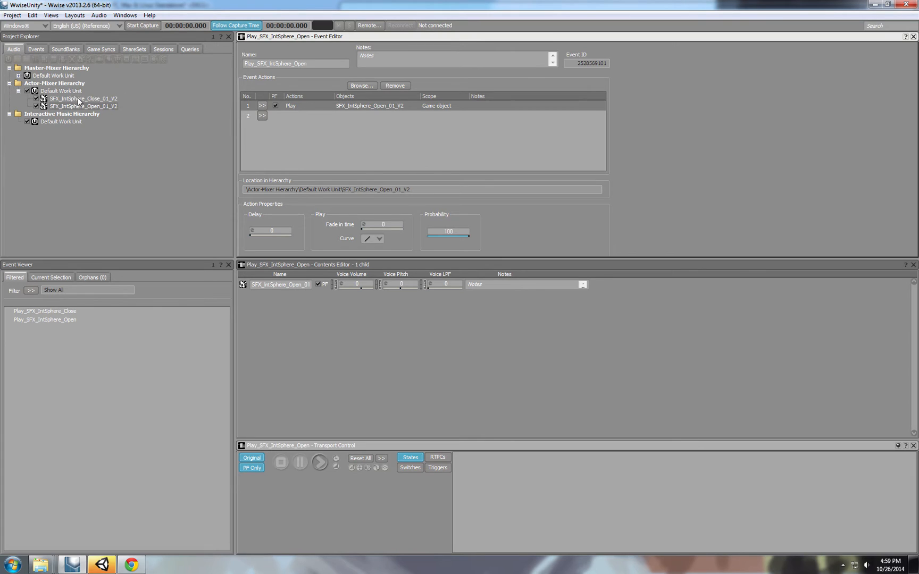
Switch to the Events list and select the Play_SFX_IntSphere_Open event.
{"action": "left_click", "coordinate": [83, 99]}
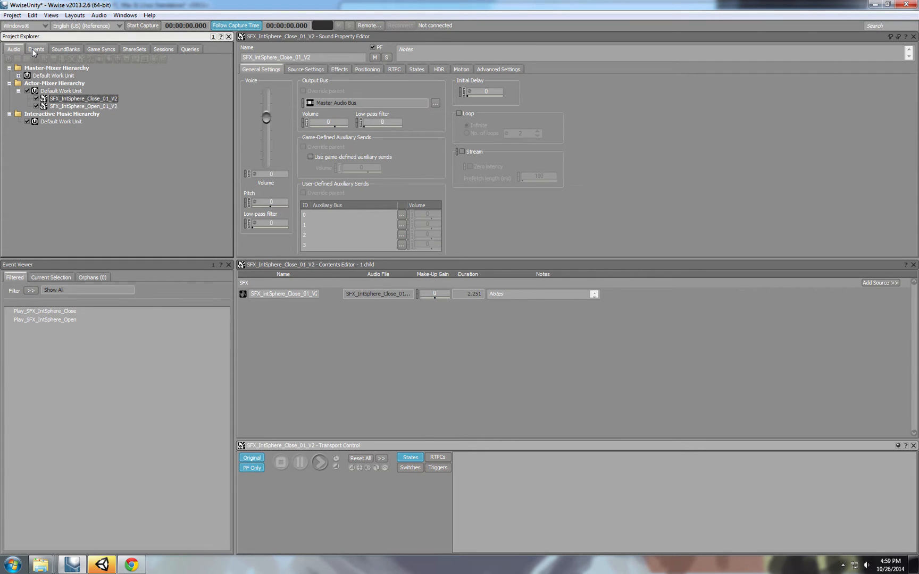
{"action": "left_click", "coordinate": [36, 49]}
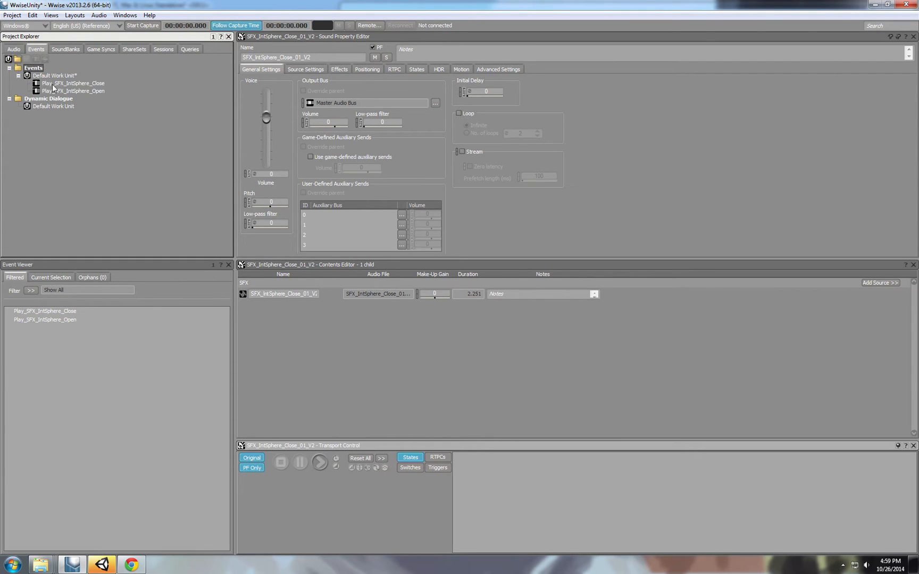
{"action": "left_click", "coordinate": [74, 90]}
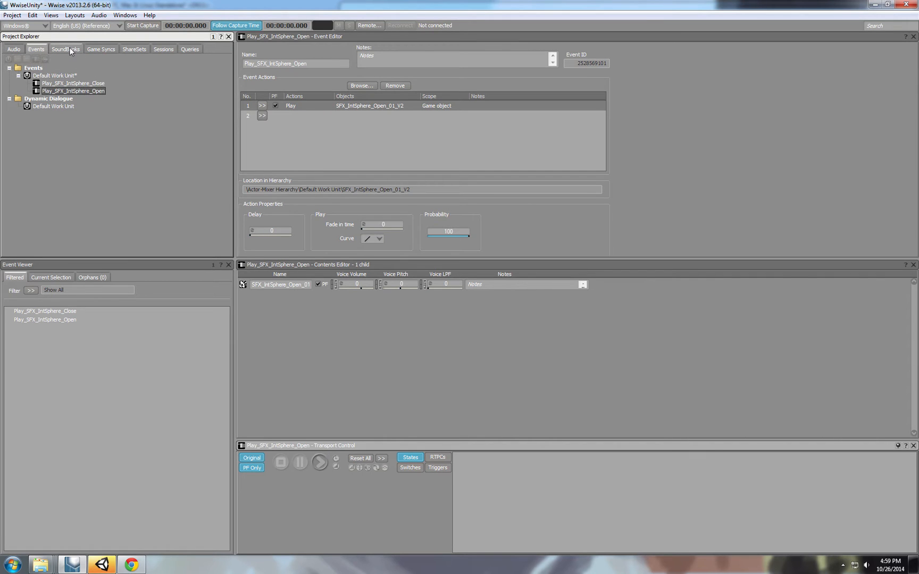
Open the WwiseUnitySB soundbank in SoundBank Manager and add both play events to it.
{"action": "left_click", "coordinate": [65, 49]}
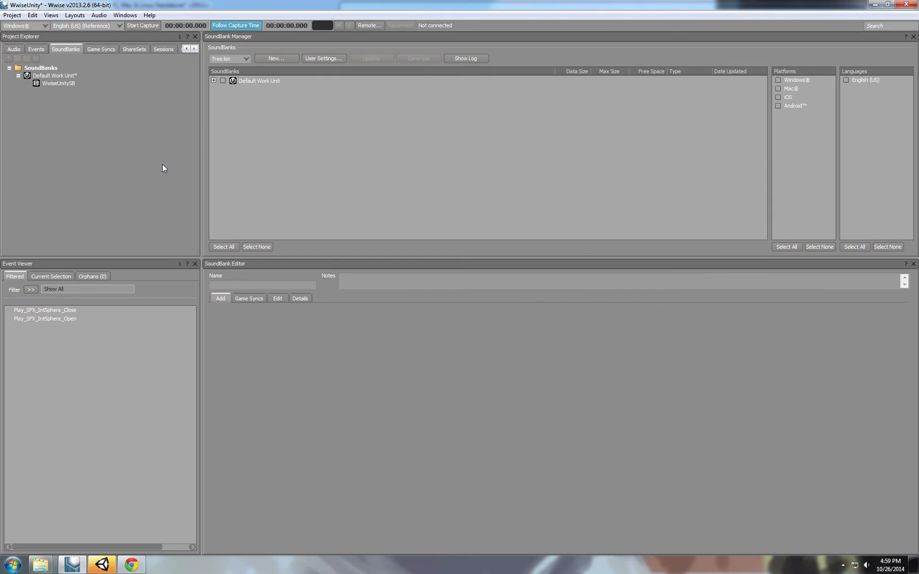
{"action": "mouse_move", "coordinate": [236, 113]}
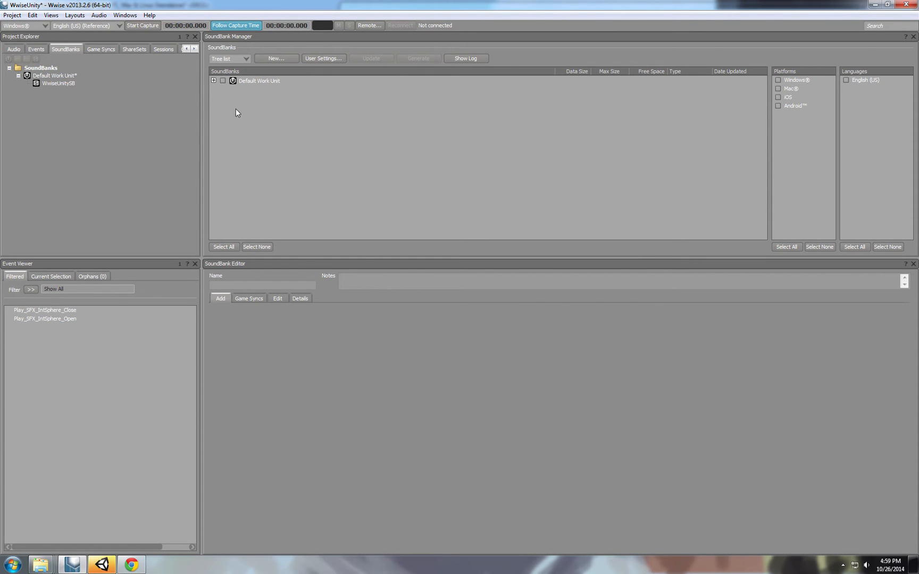
{"action": "left_click", "coordinate": [214, 79]}
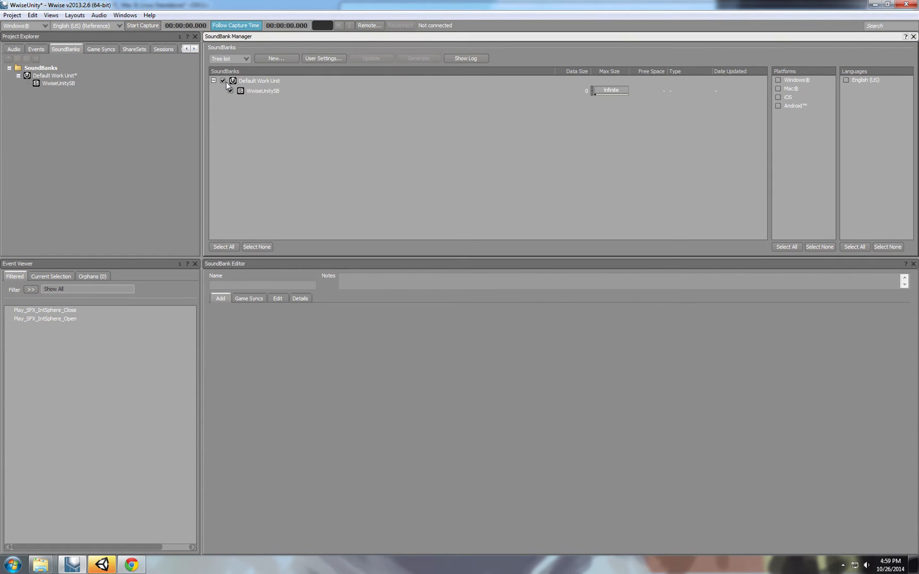
{"action": "left_click", "coordinate": [263, 91]}
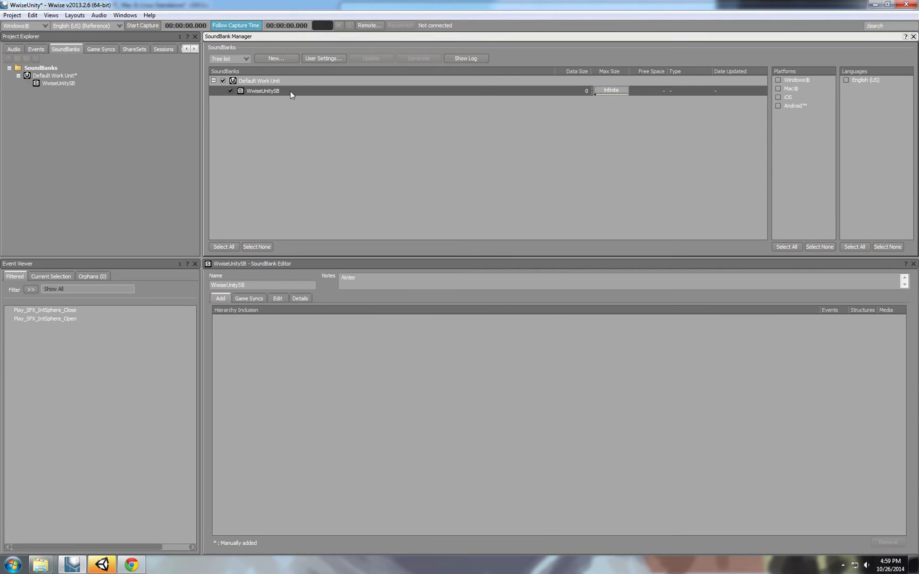
{"action": "left_click", "coordinate": [35, 49]}
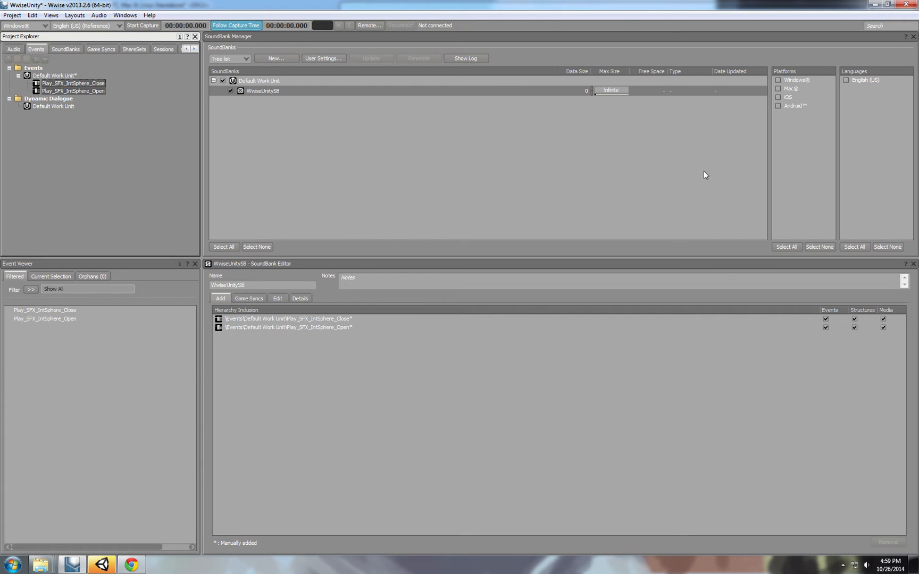
Mark the Windows platform and English(US) language for bank generation.
{"action": "left_click", "coordinate": [778, 80]}
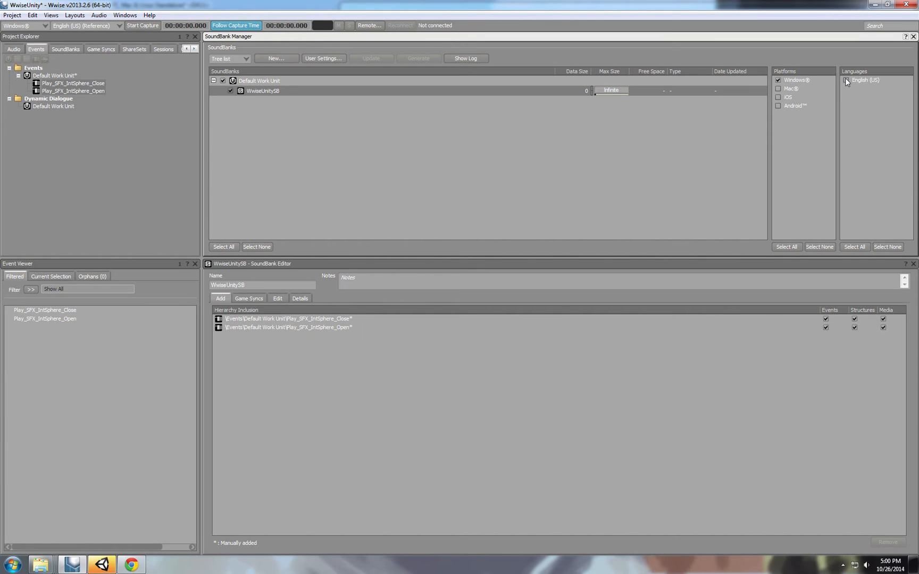
{"action": "left_click", "coordinate": [846, 79]}
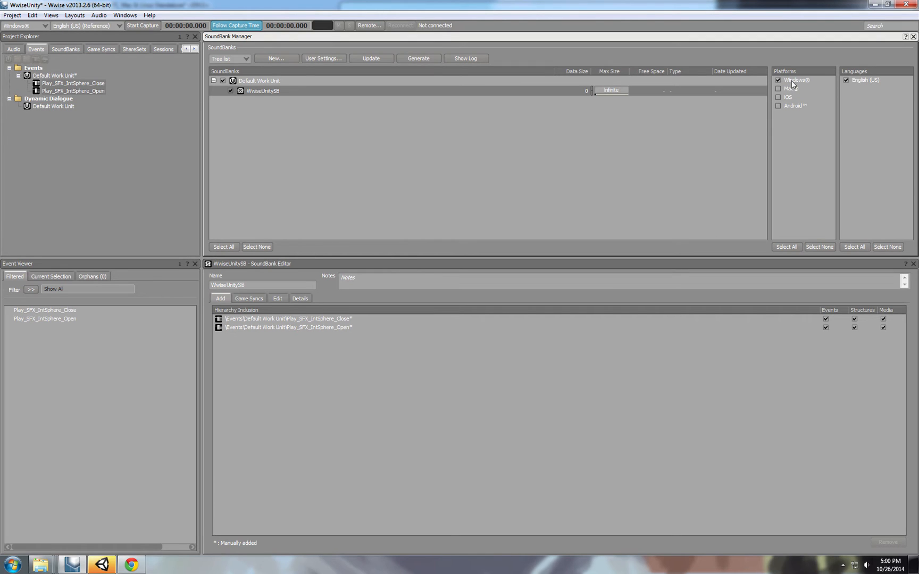
{"action": "mouse_move", "coordinate": [868, 86]}
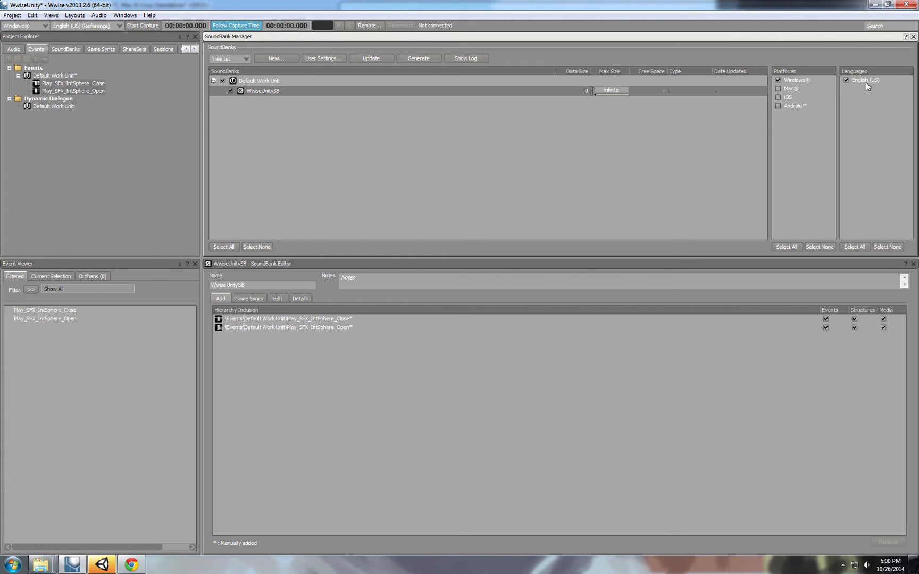
{"action": "mouse_move", "coordinate": [323, 59]}
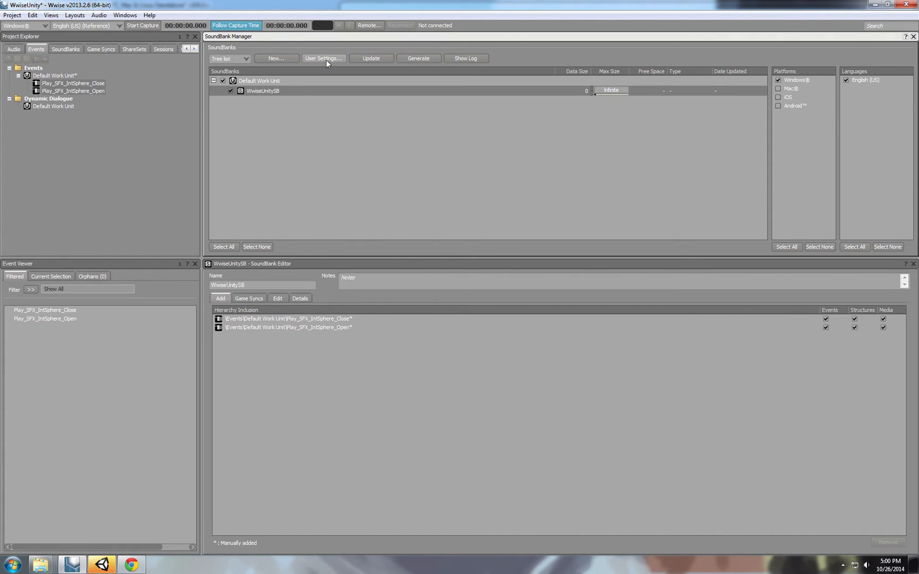
Override user soundbank settings to write a header file into Unity's GeneratedSoundBanks folder and confirm.
{"action": "left_click", "coordinate": [322, 59]}
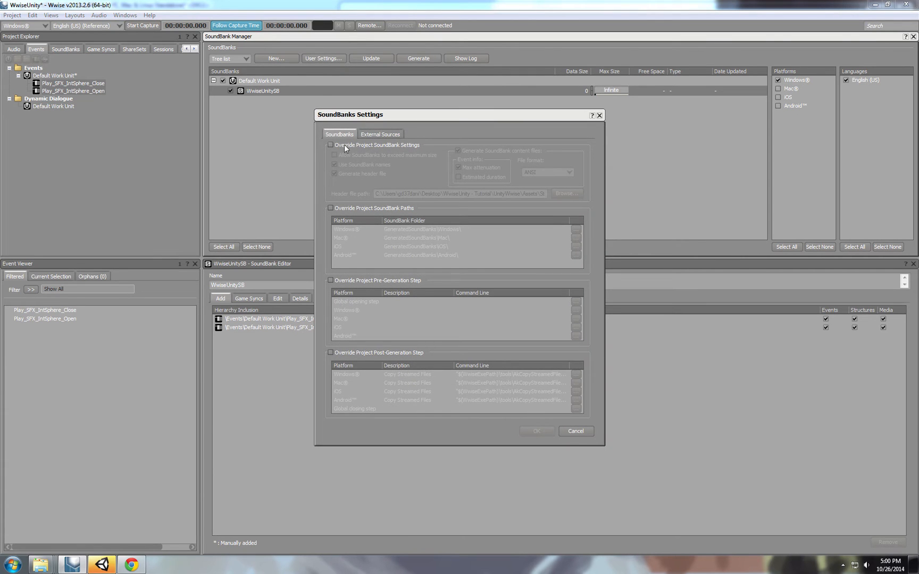
{"action": "left_click", "coordinate": [330, 145]}
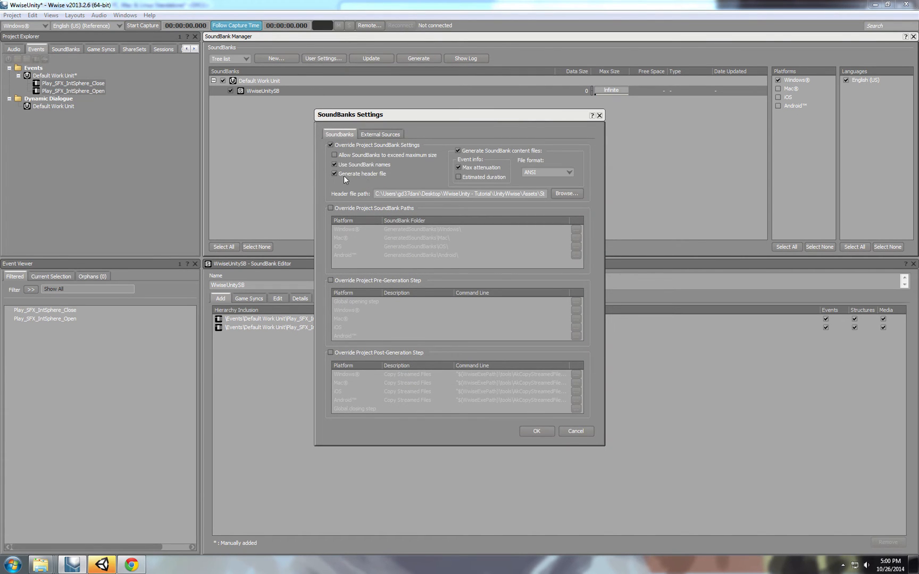
{"action": "mouse_move", "coordinate": [365, 176]}
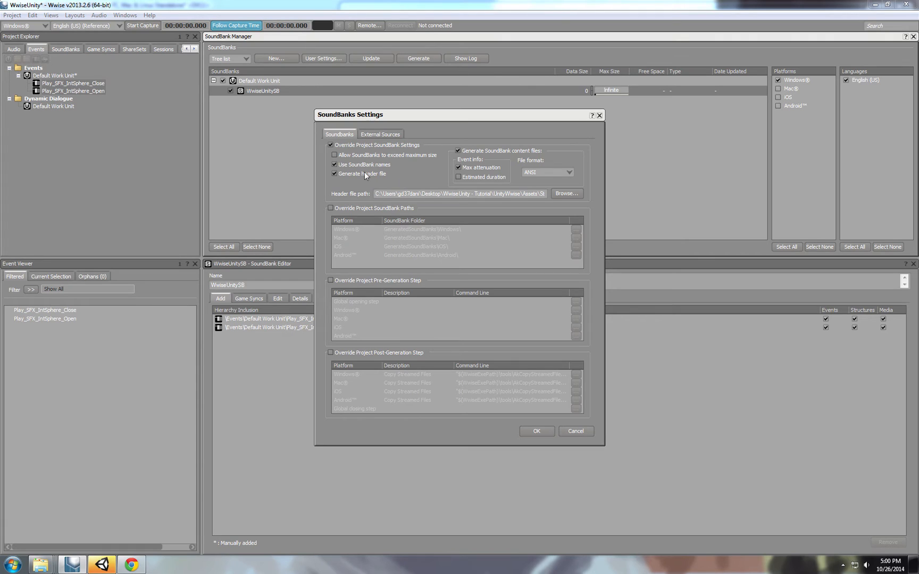
{"action": "mouse_move", "coordinate": [427, 182]}
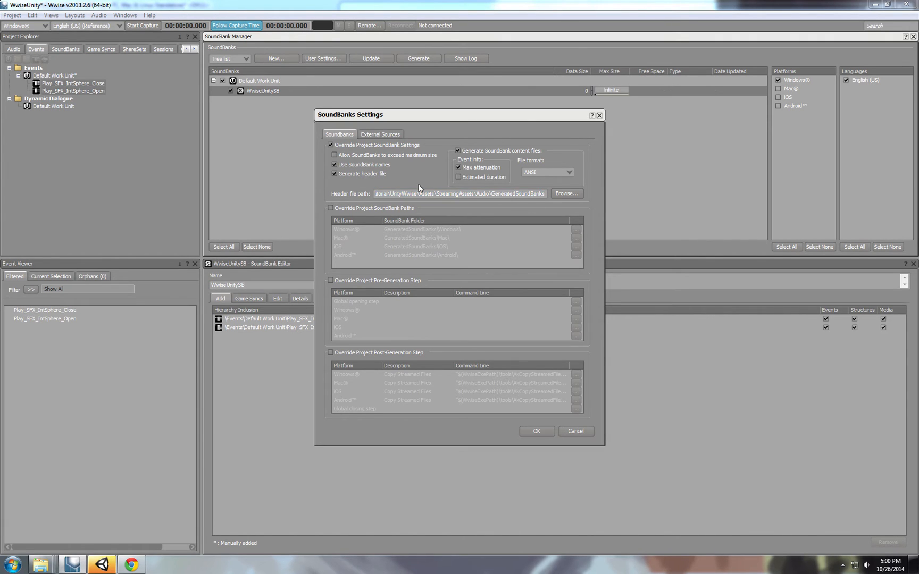
{"action": "mouse_move", "coordinate": [380, 192]}
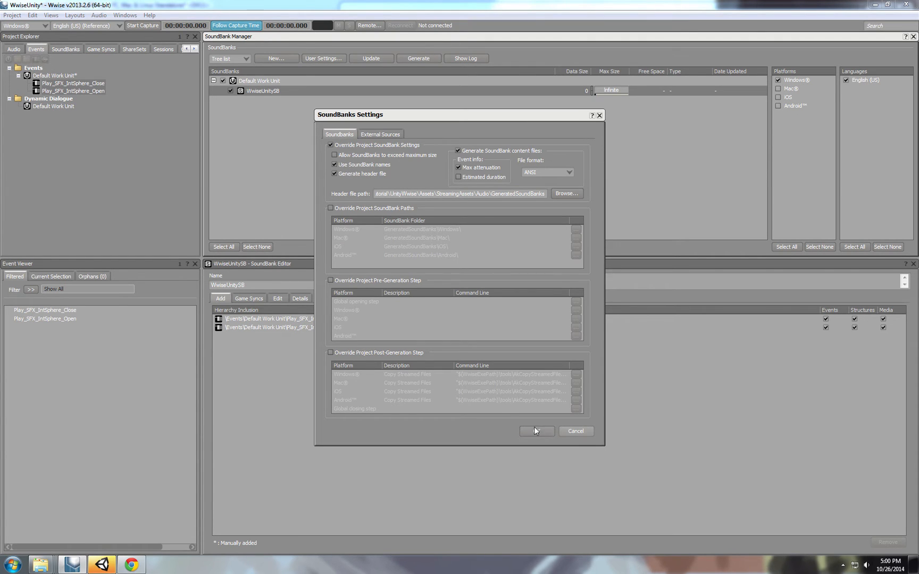
{"action": "left_click", "coordinate": [534, 432]}
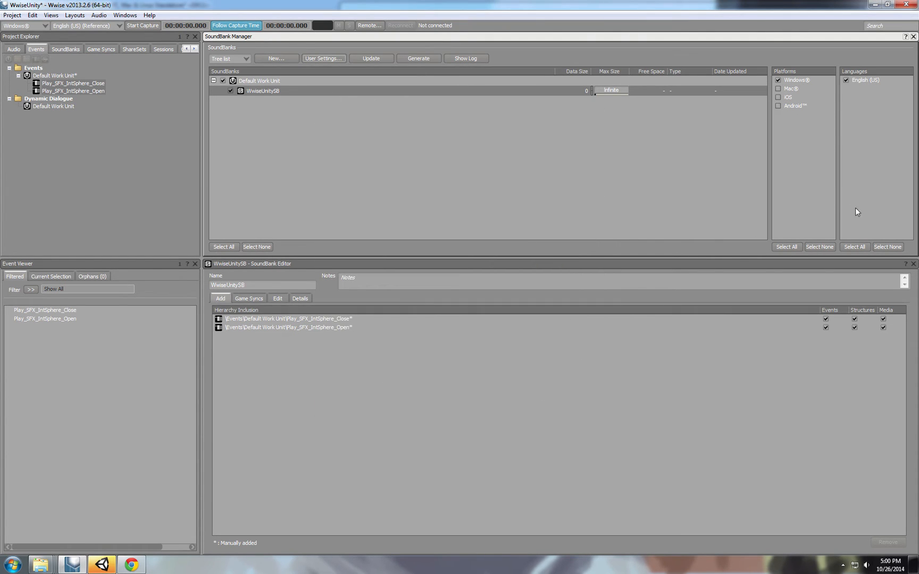
Generate the WwiseUnitySB soundbank, dismiss the completed report and return to Unity.
{"action": "left_click", "coordinate": [417, 58]}
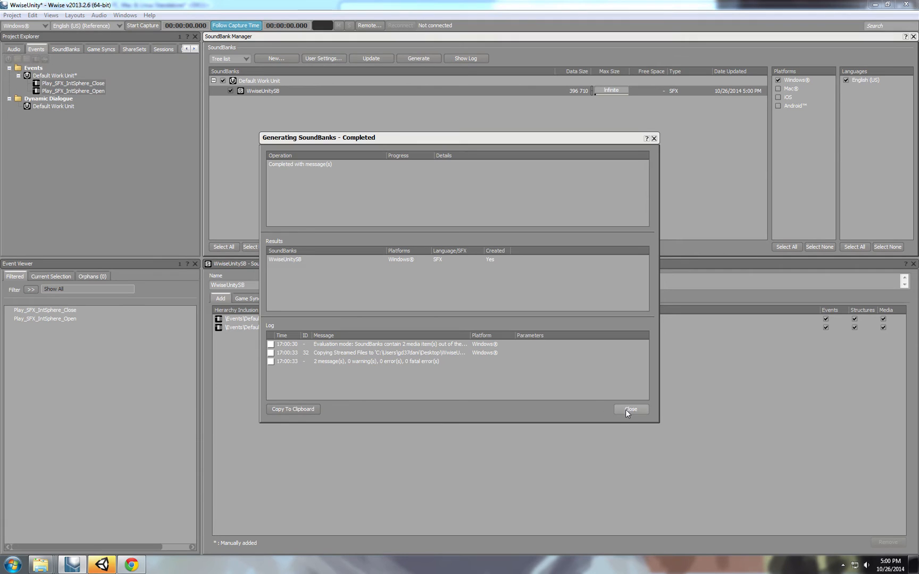
{"action": "left_click", "coordinate": [630, 410]}
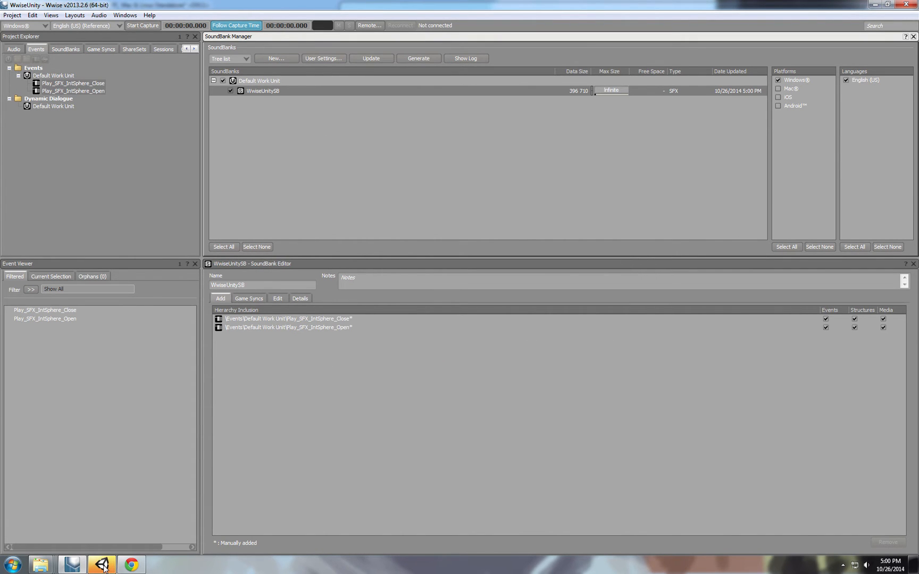
{"action": "left_click", "coordinate": [101, 565]}
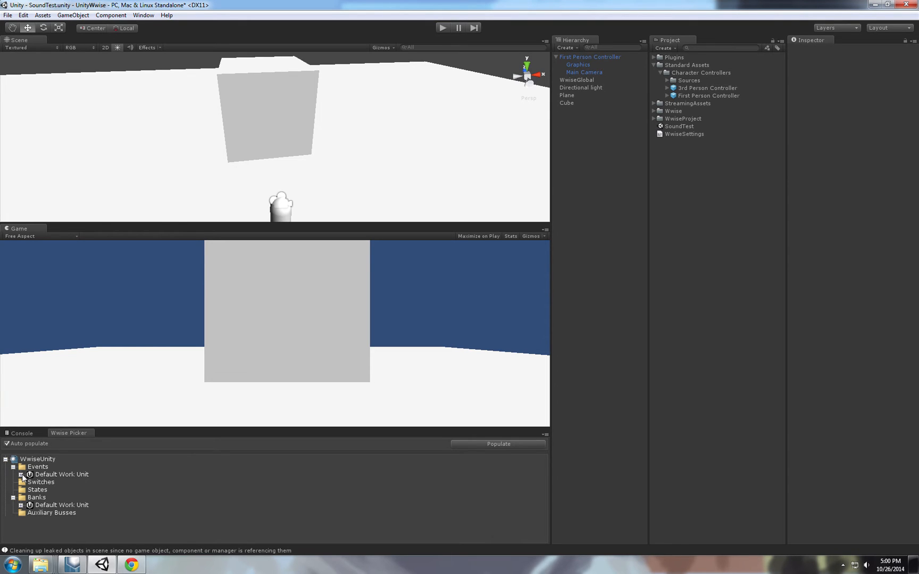
Expand the Wwise Picker's events and banks work units, showing both sphere events and WwiseUnitySB.
{"action": "left_click", "coordinate": [22, 475]}
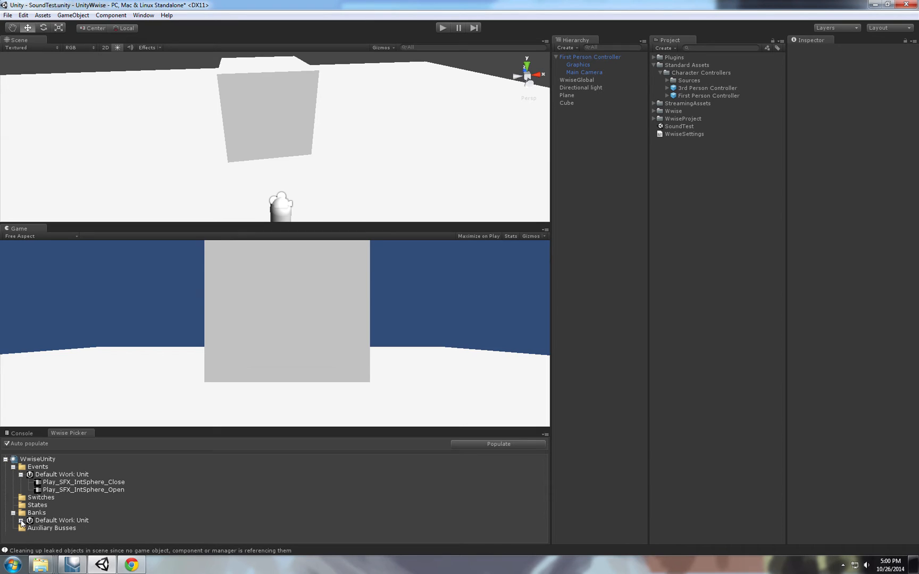
{"action": "left_click", "coordinate": [21, 520]}
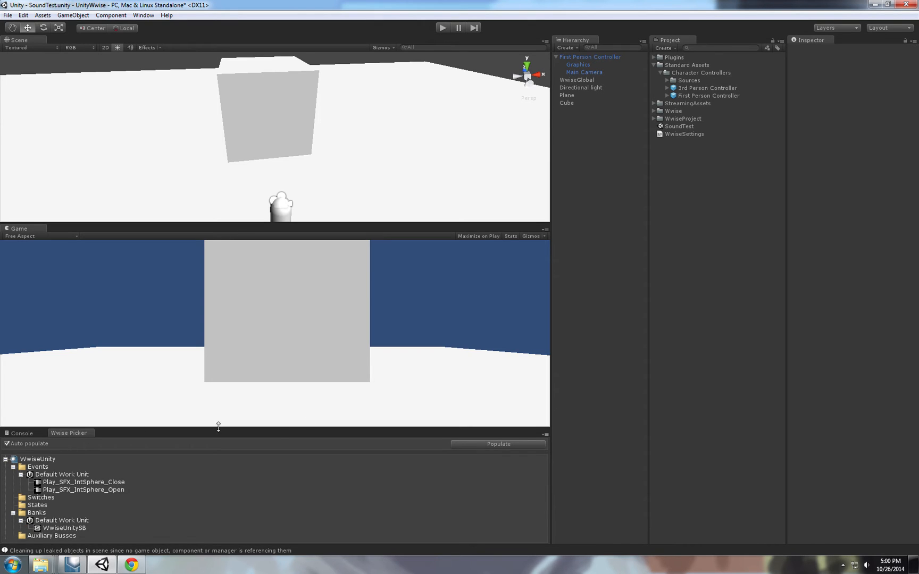
{"action": "left_click", "coordinate": [83, 490]}
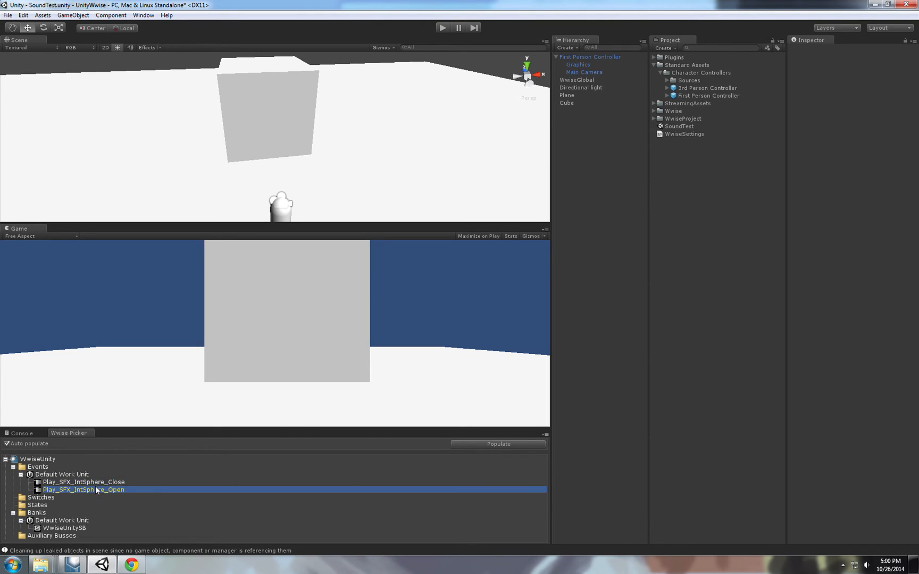
{"action": "left_click", "coordinate": [83, 482]}
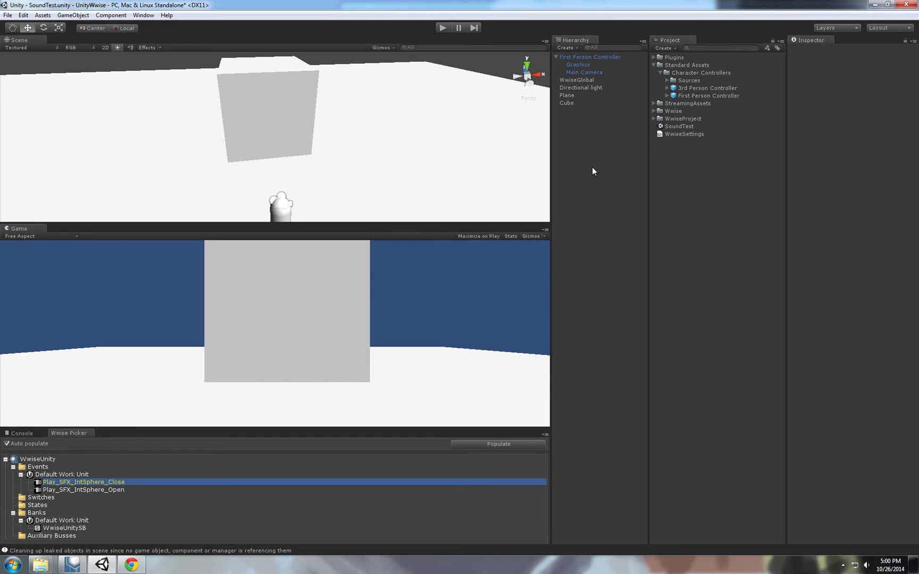
{"action": "mouse_move", "coordinate": [96, 492]}
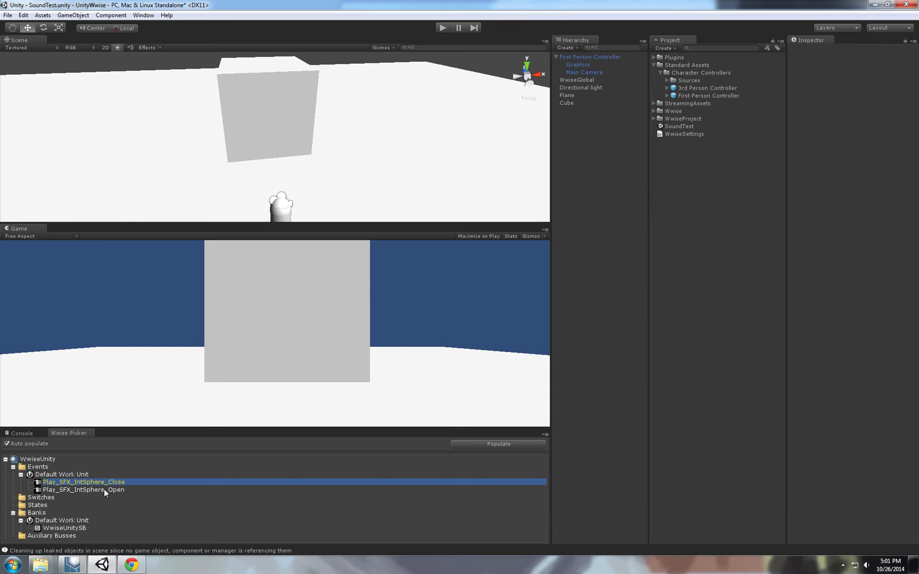
{"action": "mouse_move", "coordinate": [105, 496]}
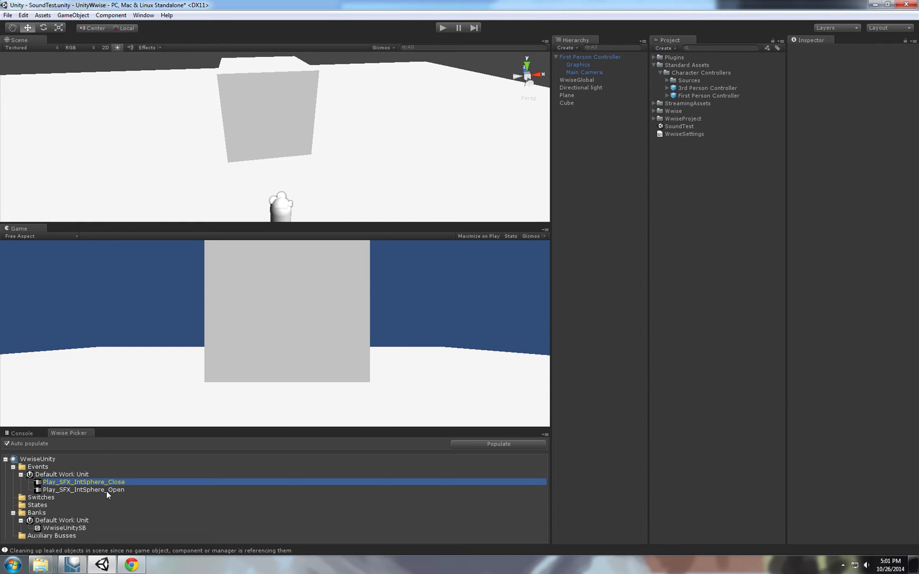
{"action": "mouse_move", "coordinate": [592, 92]}
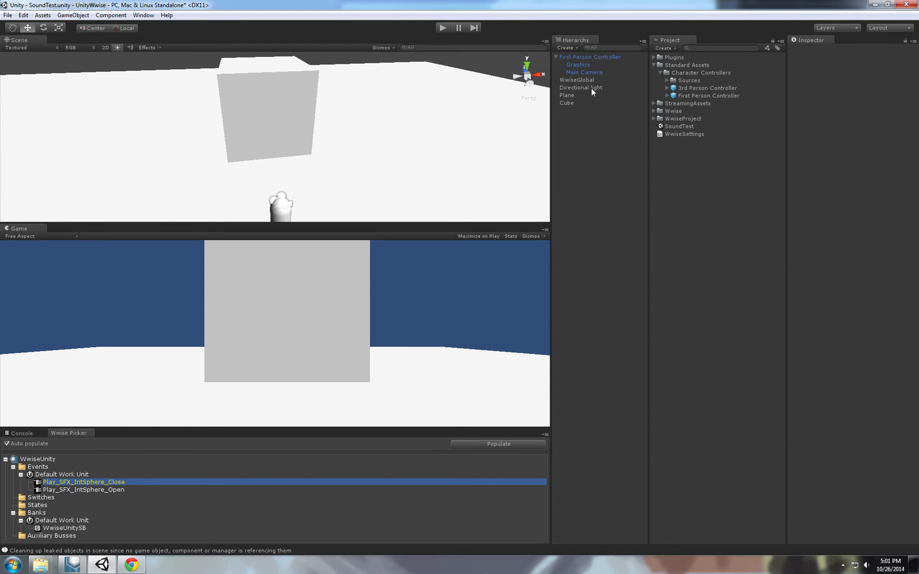
{"action": "mouse_move", "coordinate": [568, 104]}
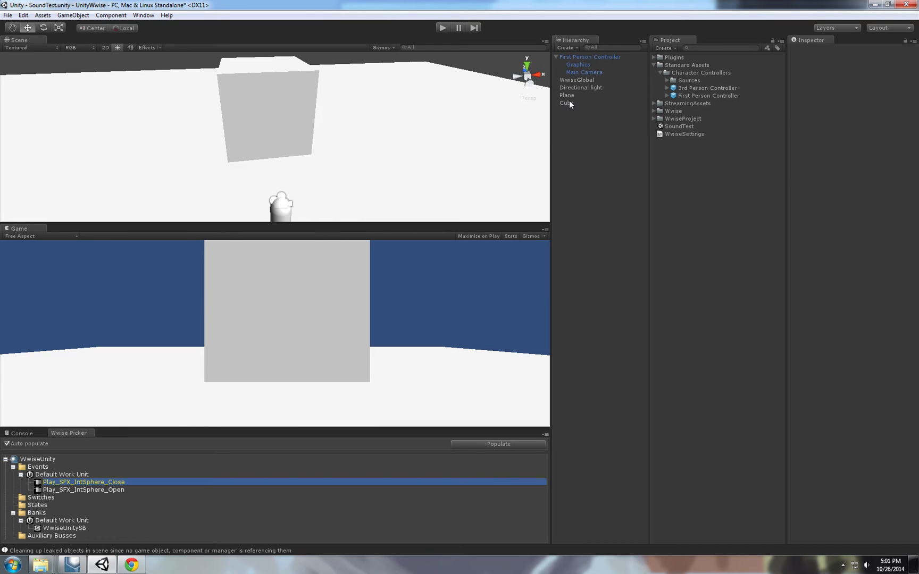
Assign Play_SFX_IntSphere_Open as the cube's Ak Ambient event with Trigger On set to TriggerEnter.
{"action": "left_click", "coordinate": [566, 103]}
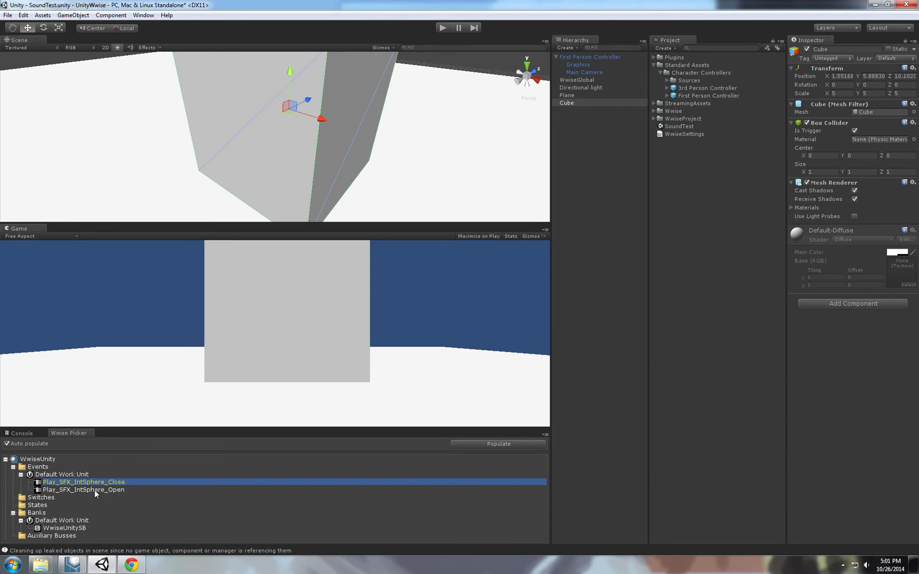
{"action": "left_click", "coordinate": [83, 489]}
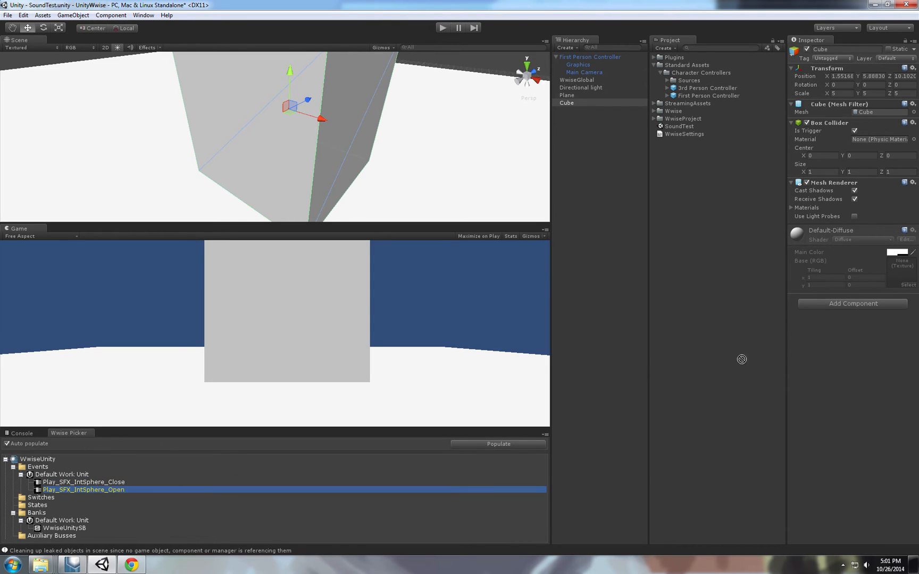
{"action": "mouse_move", "coordinate": [829, 406]}
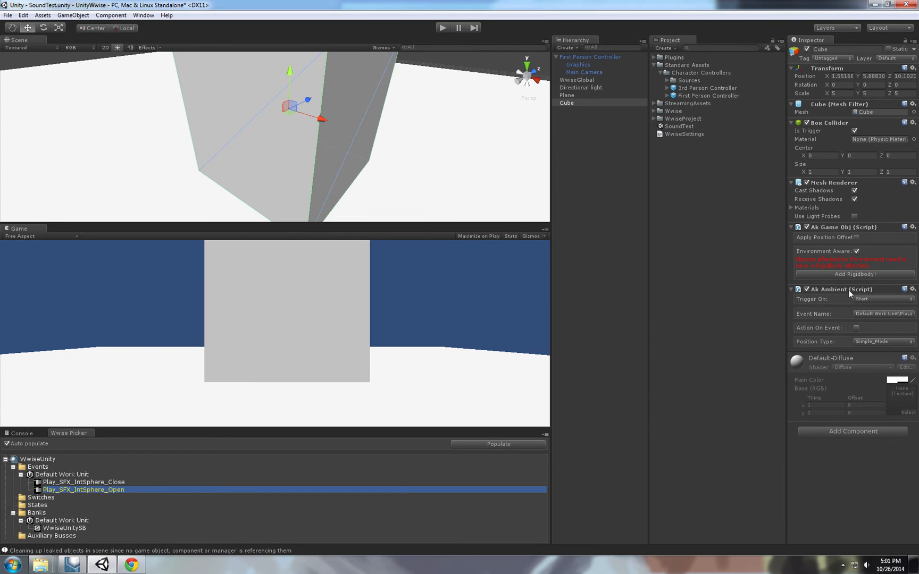
{"action": "mouse_move", "coordinate": [835, 298]}
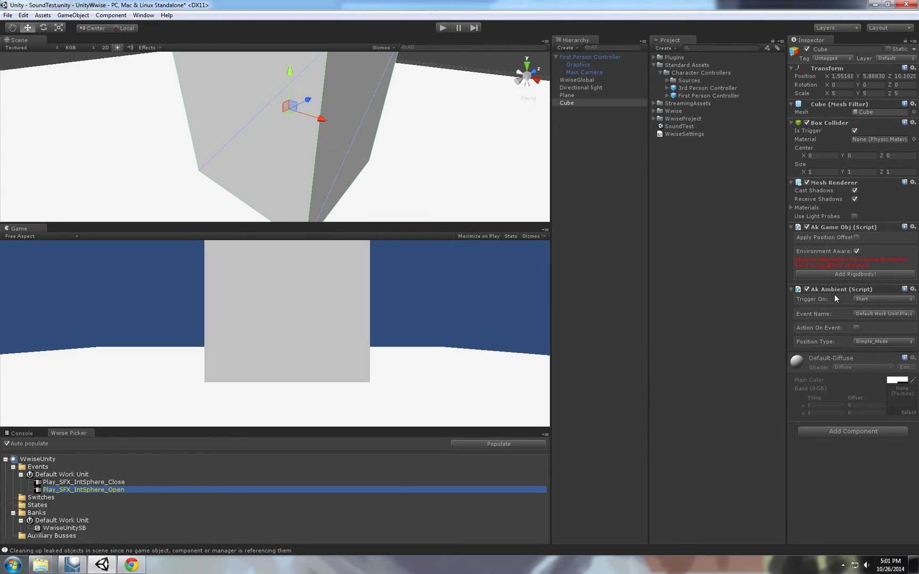
{"action": "mouse_move", "coordinate": [829, 297]}
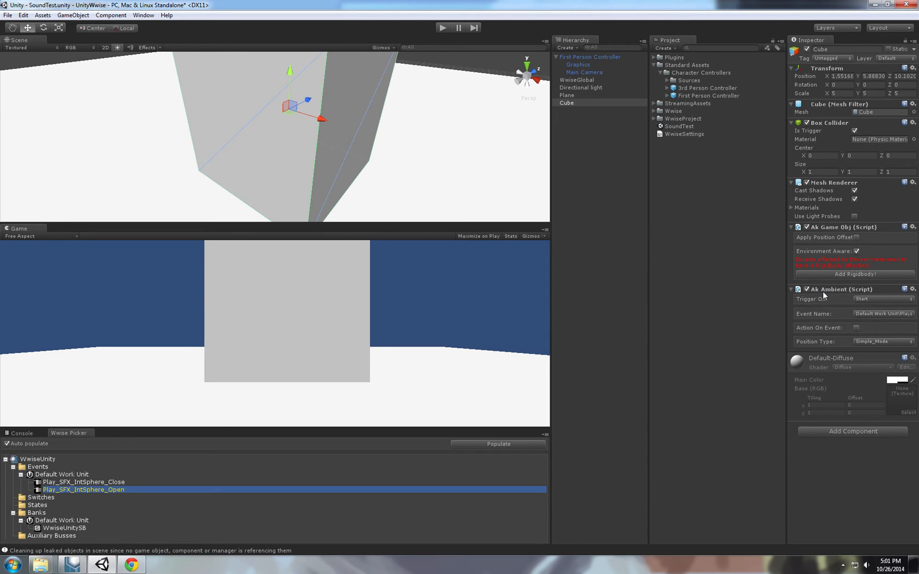
{"action": "mouse_move", "coordinate": [871, 310]}
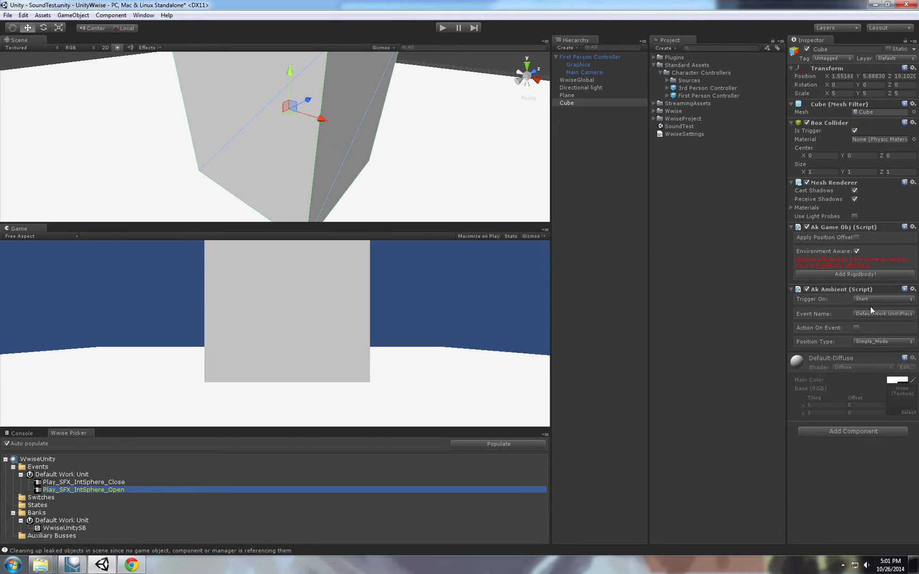
{"action": "mouse_move", "coordinate": [836, 332]}
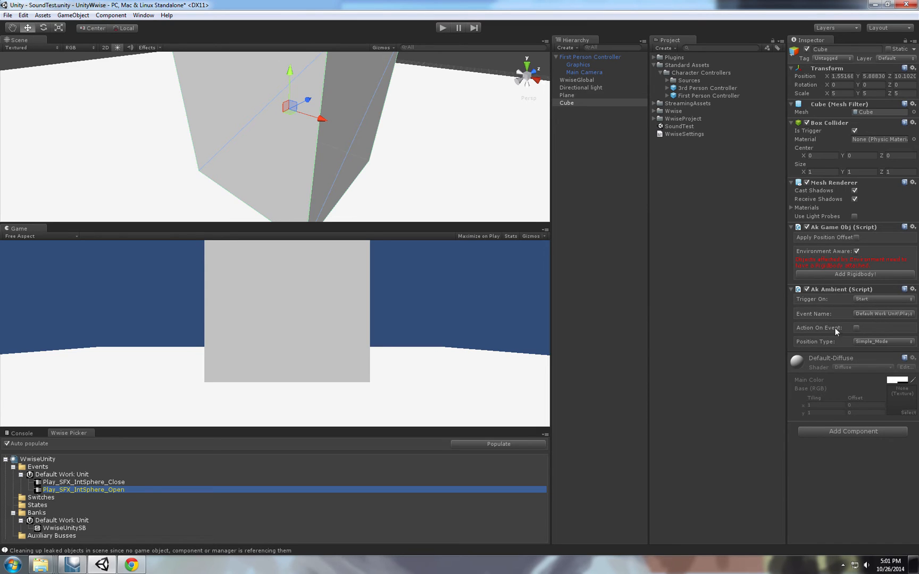
{"action": "mouse_move", "coordinate": [882, 347]}
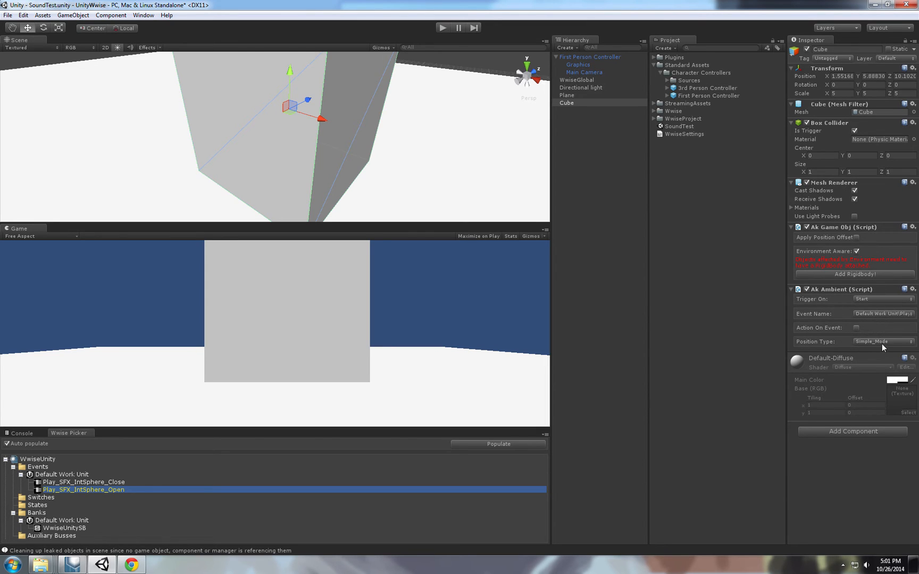
{"action": "left_click", "coordinate": [882, 314]}
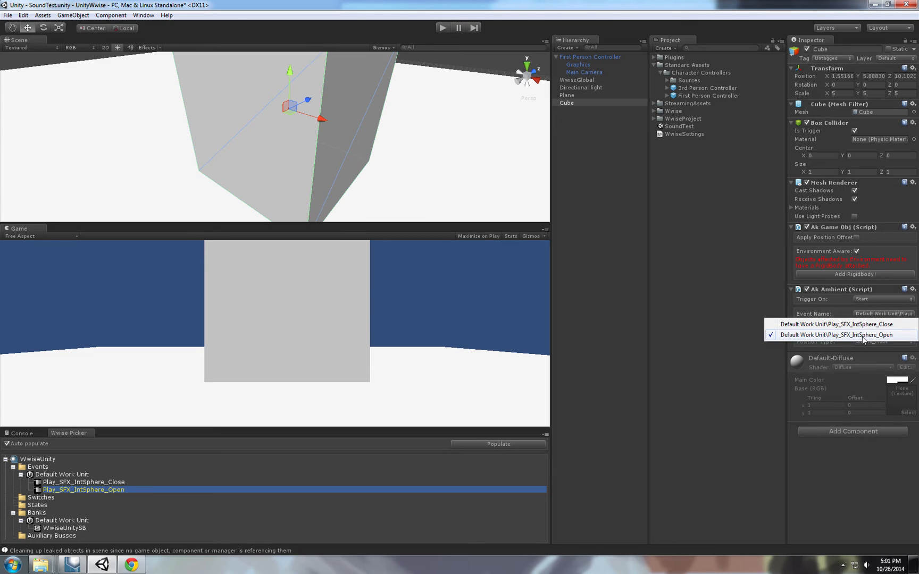
{"action": "left_click", "coordinate": [840, 335]}
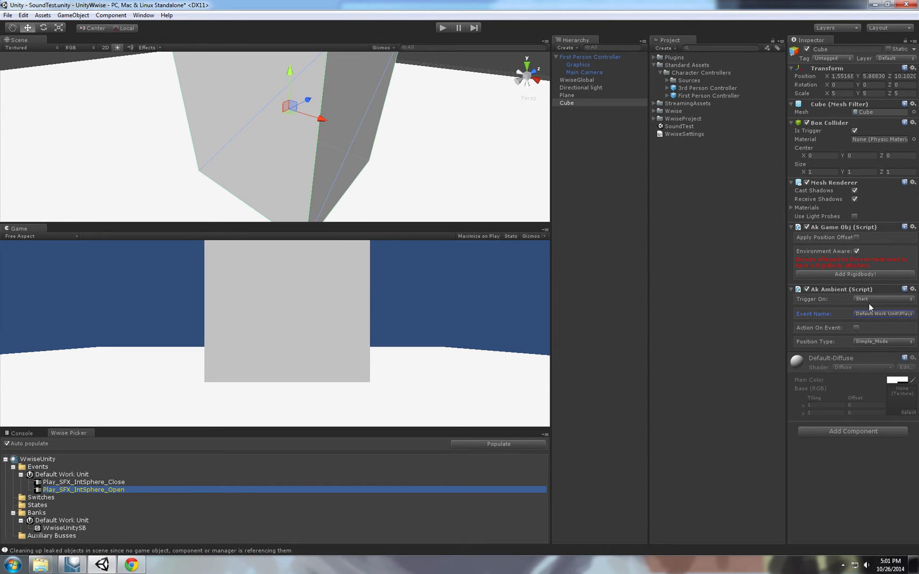
{"action": "left_click", "coordinate": [882, 299]}
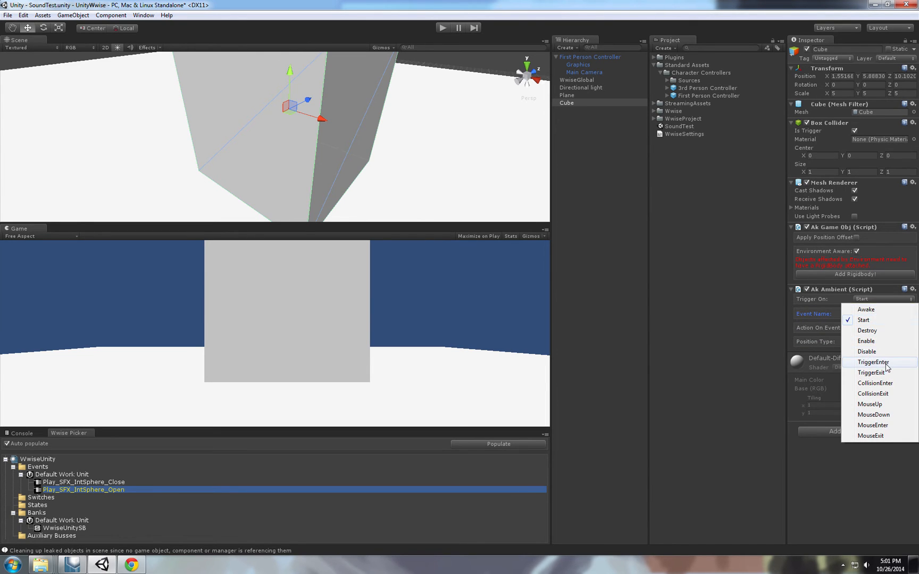
{"action": "left_click", "coordinate": [872, 363]}
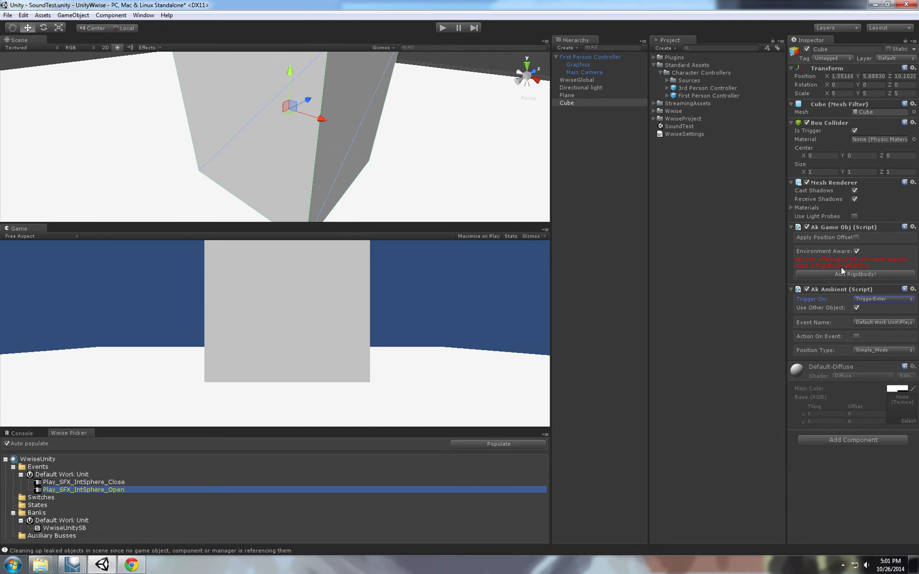
{"action": "mouse_move", "coordinate": [851, 264]}
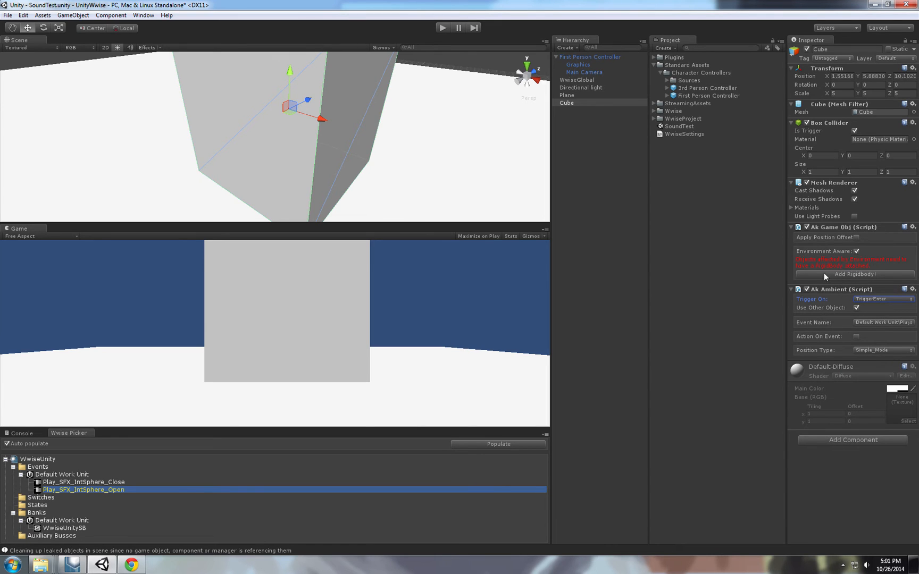
{"action": "mouse_move", "coordinate": [820, 277]}
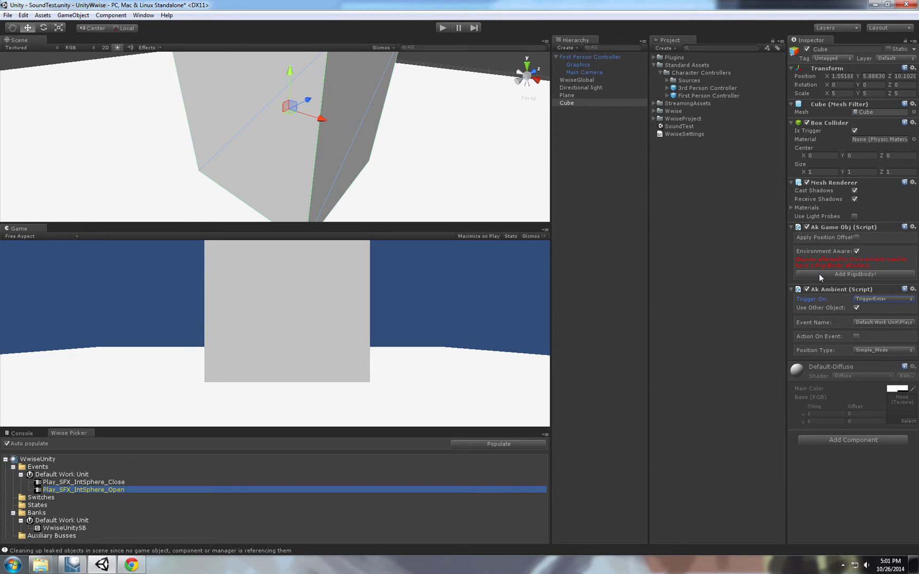
{"action": "mouse_move", "coordinate": [852, 279]}
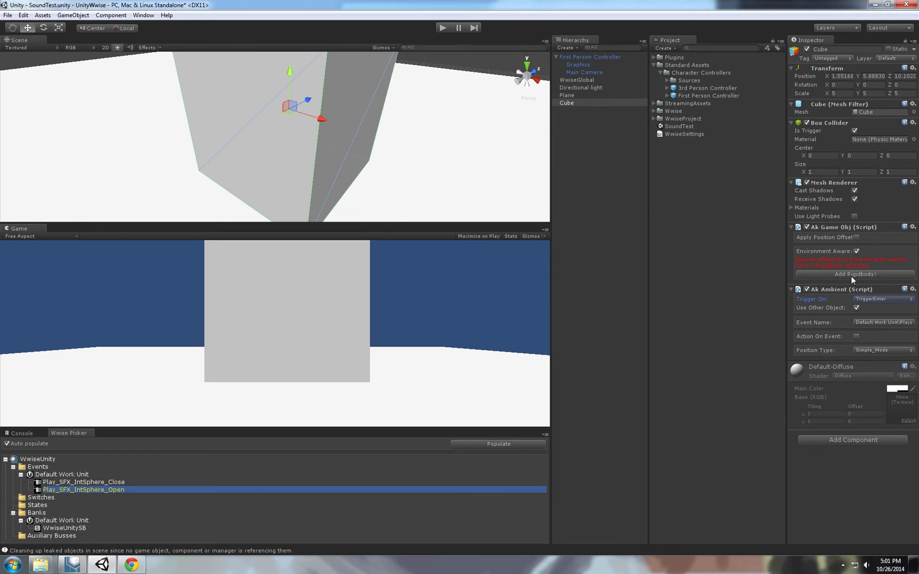
Uncheck Use Other Object on the Cube's Ak Ambient component.
{"action": "left_click", "coordinate": [853, 274]}
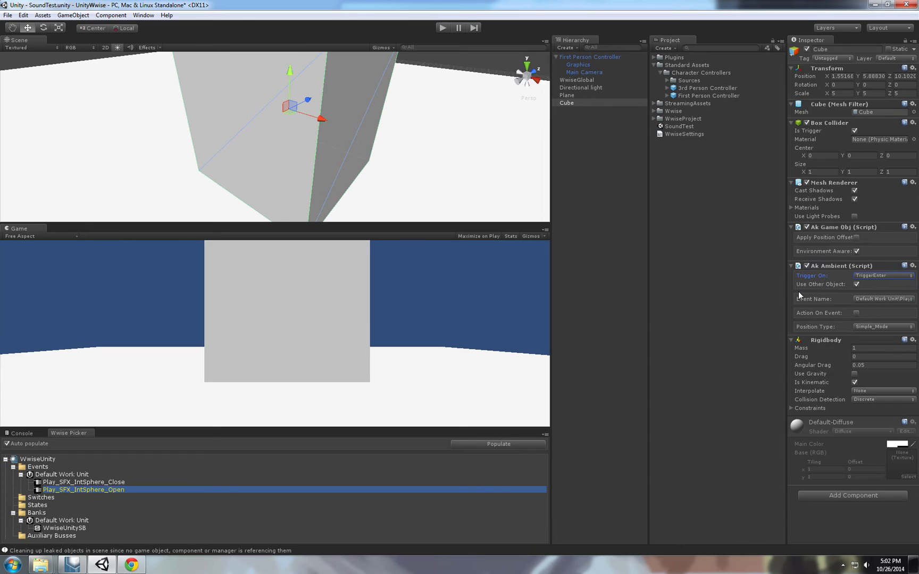
{"action": "mouse_move", "coordinate": [861, 293]}
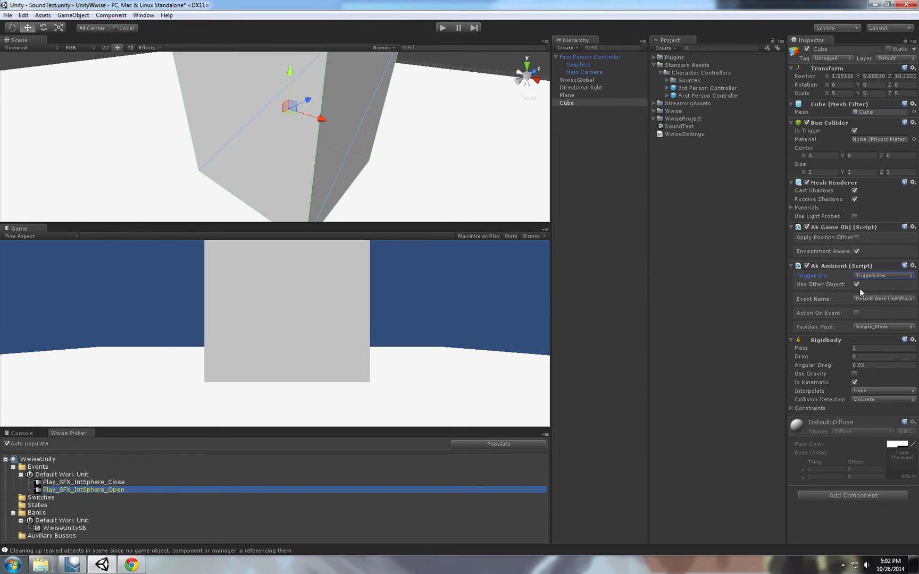
{"action": "mouse_move", "coordinate": [857, 291]}
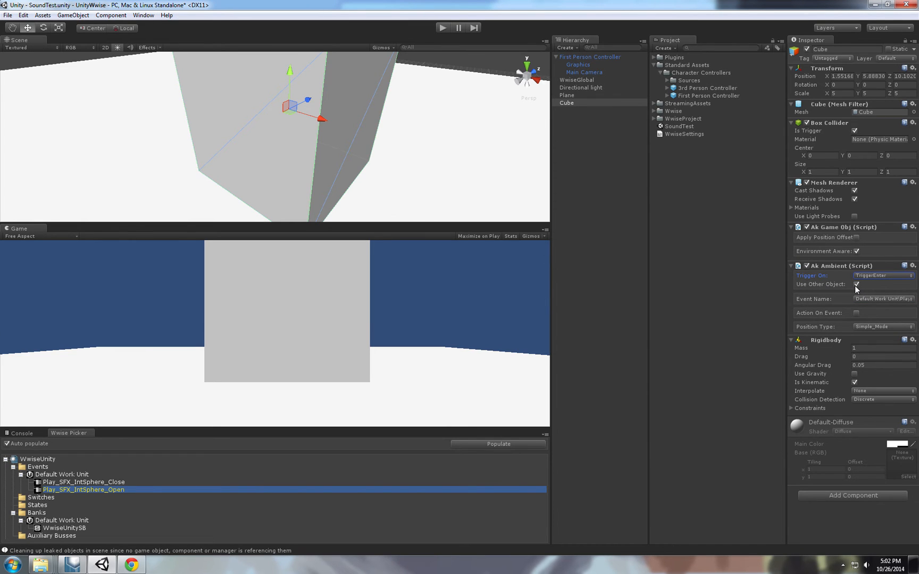
{"action": "left_click", "coordinate": [855, 284]}
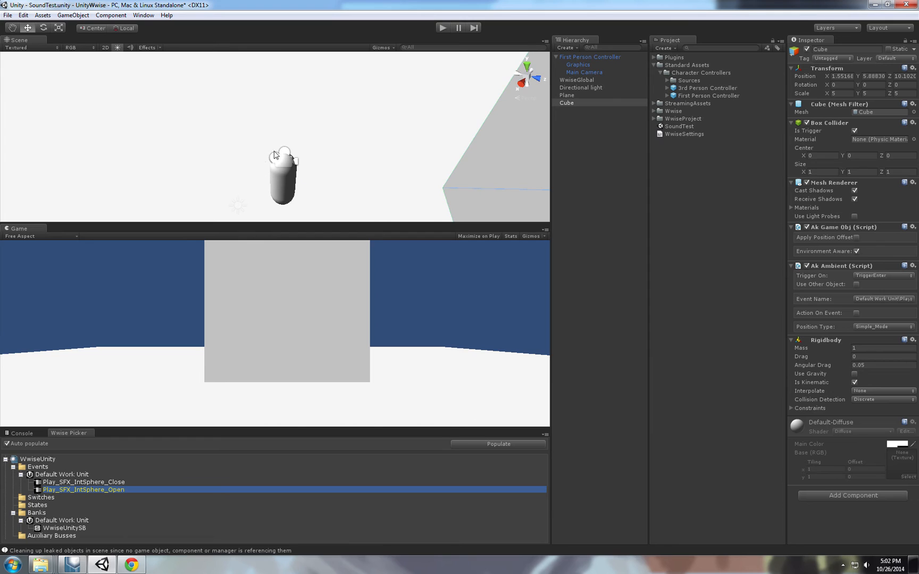
{"action": "mouse_move", "coordinate": [354, 206]}
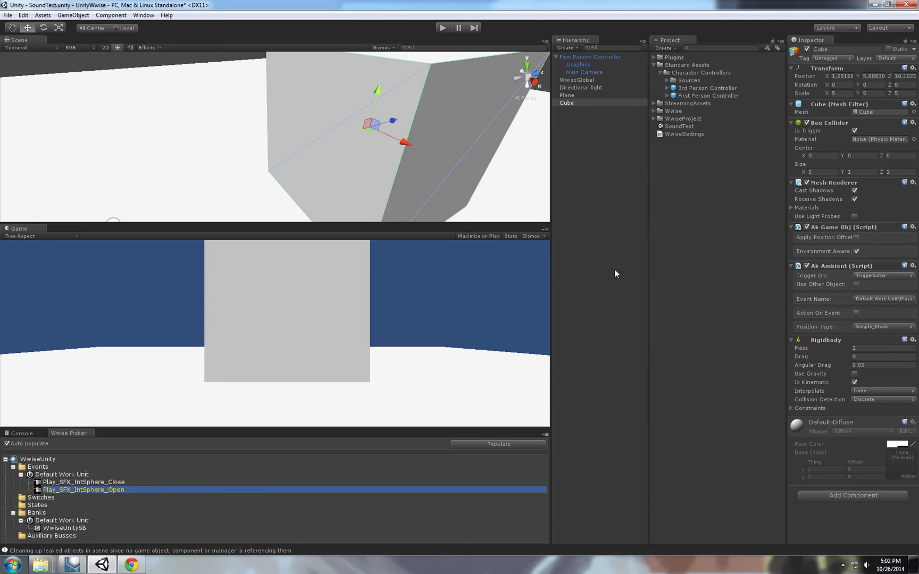
{"action": "mouse_move", "coordinate": [381, 176]}
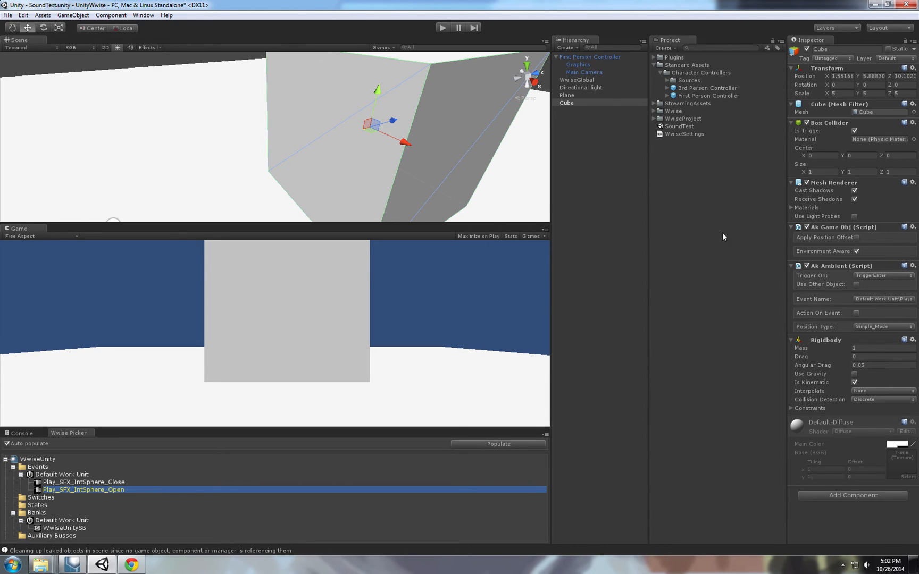
{"action": "mouse_move", "coordinate": [521, 107]}
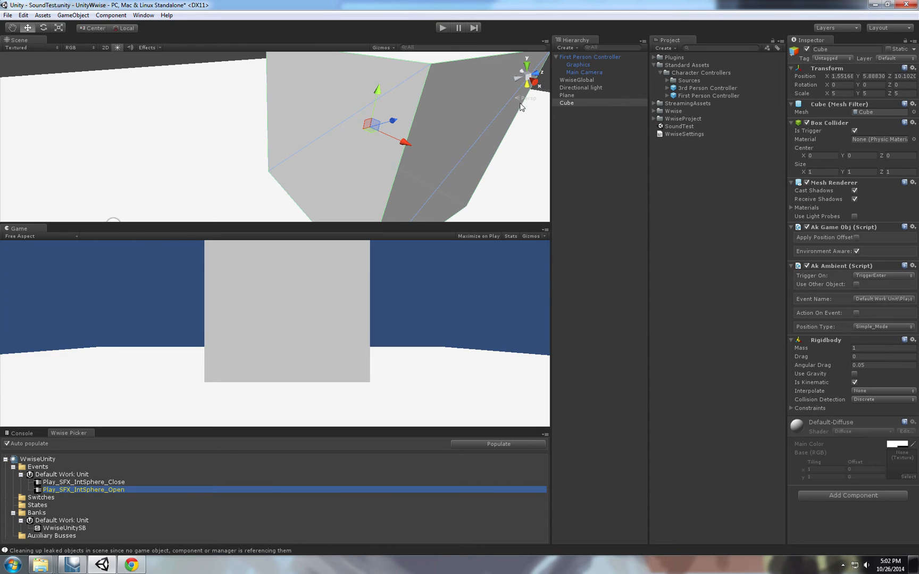
{"action": "mouse_move", "coordinate": [447, 45]}
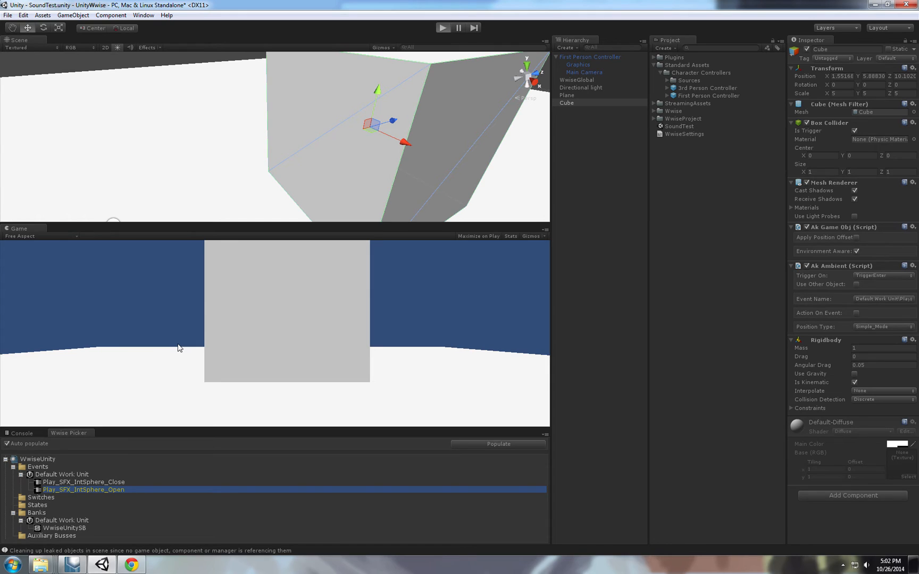
{"action": "mouse_move", "coordinate": [411, 284]}
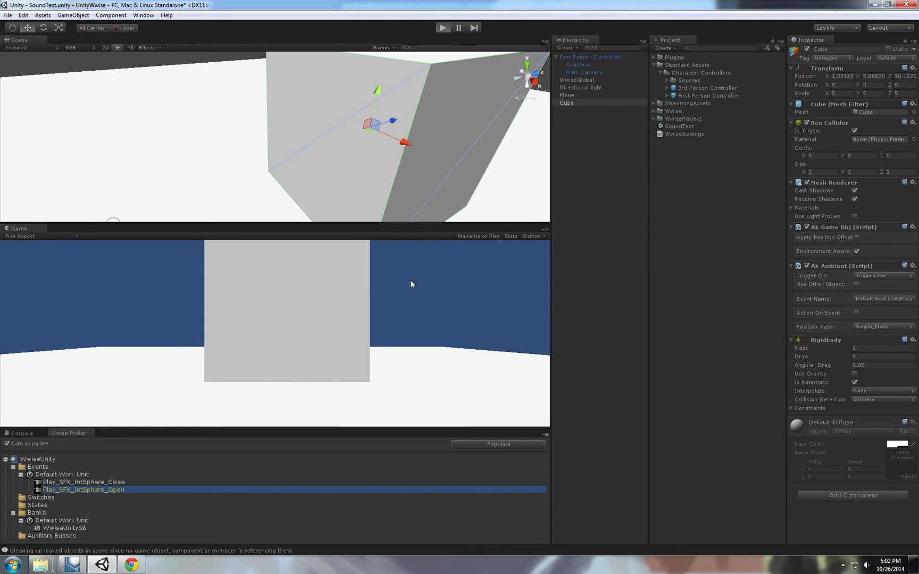
{"action": "mouse_move", "coordinate": [392, 307]}
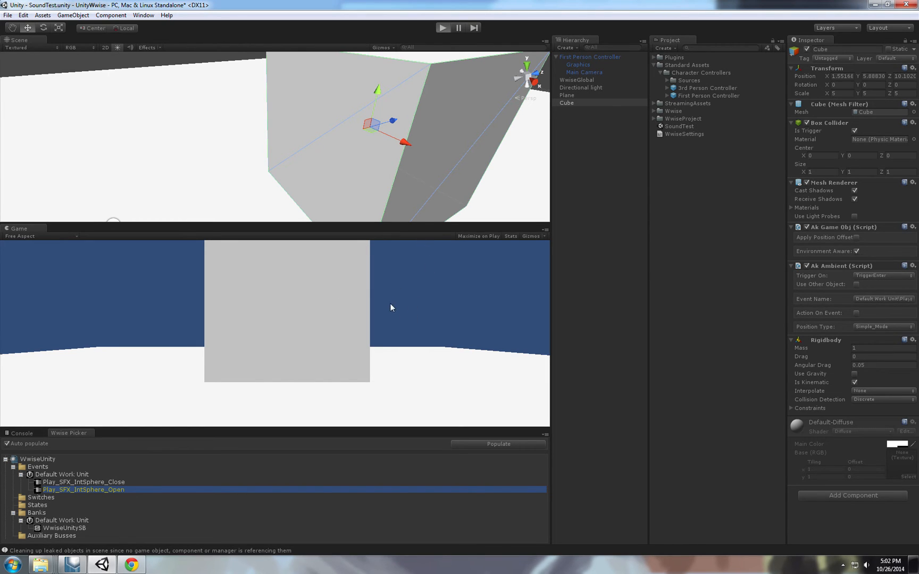
{"action": "mouse_move", "coordinate": [387, 315]}
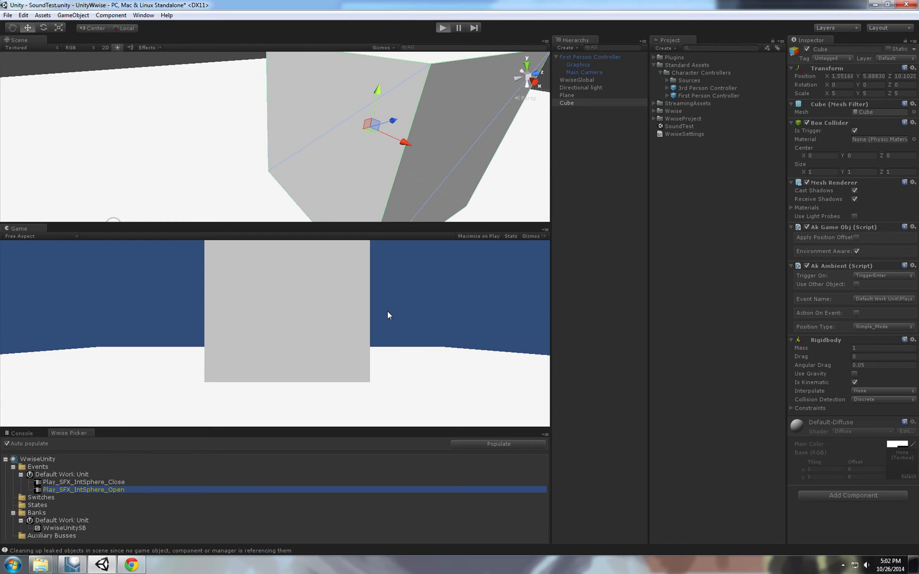
Play-test the scene and read the Wwise 'Event ID not found' error in the Console.
{"action": "left_click", "coordinate": [444, 28]}
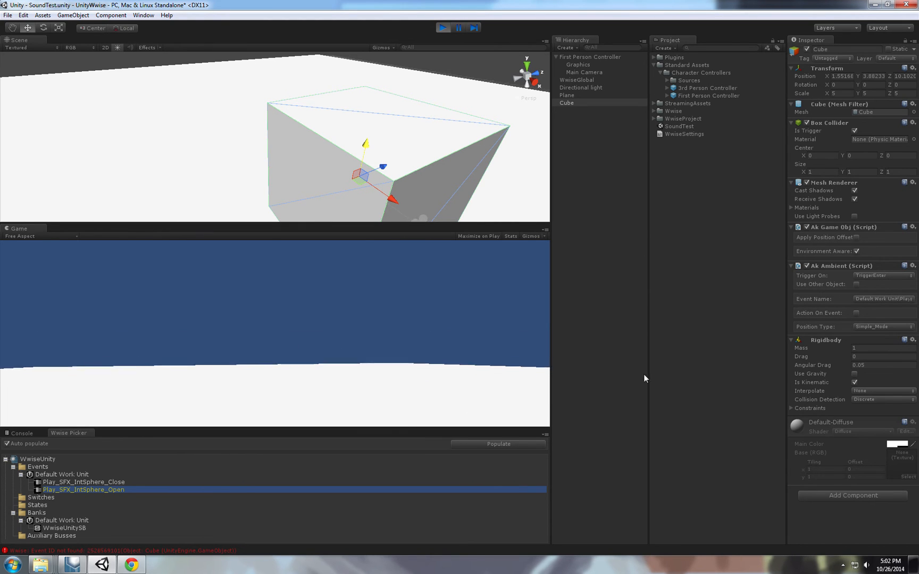
{"action": "left_click", "coordinate": [443, 28]}
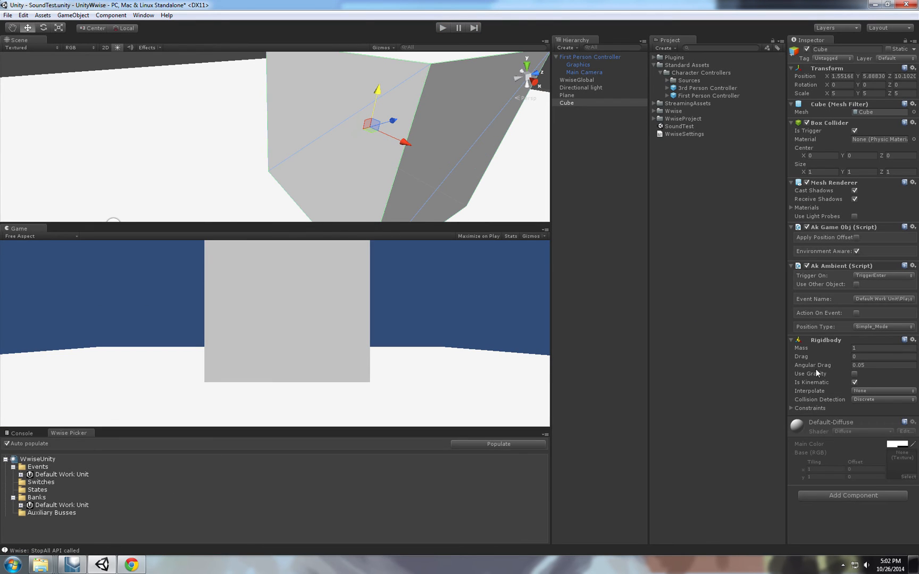
{"action": "left_click", "coordinate": [22, 433]}
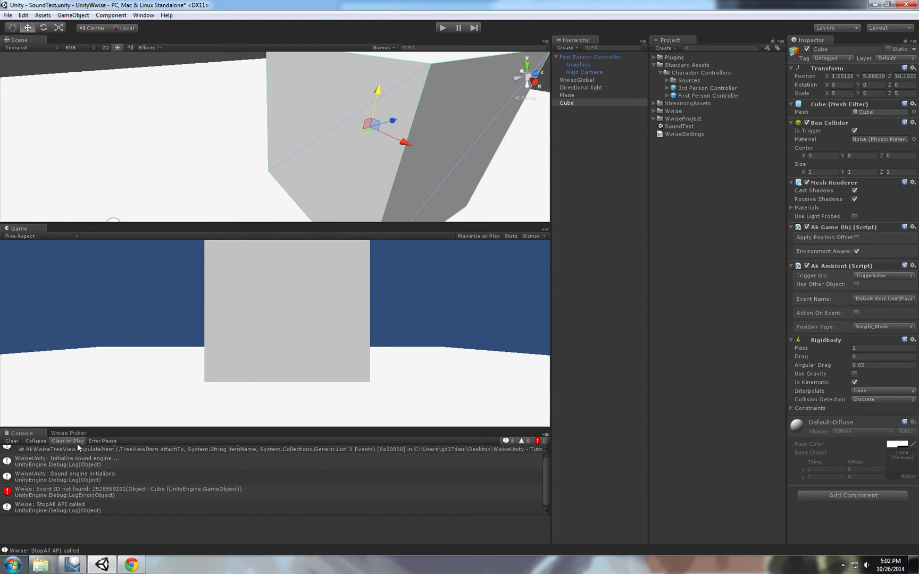
{"action": "left_click", "coordinate": [68, 433]}
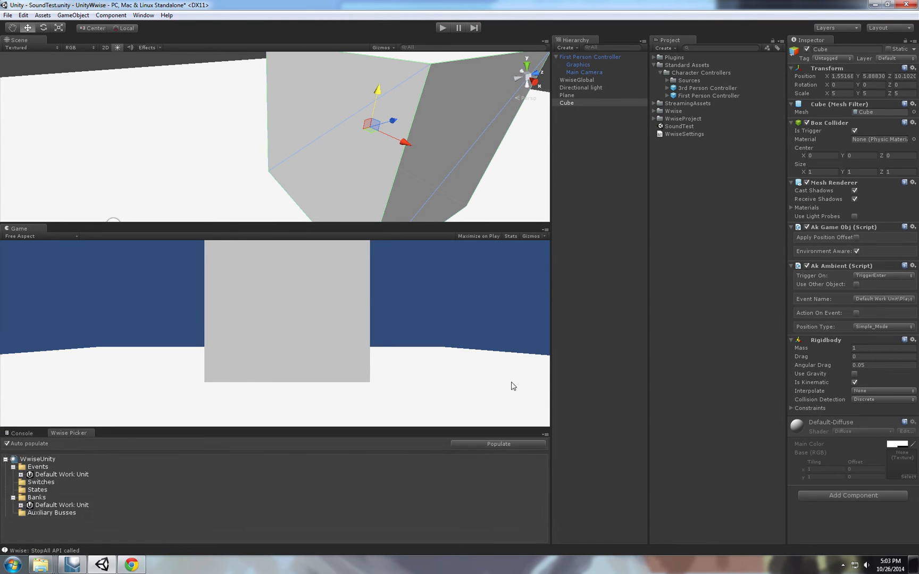
{"action": "mouse_move", "coordinate": [589, 66]}
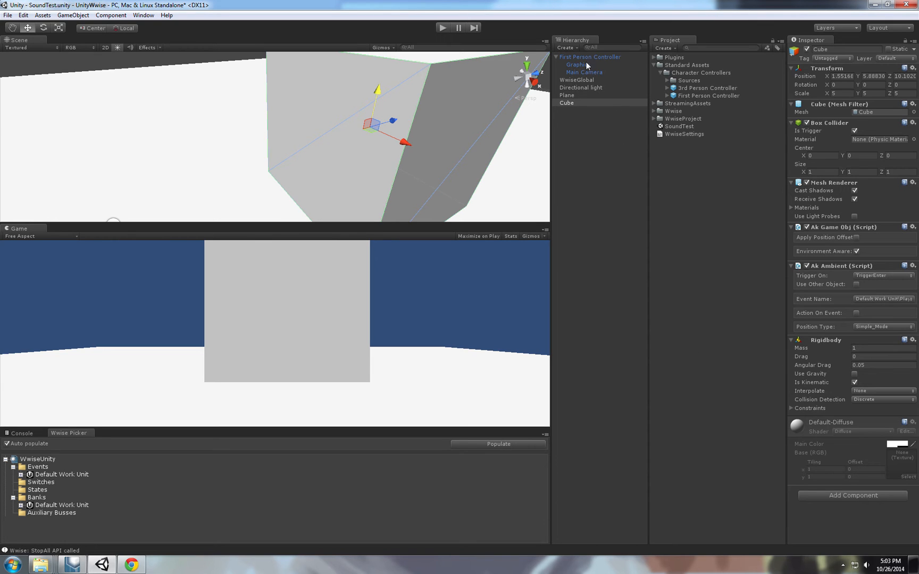
Add an Ak Bank loading WwiseUnitySB on start to the First Person Controller.
{"action": "left_click", "coordinate": [590, 56]}
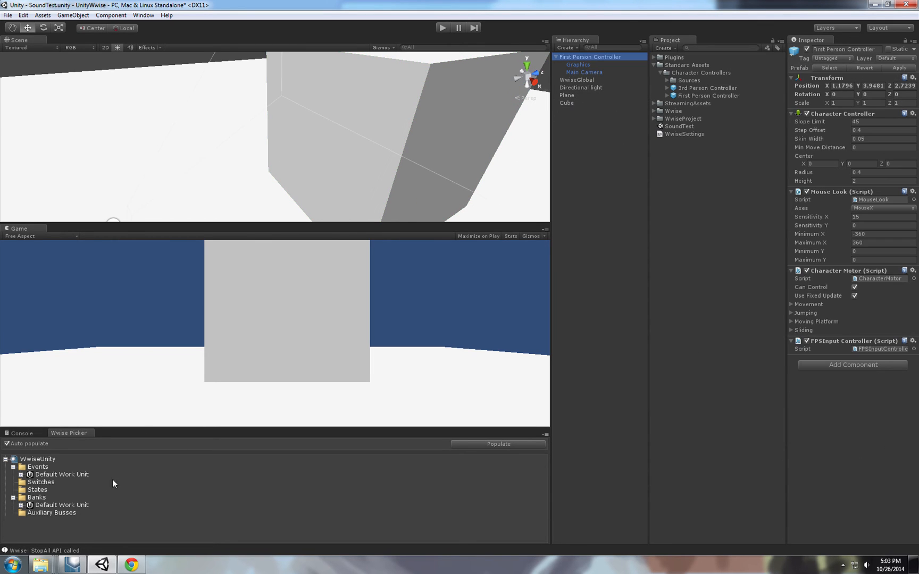
{"action": "mouse_move", "coordinate": [31, 469]}
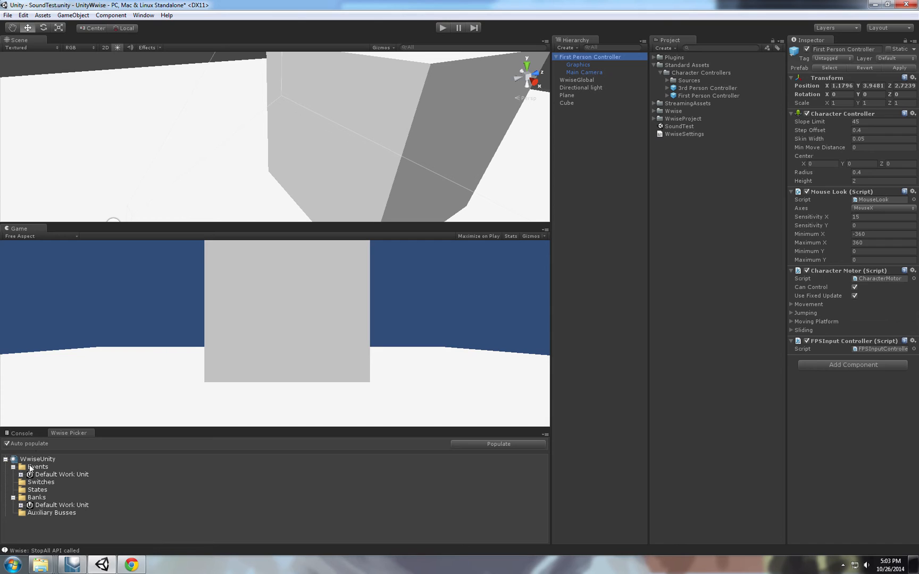
{"action": "left_click", "coordinate": [30, 504]}
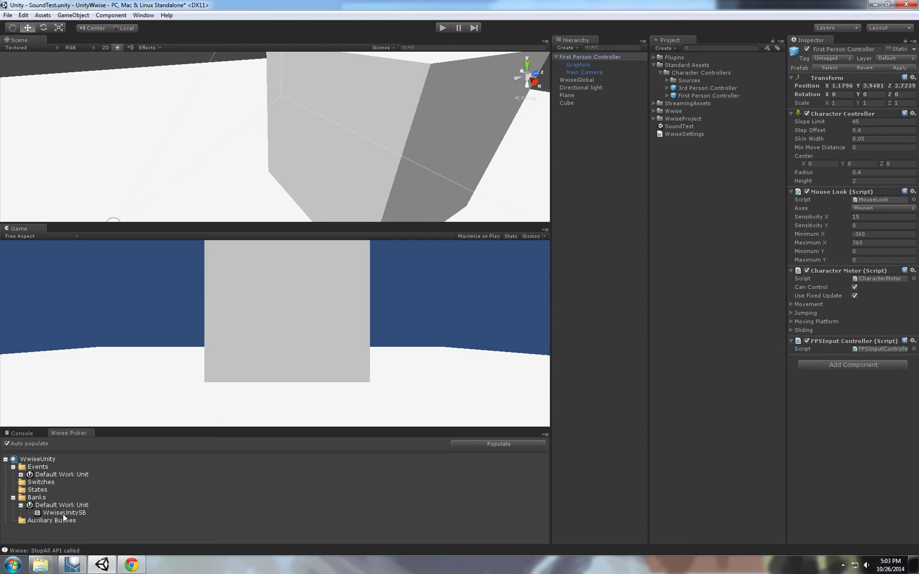
{"action": "left_click", "coordinate": [63, 513]}
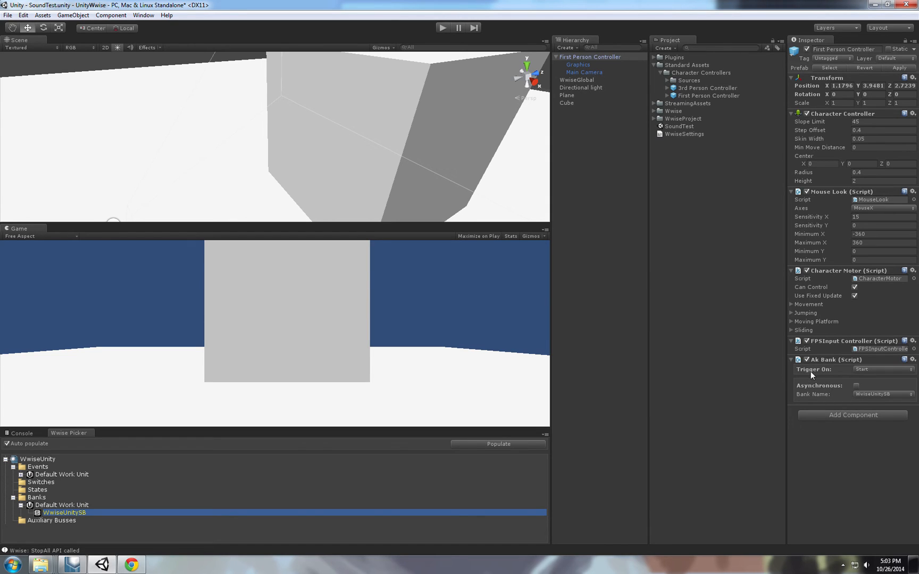
{"action": "mouse_move", "coordinate": [854, 401]}
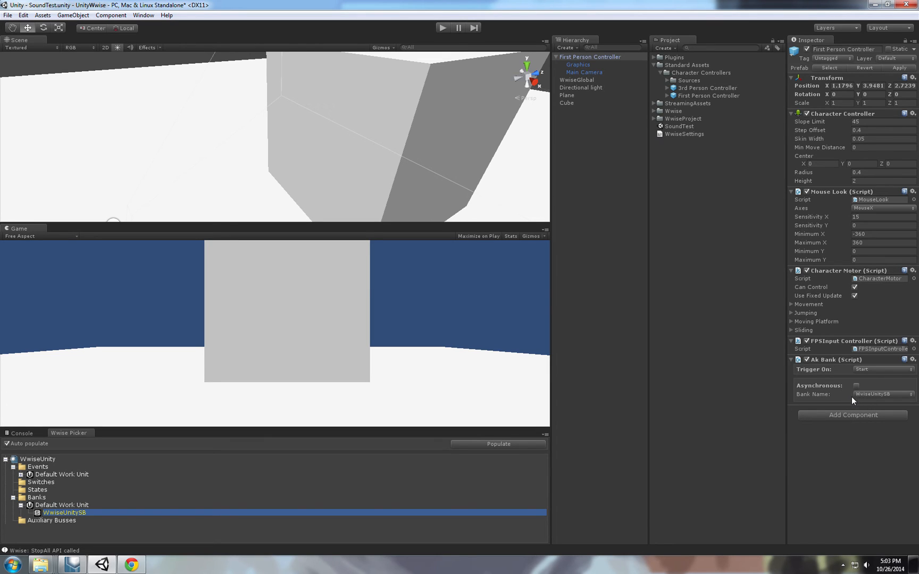
{"action": "mouse_move", "coordinate": [728, 454]}
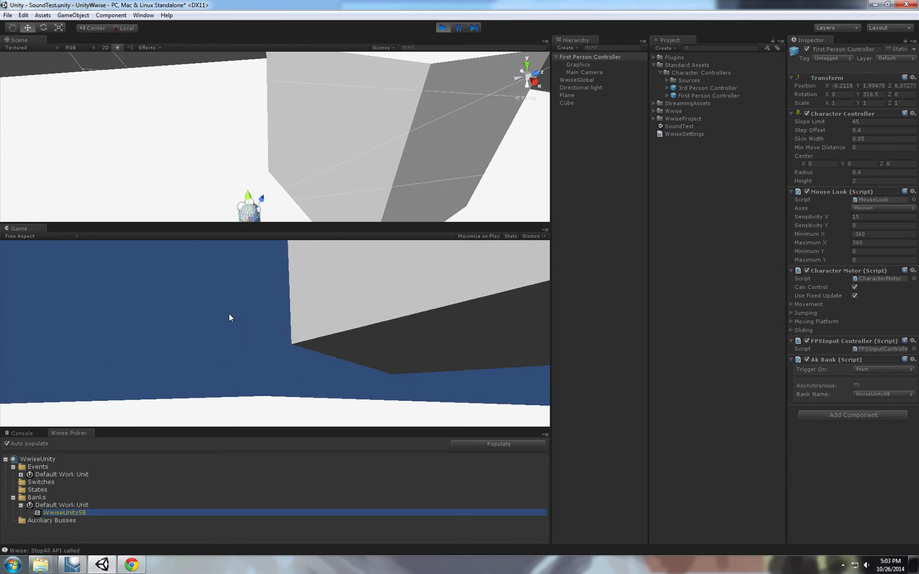
Play-test the scene again, then select the Cube to inspect its components.
{"action": "left_click", "coordinate": [443, 27]}
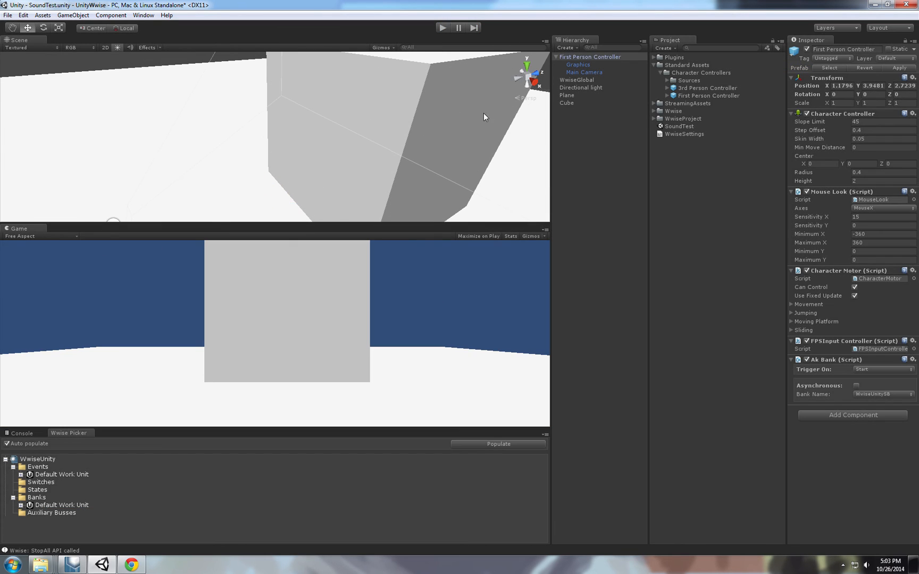
{"action": "left_click", "coordinate": [567, 102]}
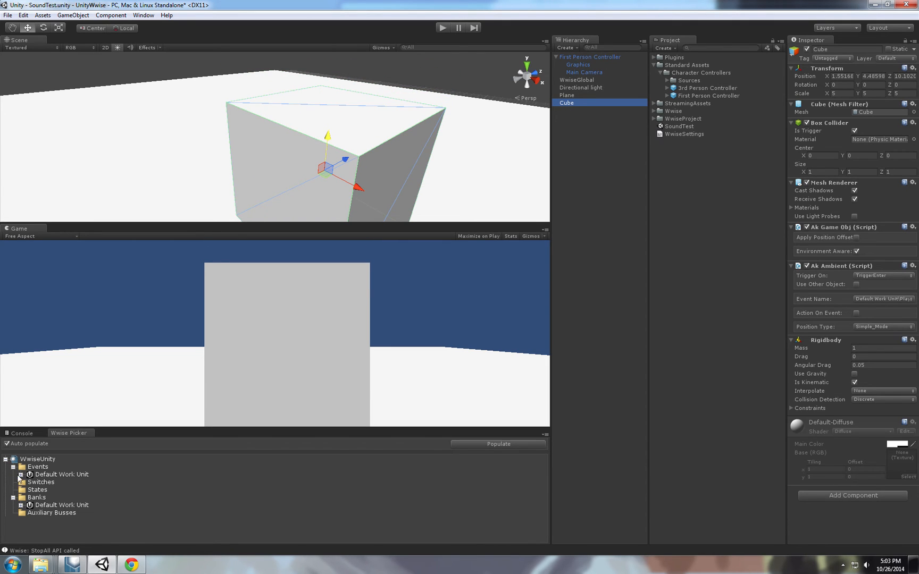
{"action": "left_click", "coordinate": [19, 474]}
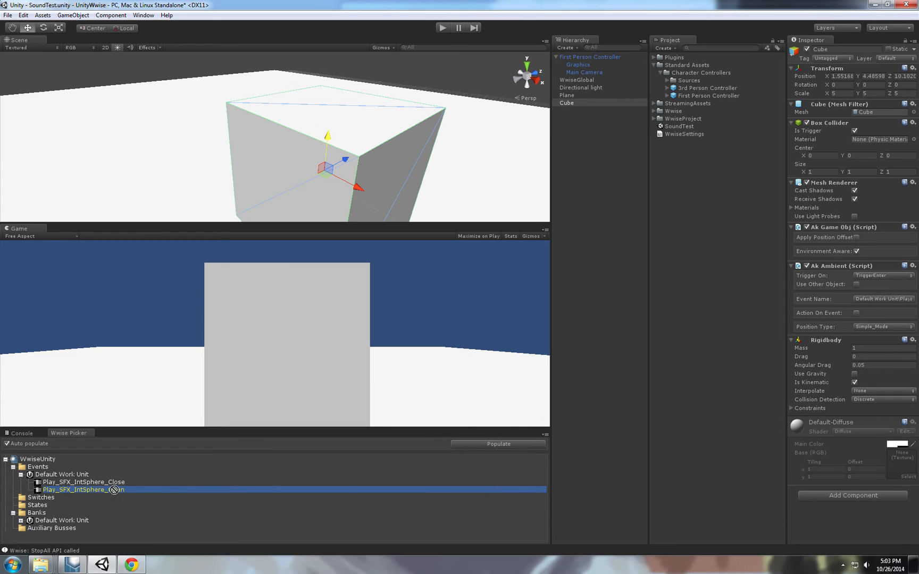
{"action": "left_click", "coordinate": [84, 482]}
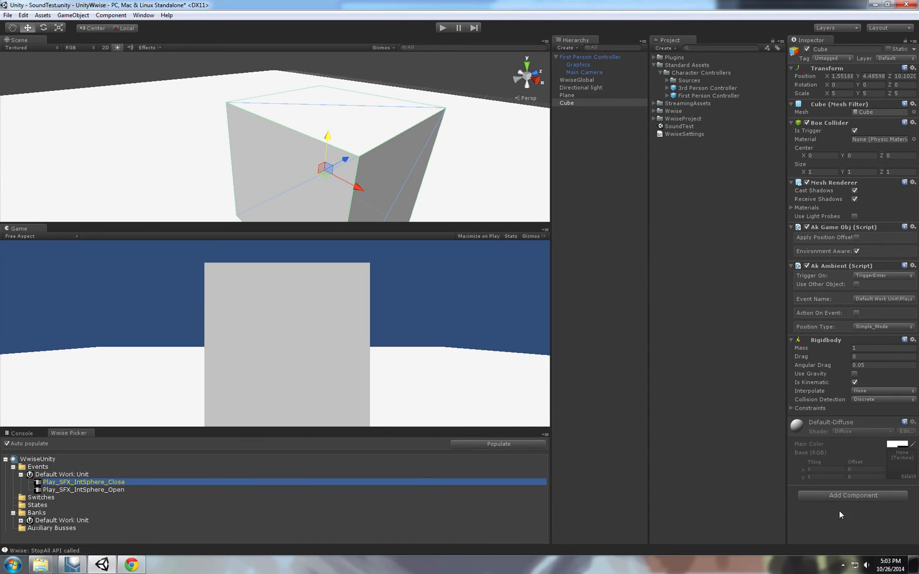
{"action": "left_click", "coordinate": [880, 405]}
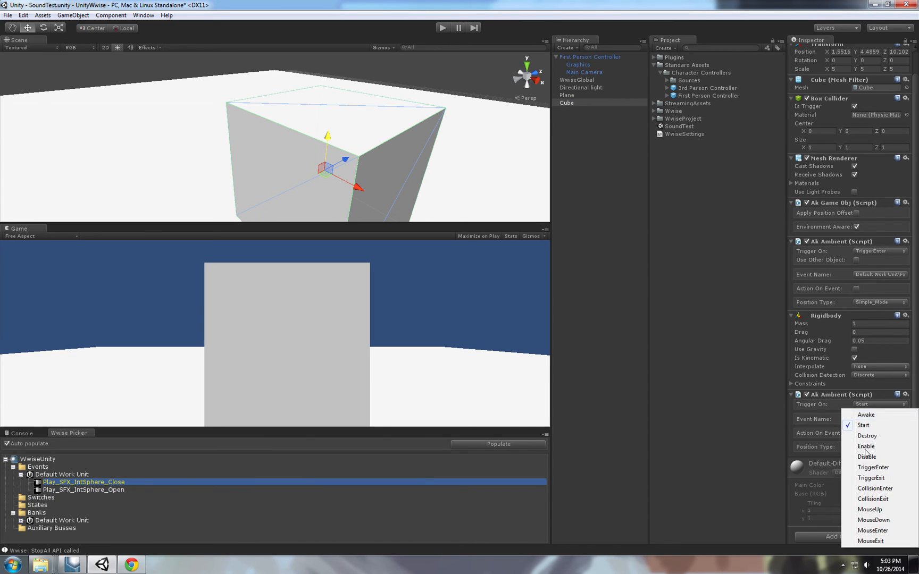
{"action": "left_click", "coordinate": [874, 498]}
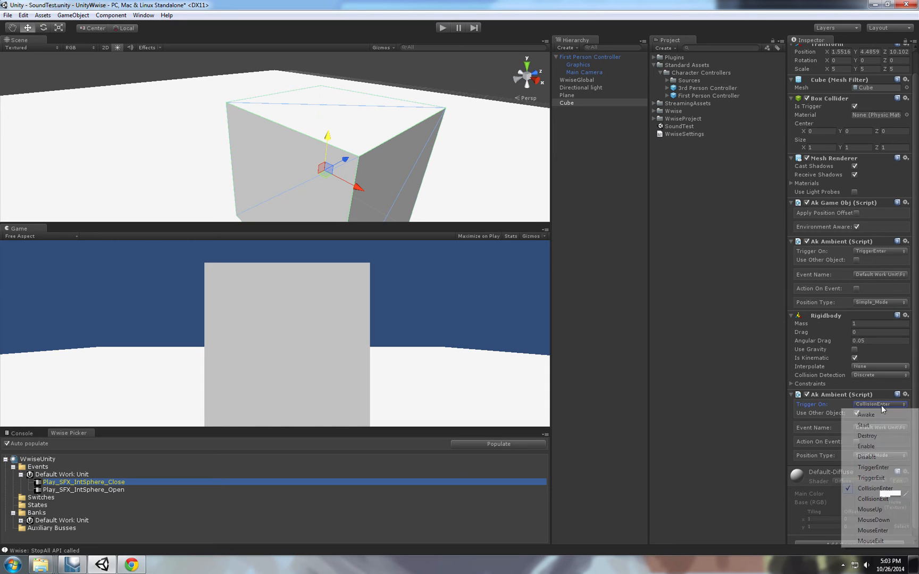
{"action": "left_click", "coordinate": [870, 477]}
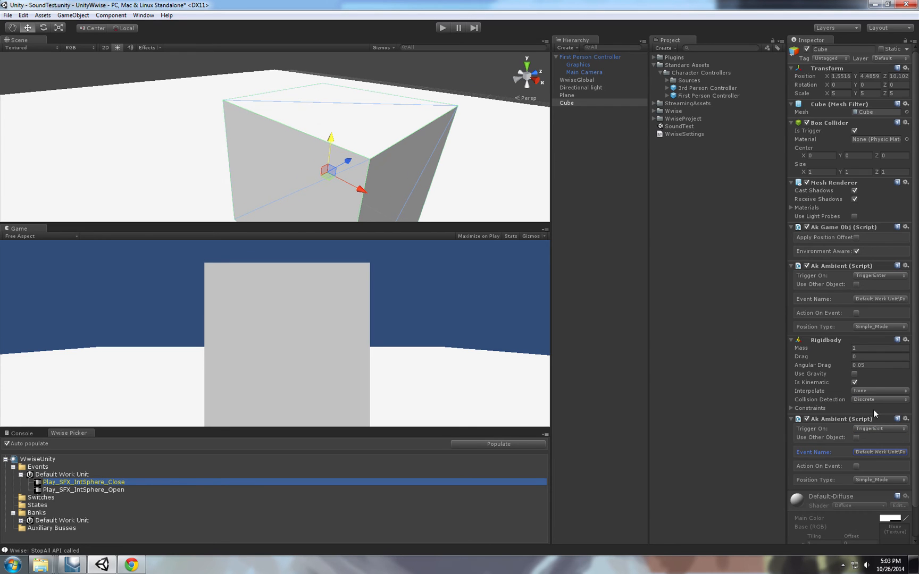
{"action": "left_click", "coordinate": [442, 28]}
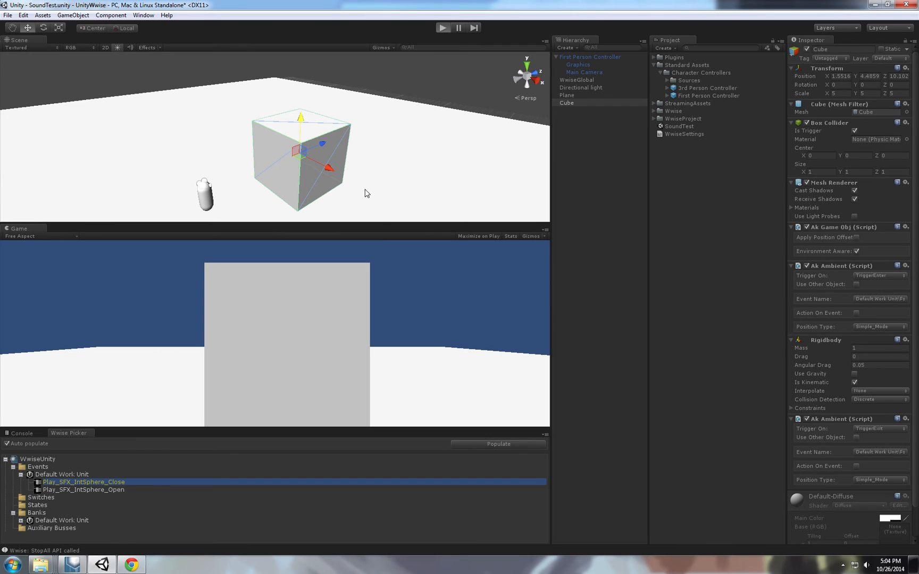
{"action": "mouse_move", "coordinate": [347, 229]}
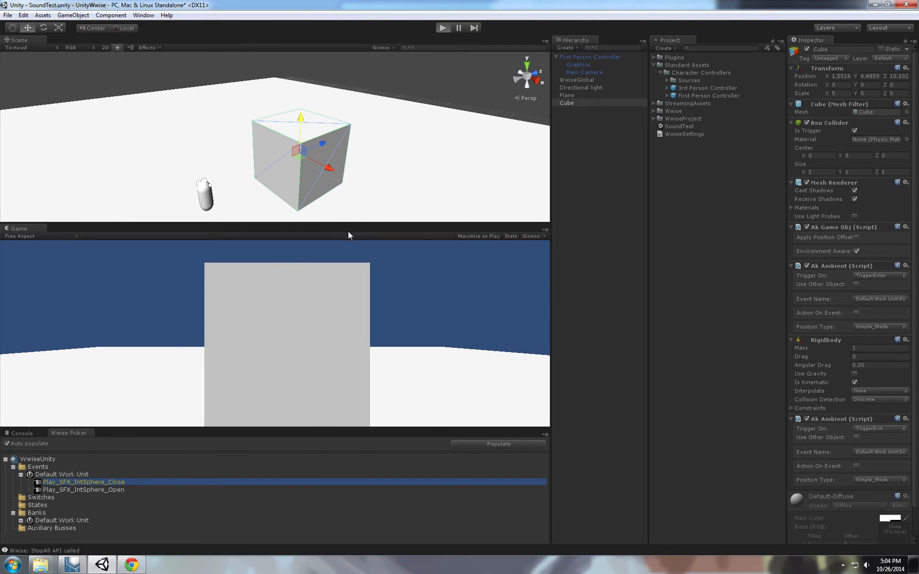
{"action": "left_click", "coordinate": [443, 28]}
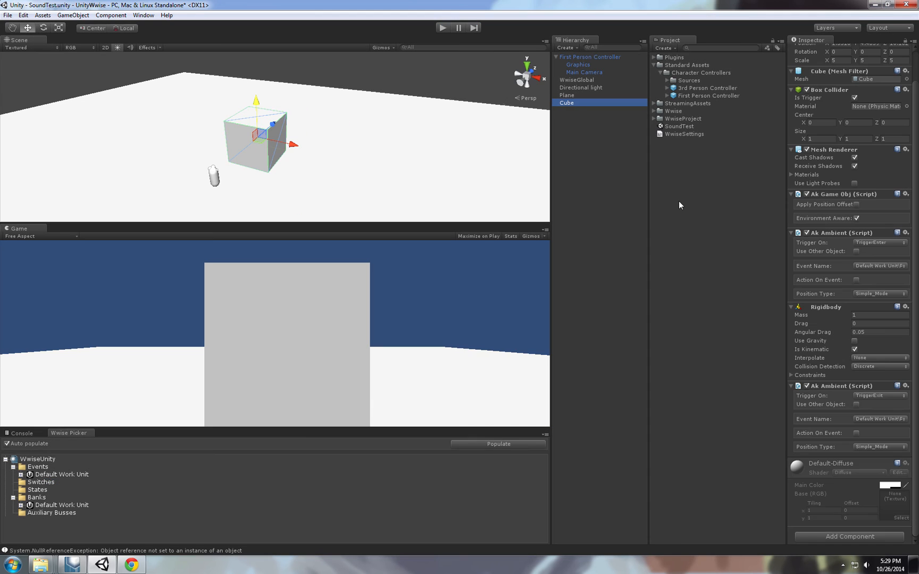
{"action": "mouse_move", "coordinate": [760, 268]}
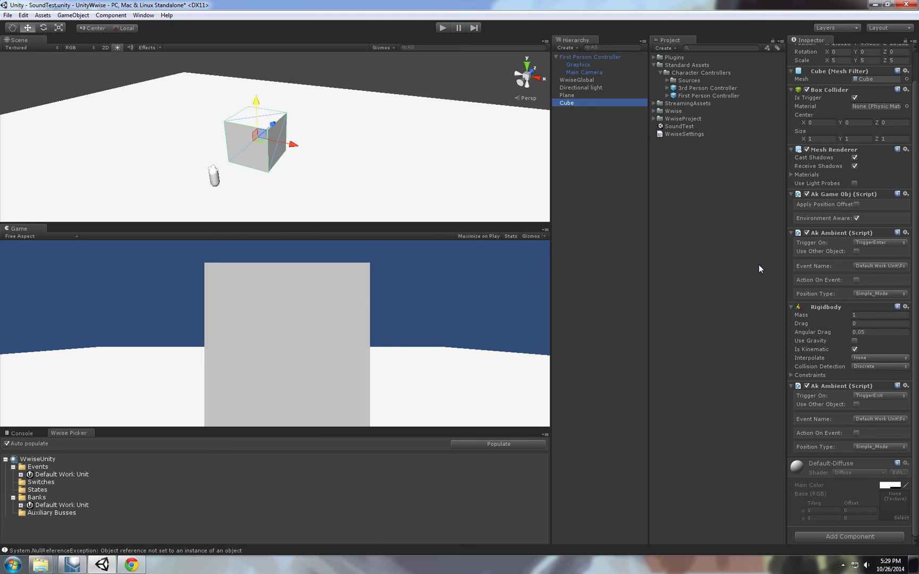
{"action": "mouse_move", "coordinate": [870, 276]}
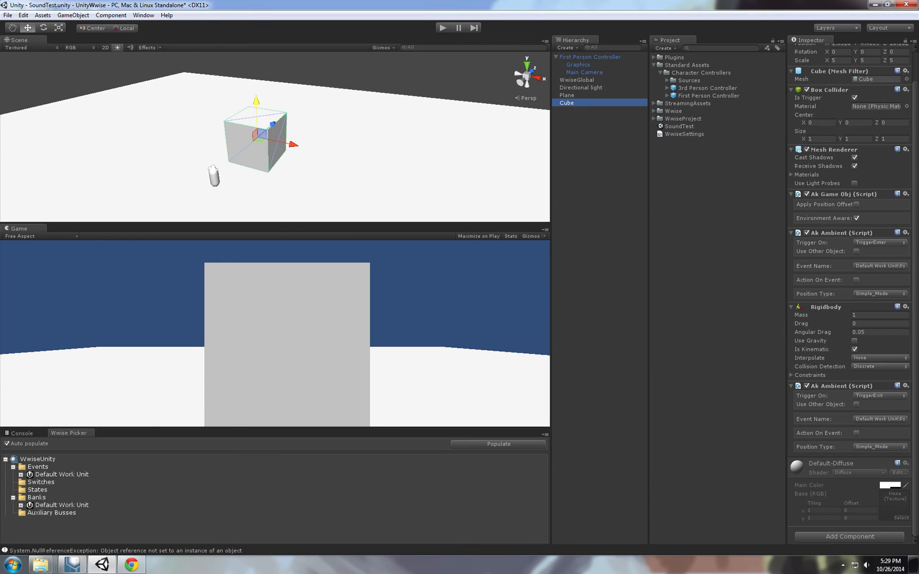
{"action": "mouse_move", "coordinate": [287, 132]}
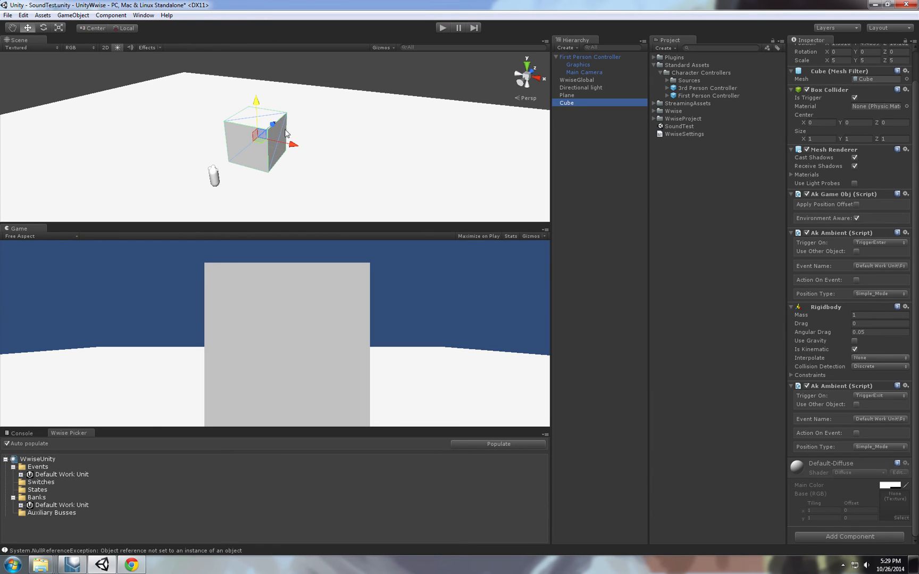
{"action": "mouse_move", "coordinate": [227, 102]}
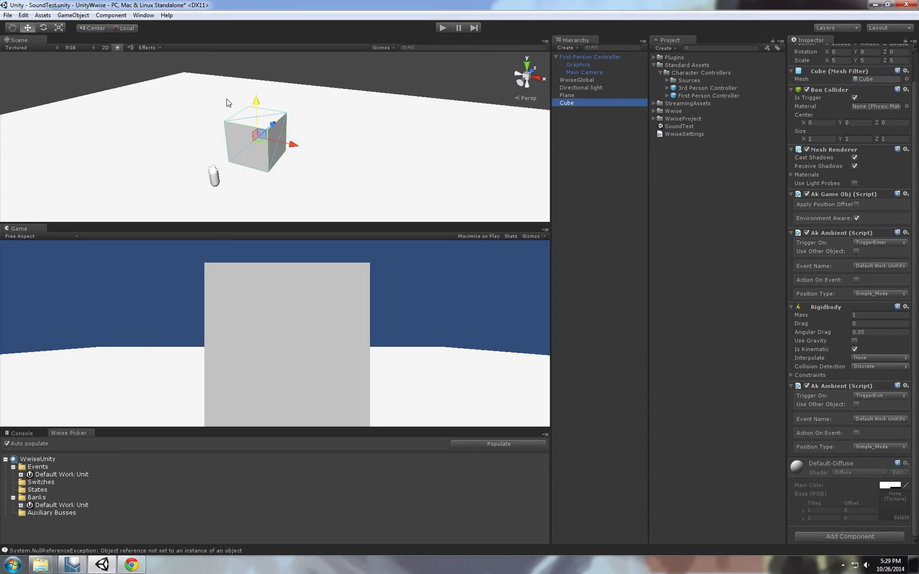
Create a small cube named PlayerTrigger and play-test it in the scene.
{"action": "left_click", "coordinate": [73, 15]}
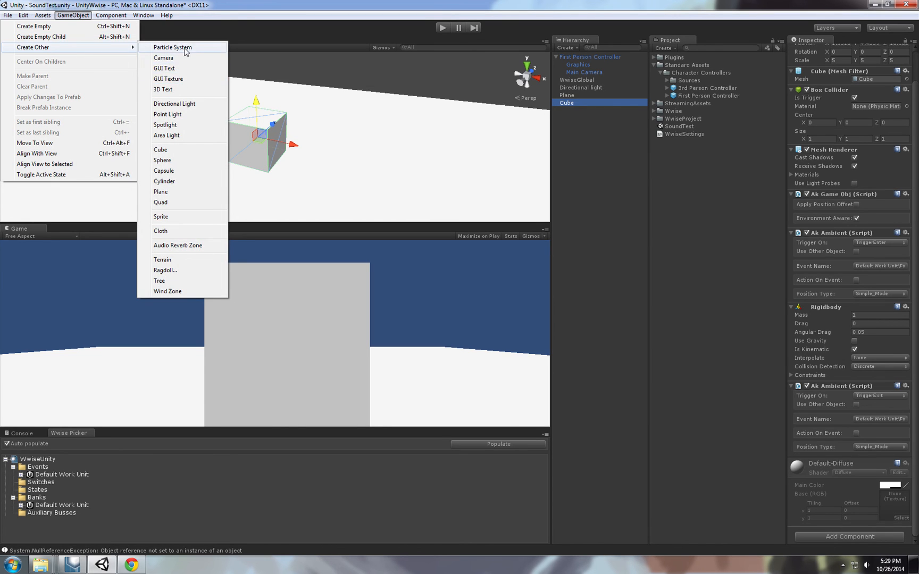
{"action": "mouse_move", "coordinate": [182, 124]}
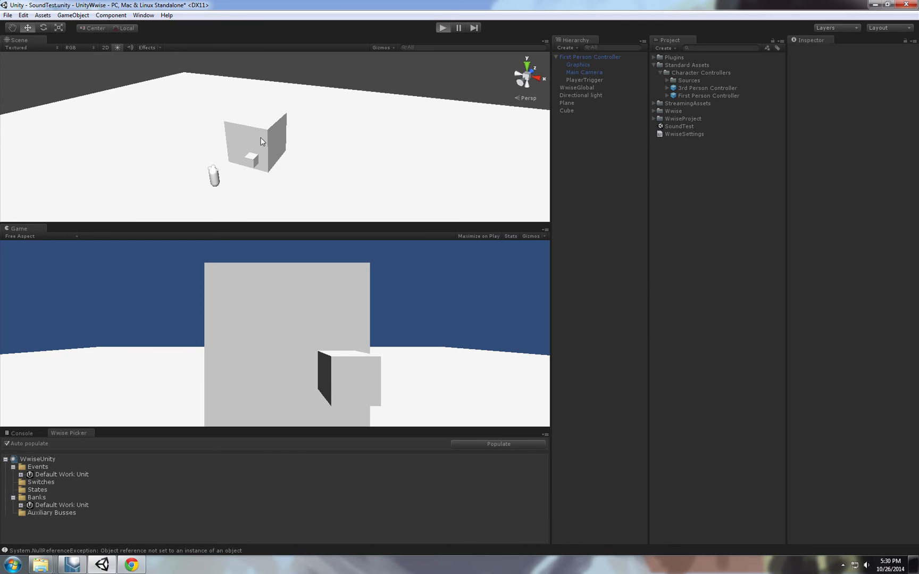
{"action": "left_click", "coordinate": [443, 27]}
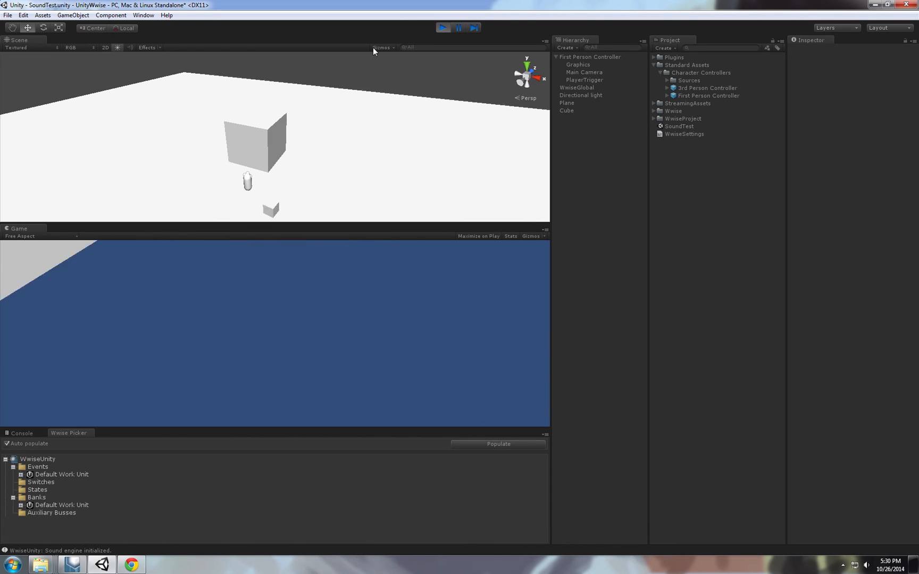
{"action": "left_click", "coordinate": [444, 27]}
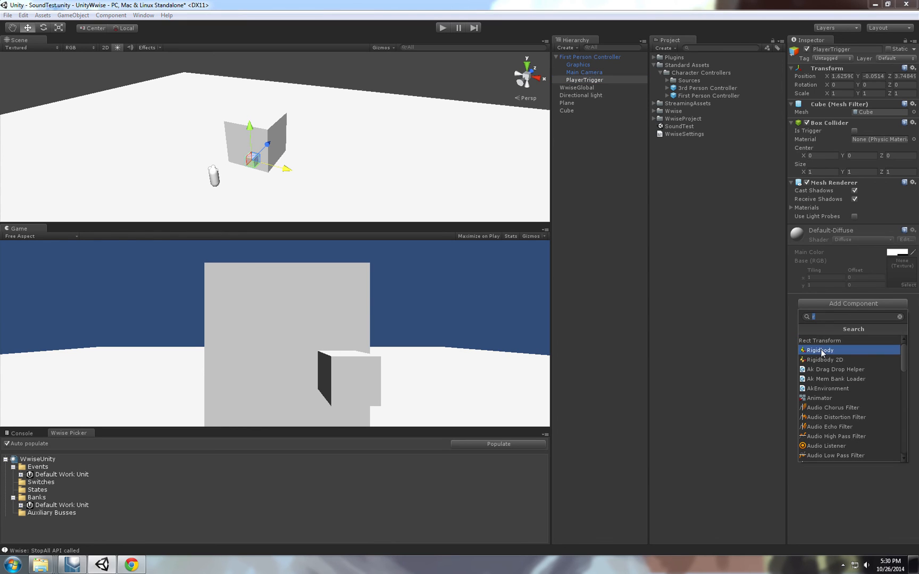
Give PlayerTrigger a kinematic Rigidbody and play-test near the big cube.
{"action": "left_click", "coordinate": [819, 350]}
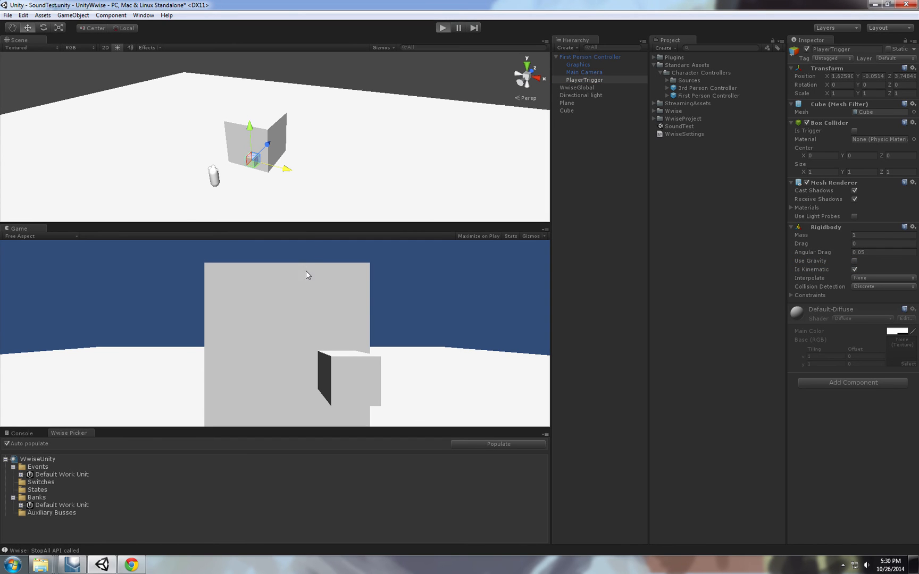
{"action": "left_click", "coordinate": [444, 27]}
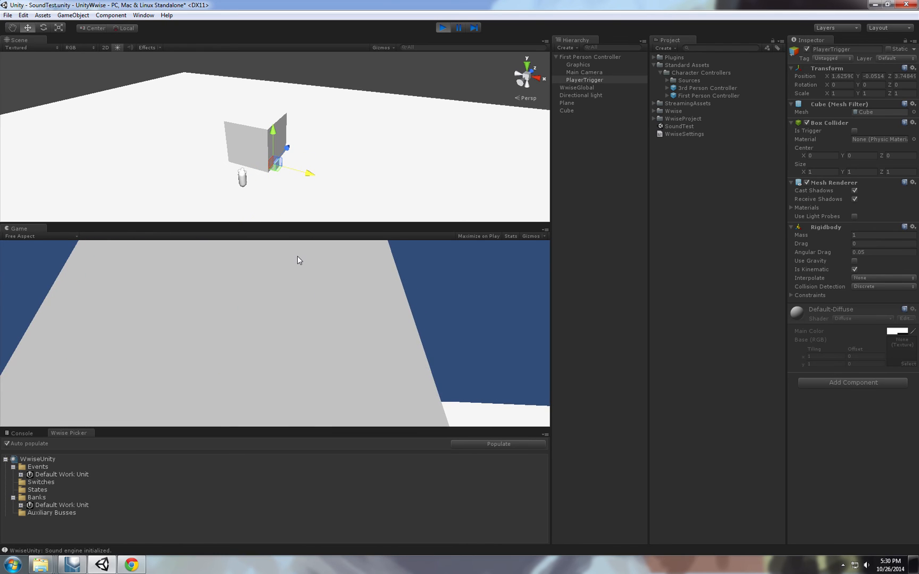
{"action": "left_click", "coordinate": [457, 28]}
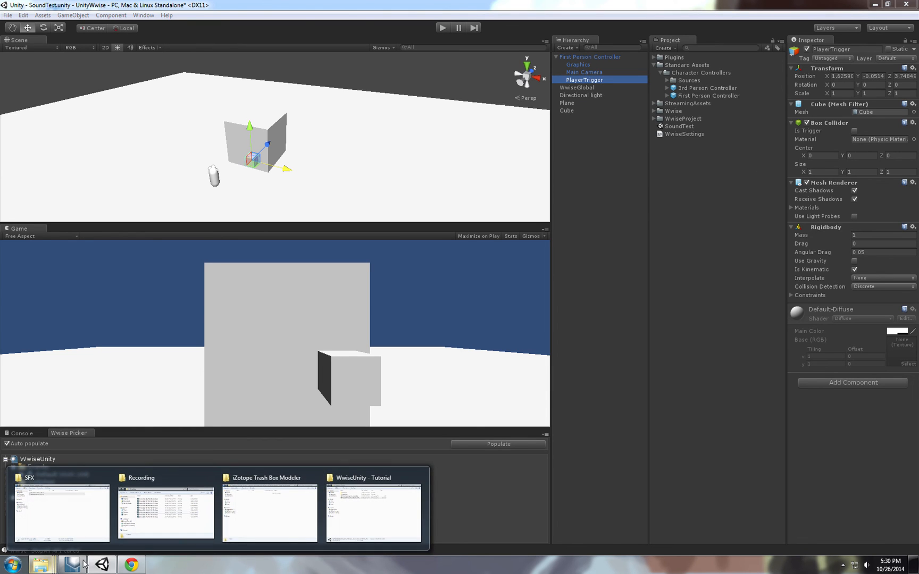
Import Wwise_Triggering_Tool.unitypackage from the WwiseUnity - Tutorial folder into the project.
{"action": "left_click", "coordinate": [374, 512]}
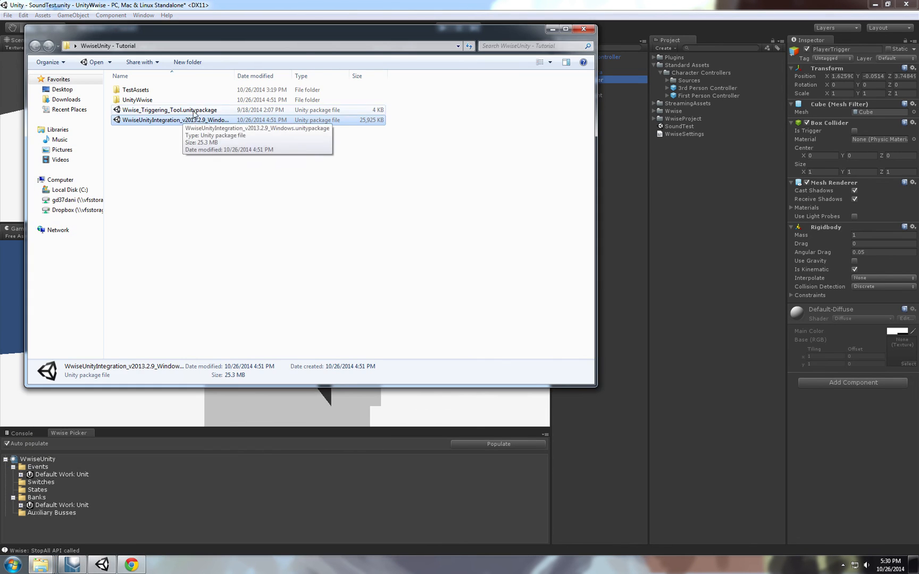
{"action": "double_click", "coordinate": [171, 109]}
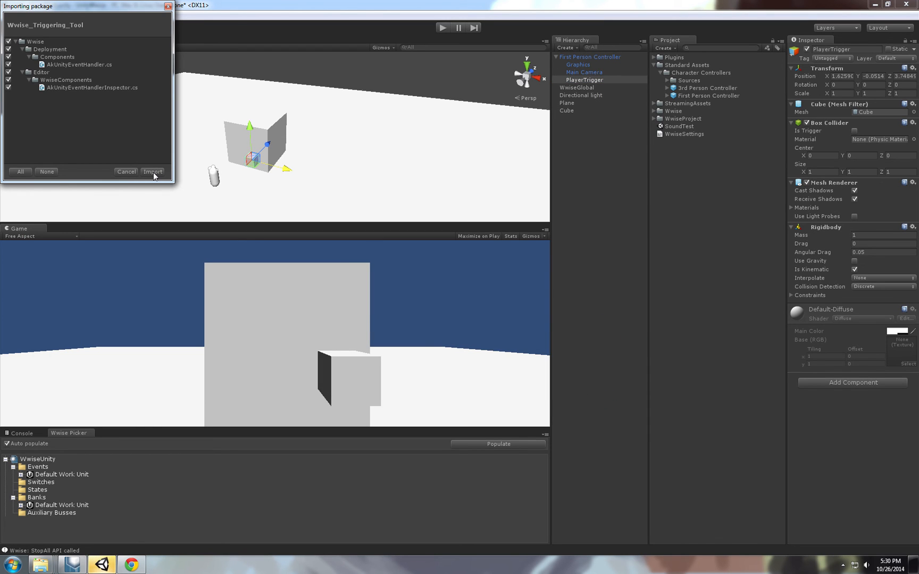
{"action": "left_click", "coordinate": [152, 171]}
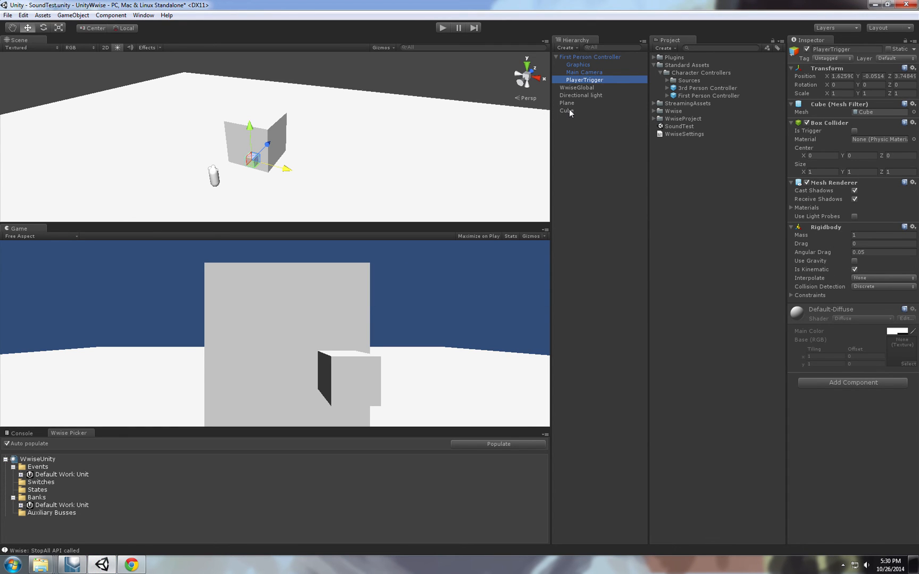
Set both AkAmbient components on Cube to Specific Trigger with PlayerTrigger as Triggered Game Obj.
{"action": "left_click", "coordinate": [567, 111]}
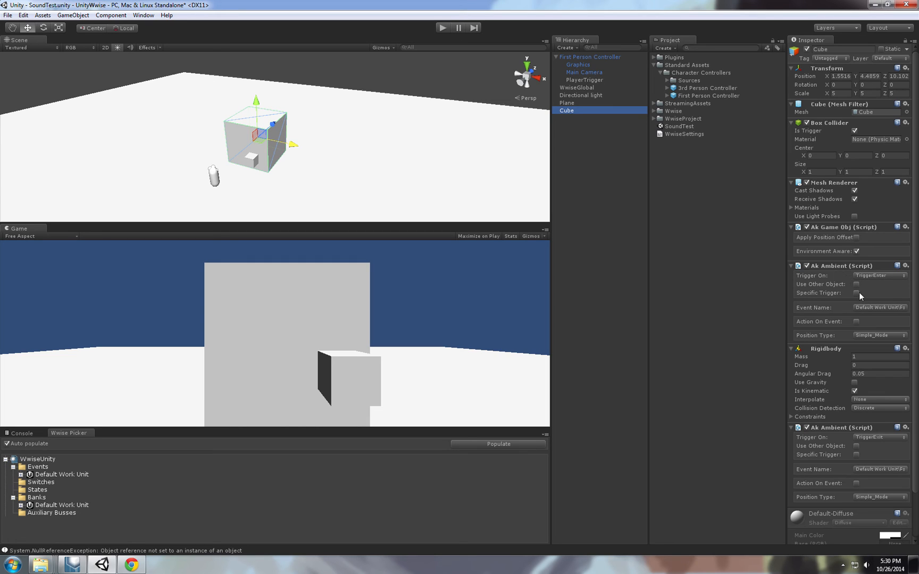
{"action": "mouse_move", "coordinate": [837, 300]}
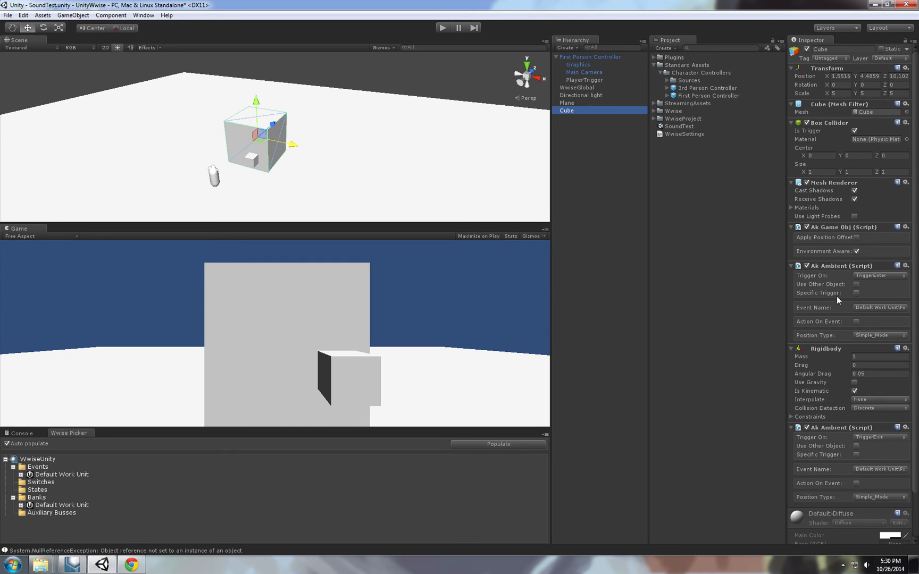
{"action": "scroll", "scroll_direction": "down", "scroll_amount": 3}
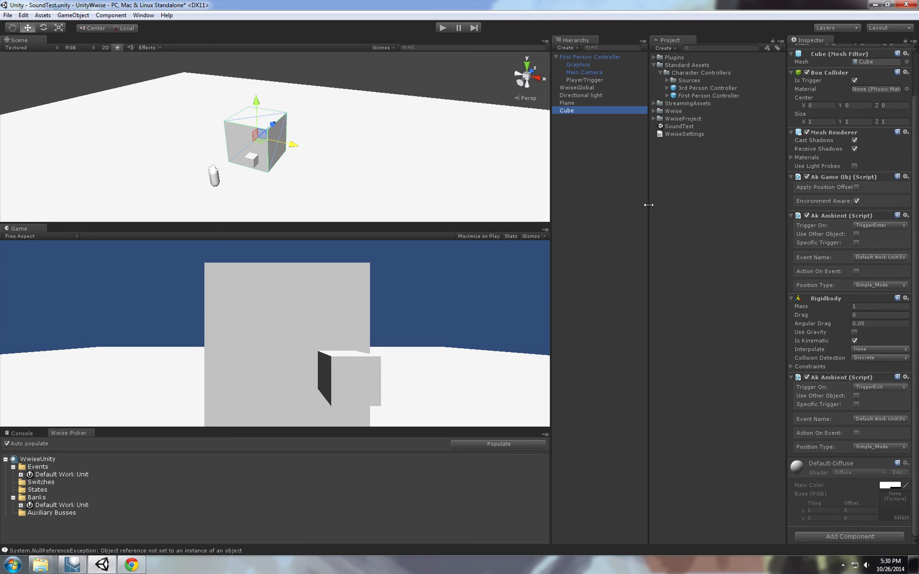
{"action": "left_click", "coordinate": [856, 243]}
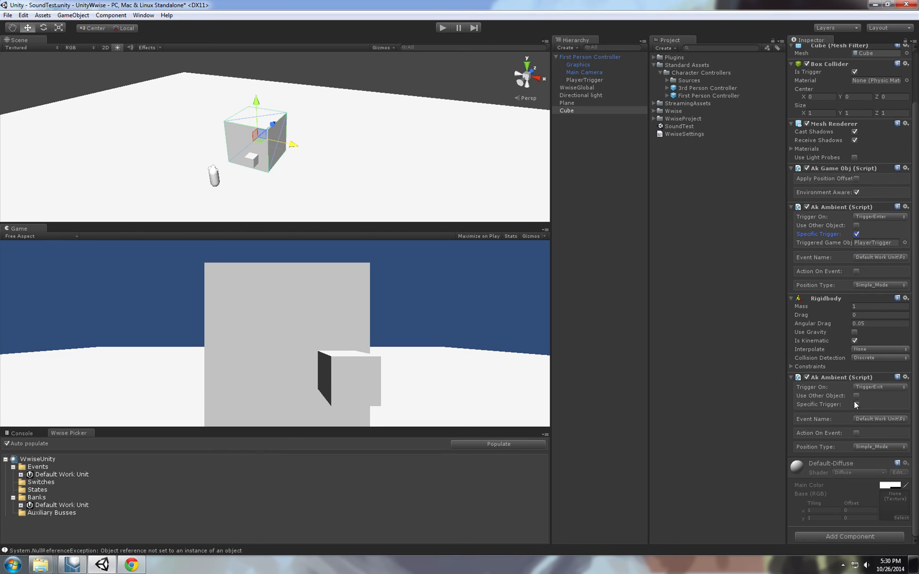
{"action": "left_click", "coordinate": [856, 404]}
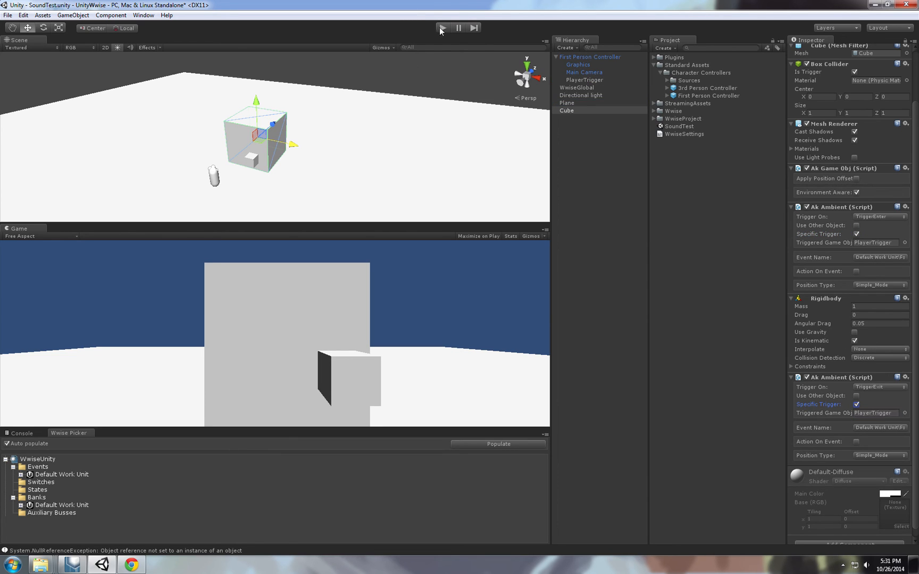
Play-test the scene to check the PlayerTrigger-restricted open/close sounds.
{"action": "left_click", "coordinate": [442, 28]}
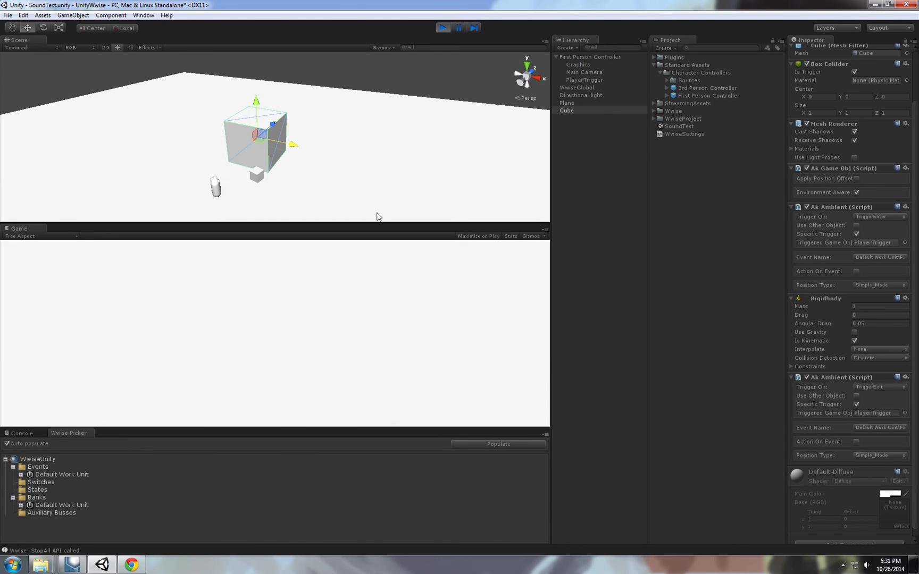
{"action": "left_click", "coordinate": [444, 28]}
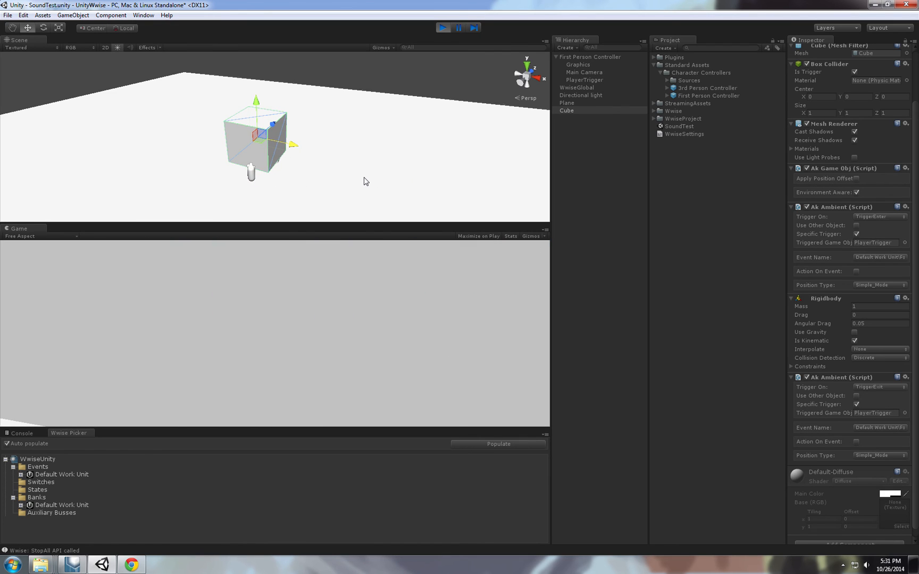
{"action": "left_click", "coordinate": [442, 27]}
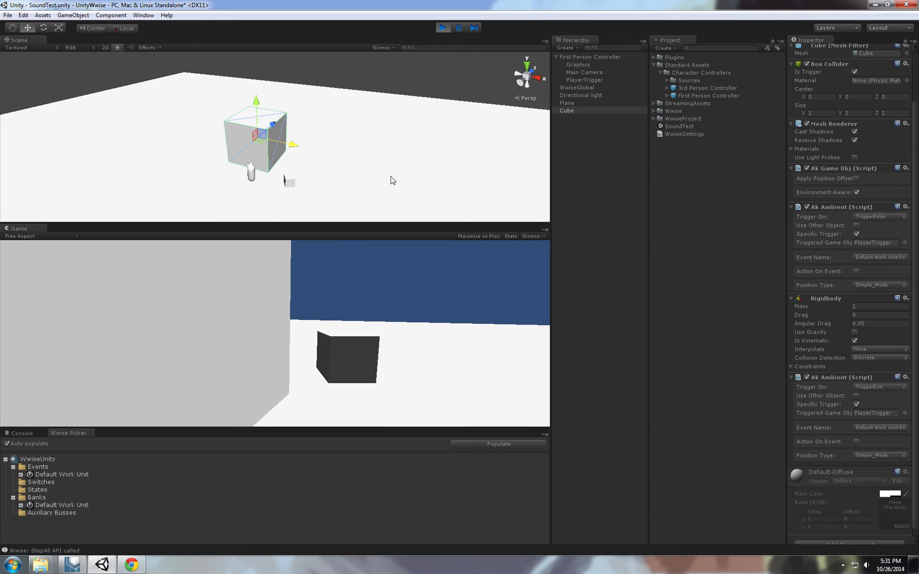